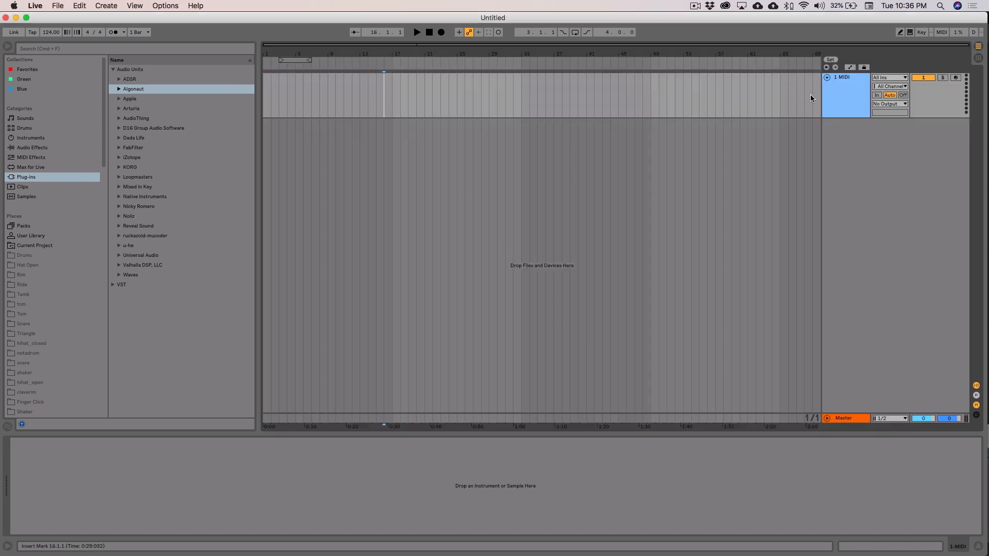
# Load the Algonaut Atlas drum sampler onto the MIDI track.
pyautogui.click(119, 89)
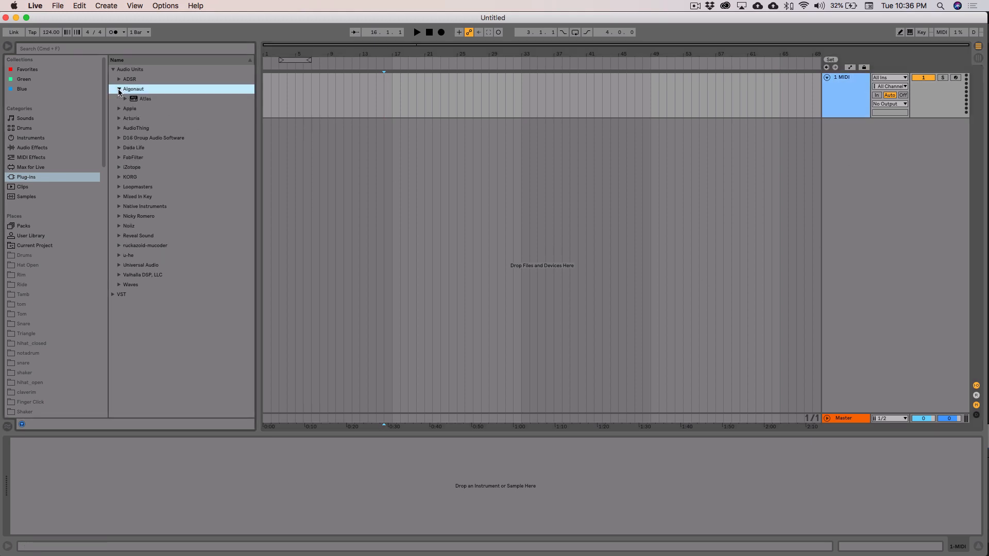
pyautogui.click(146, 98)
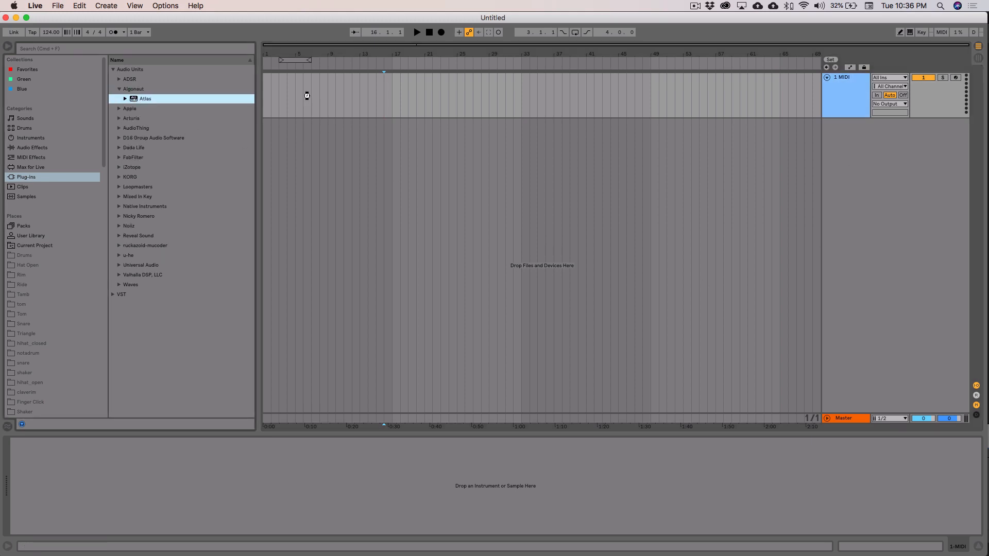
pyautogui.doubleClick(145, 99)
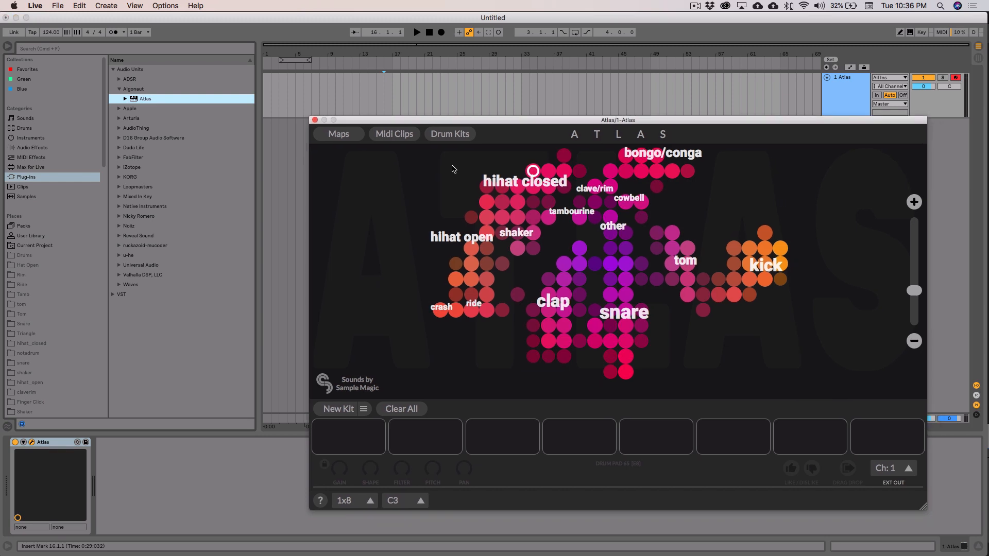
# Load the _Maschine House sample map in Atlas and look around its kick region.
pyautogui.click(338, 134)
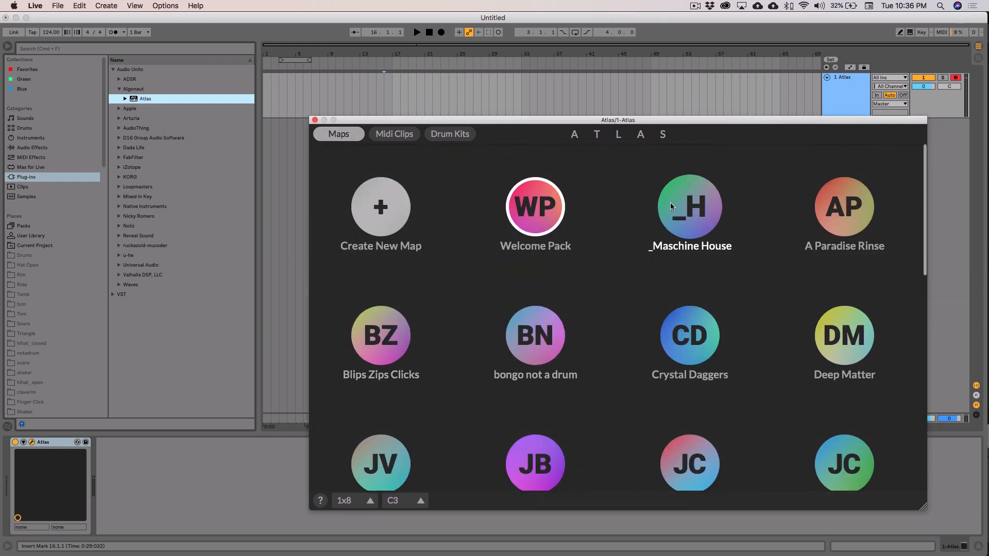
pyautogui.click(690, 206)
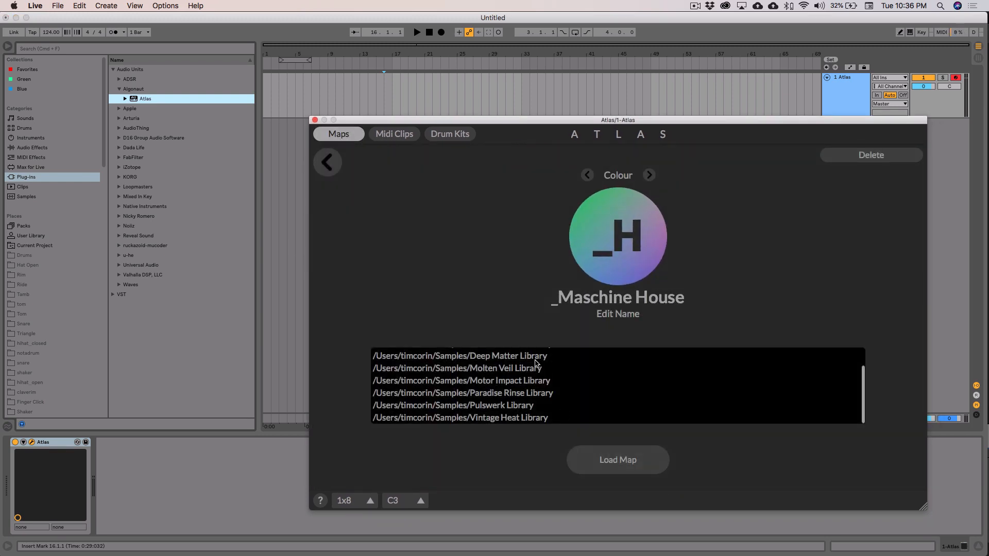
pyautogui.scroll(3)
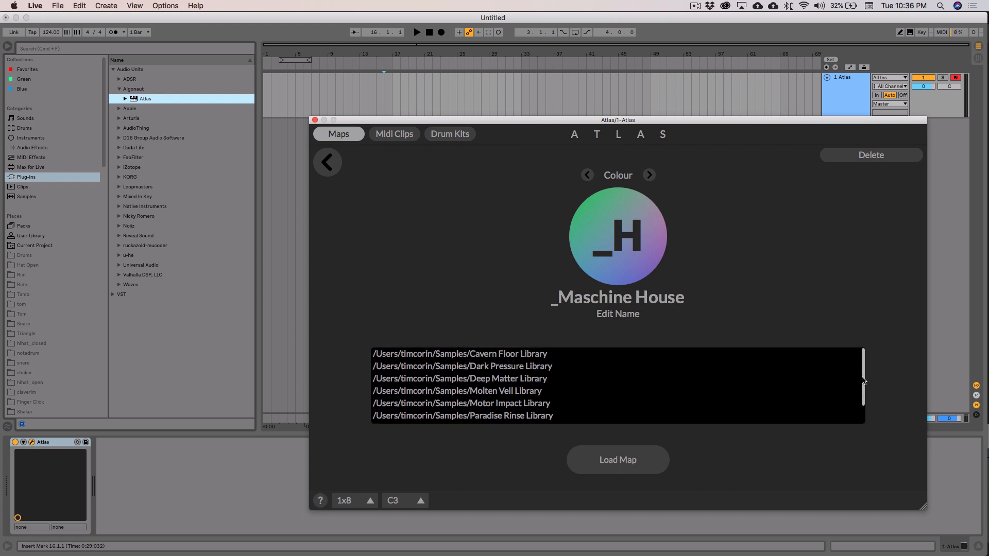
pyautogui.scroll(-3)
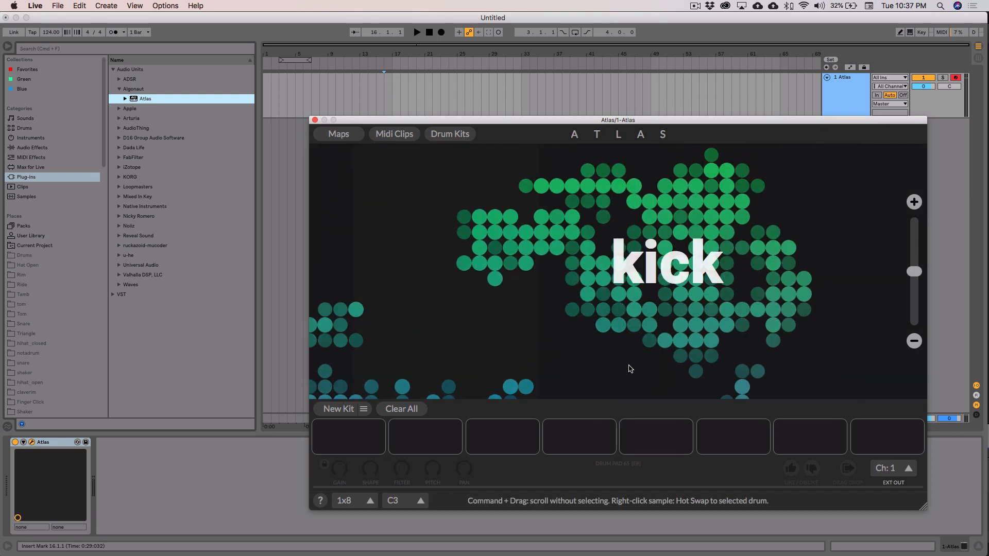
# Audition several kicks (incl. Kick FSU 2) and place Kick ImpactDeep 1 on drum pad 1.
pyautogui.click(789, 295)
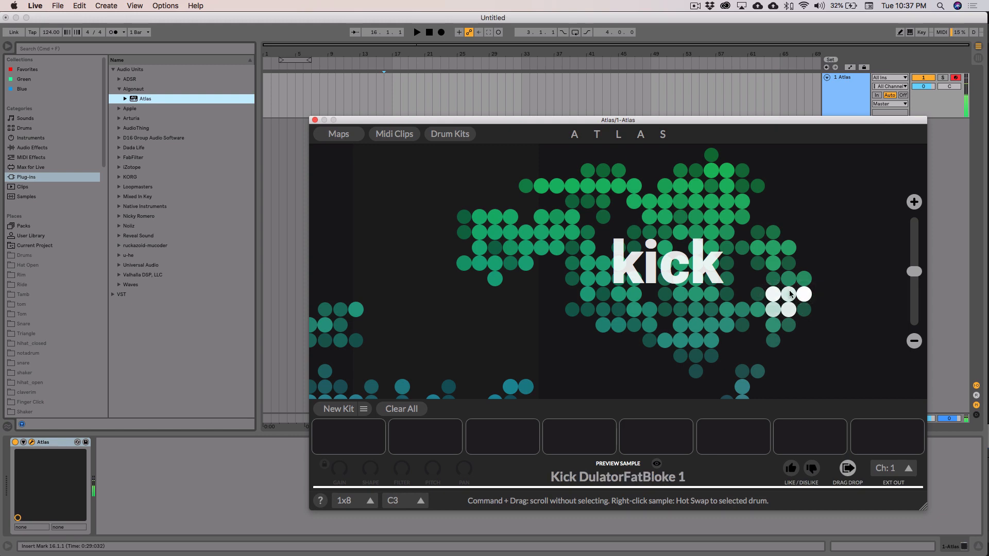
pyautogui.click(719, 184)
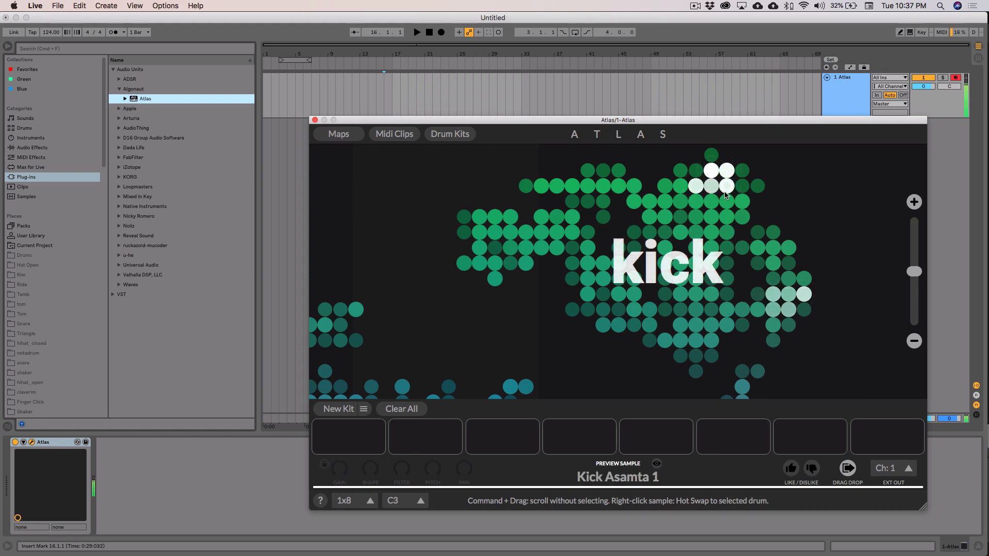
pyautogui.click(589, 260)
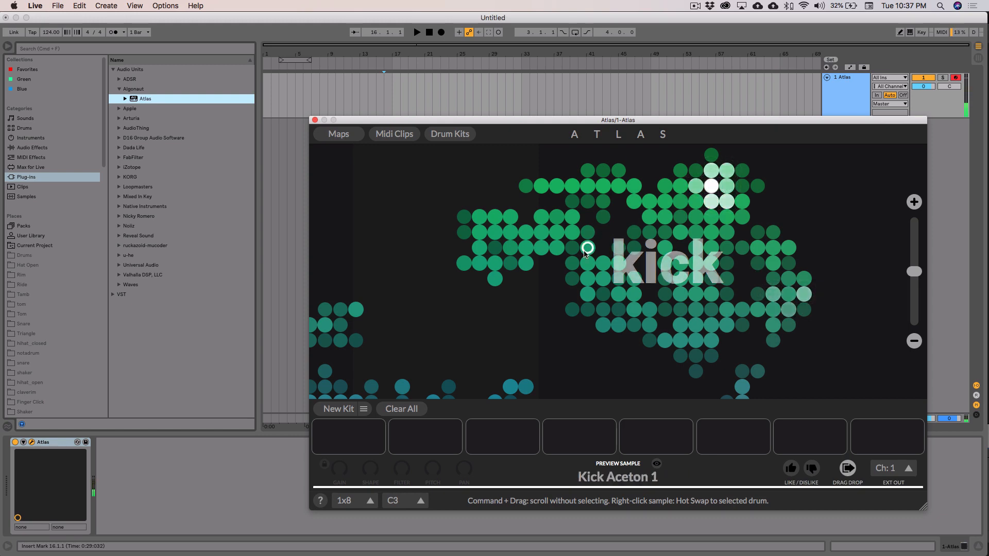
pyautogui.click(587, 295)
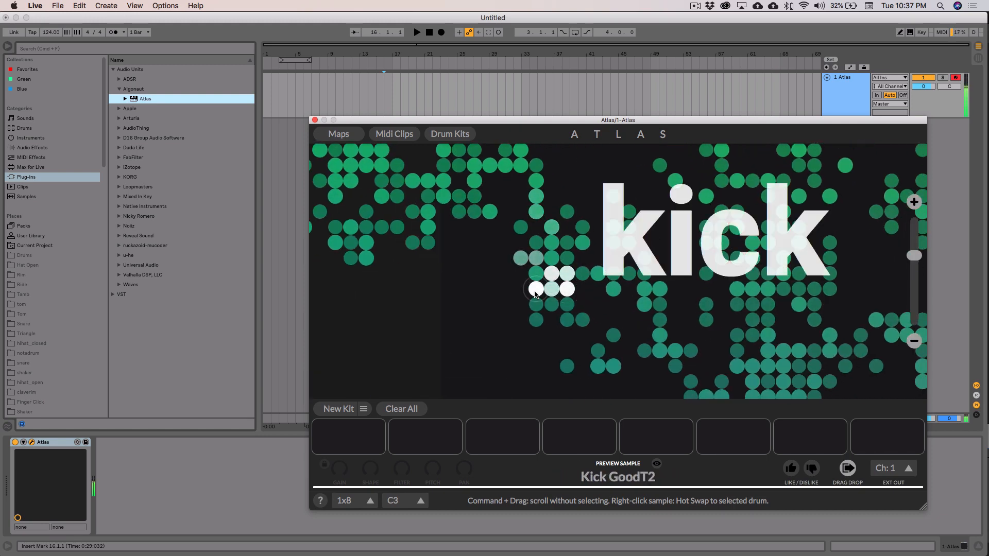
pyautogui.click(597, 367)
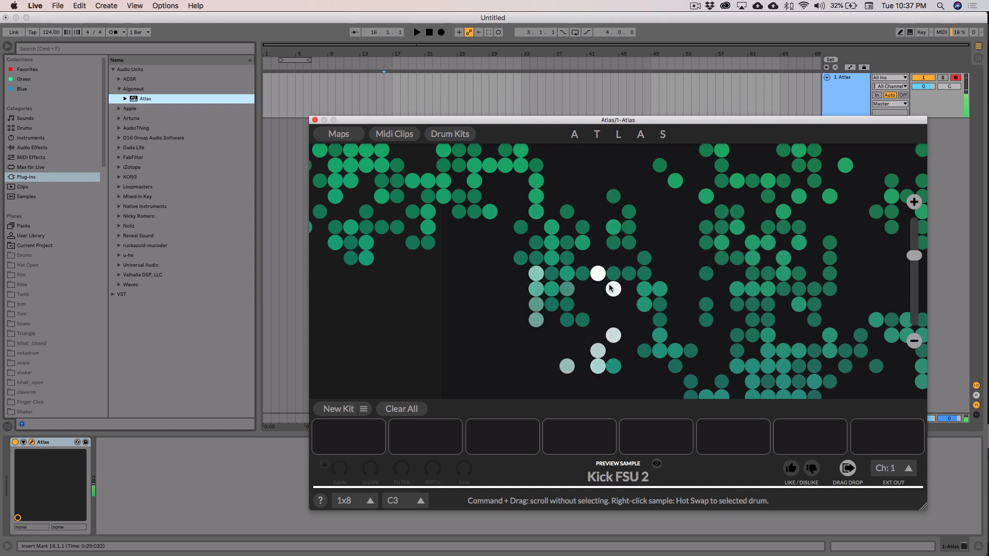
pyautogui.click(583, 286)
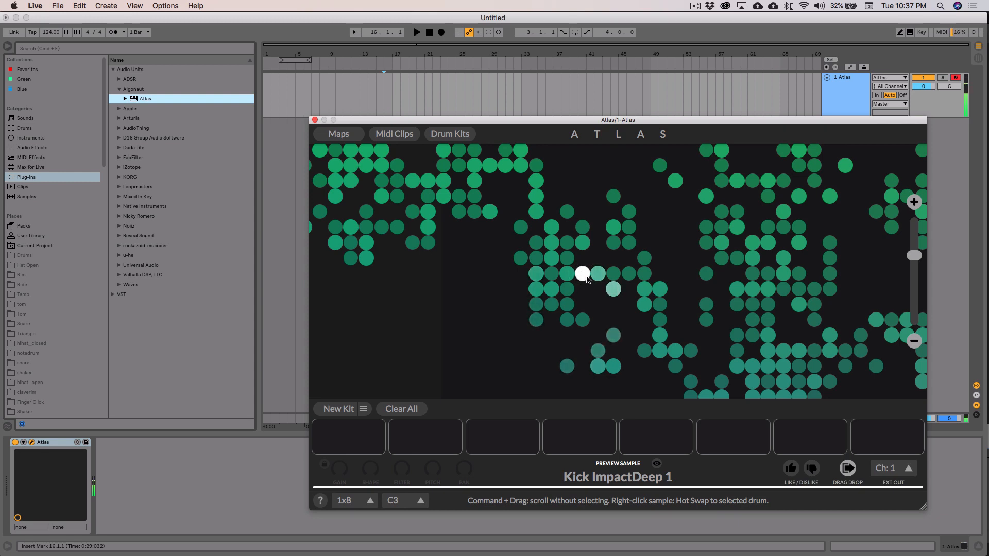
pyautogui.click(583, 273)
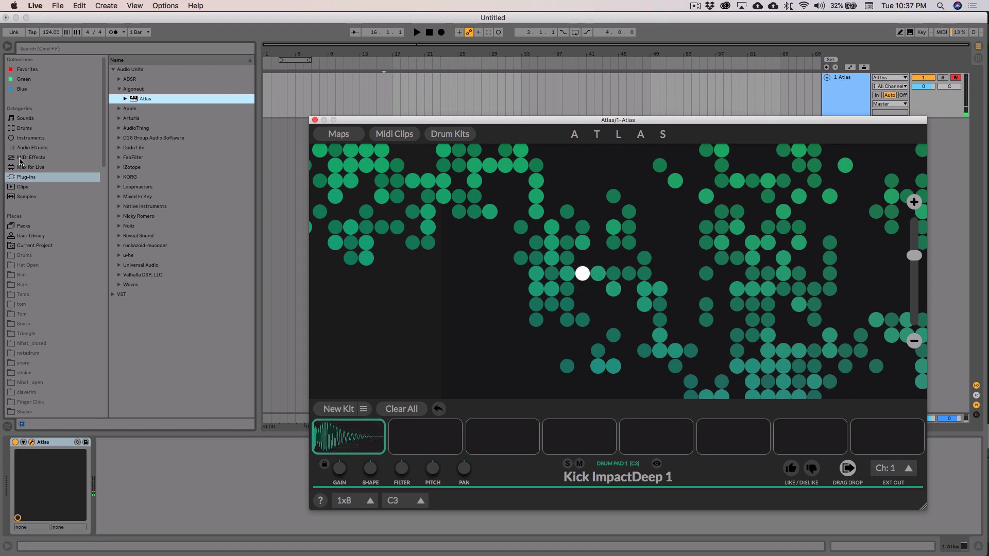
# Add a Utility audio effect after Atlas on the track.
pyautogui.click(29, 148)
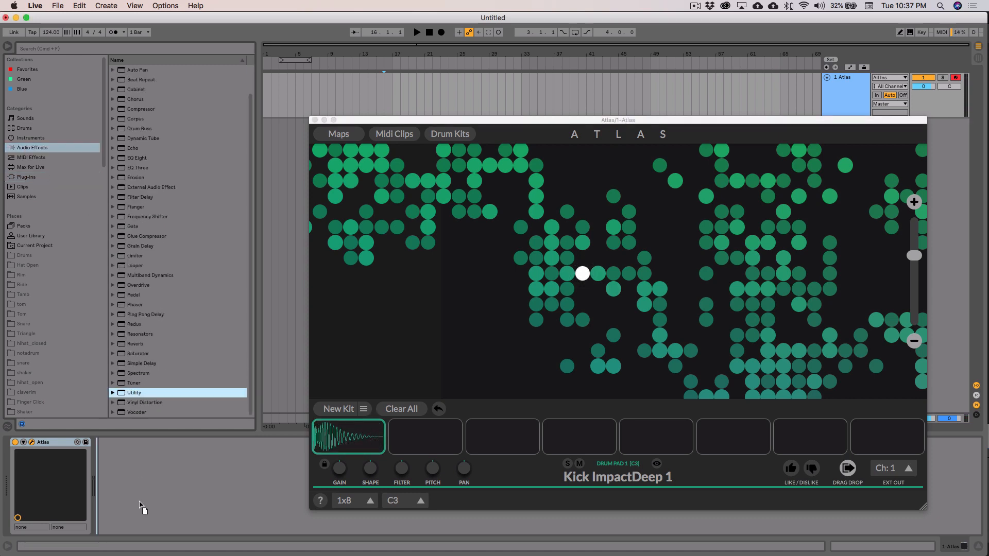
pyautogui.doubleClick(134, 393)
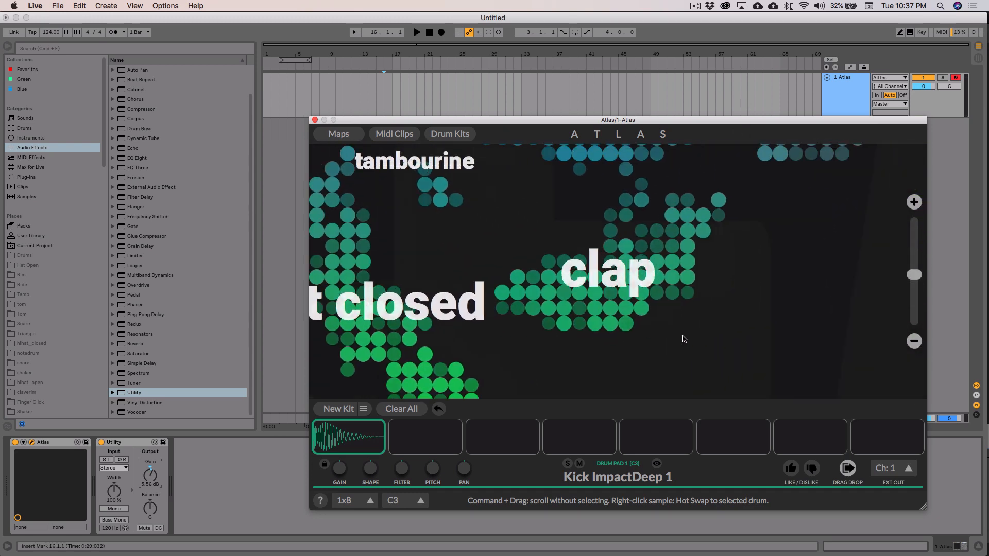
# Audition claps and place Clap Short909 Tape on drum pad 2.
pyautogui.click(549, 299)
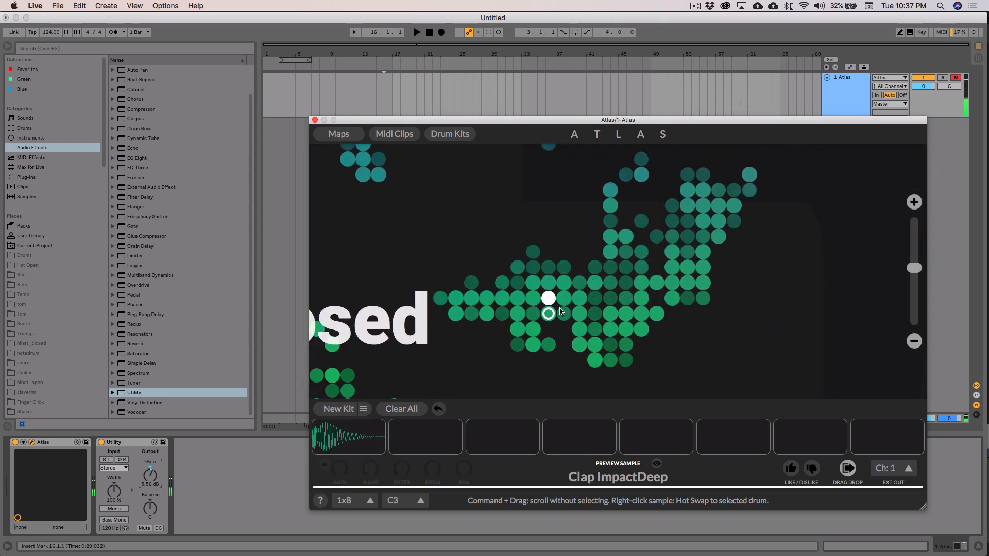
pyautogui.click(580, 299)
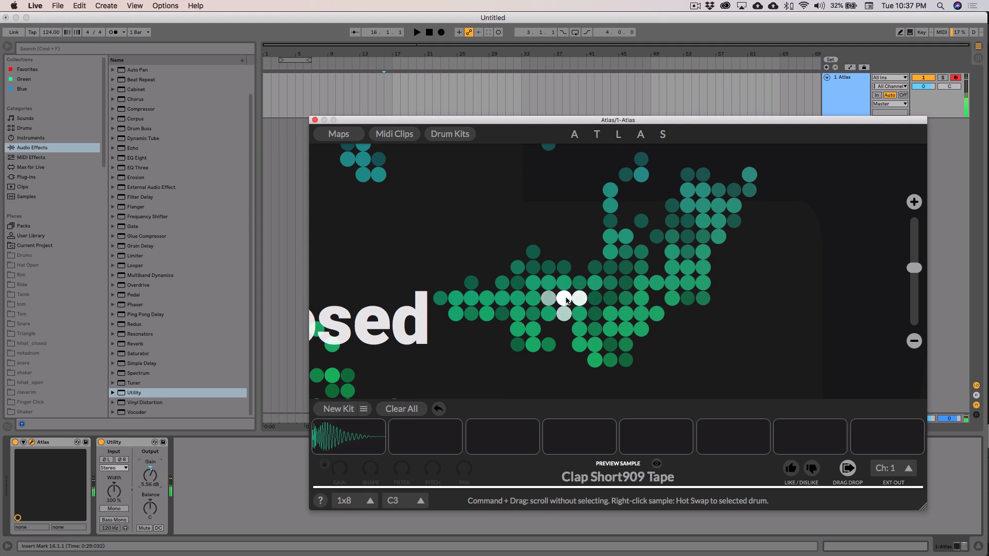
pyautogui.click(595, 282)
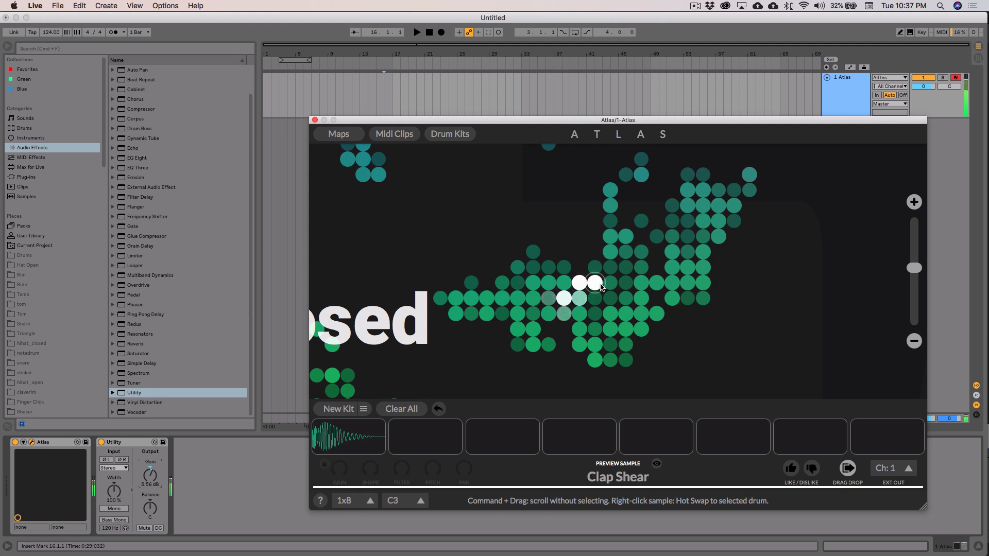
pyautogui.click(596, 300)
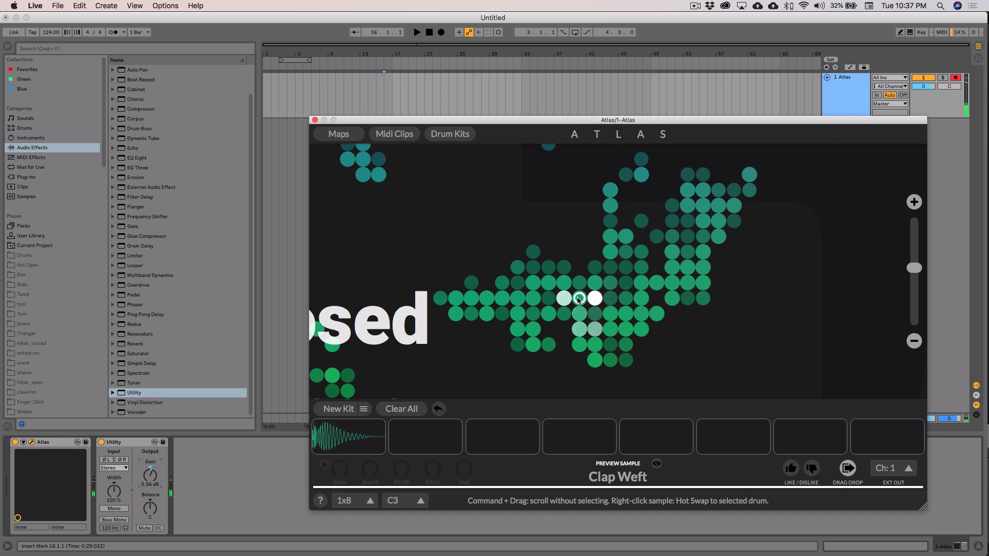
pyautogui.click(563, 298)
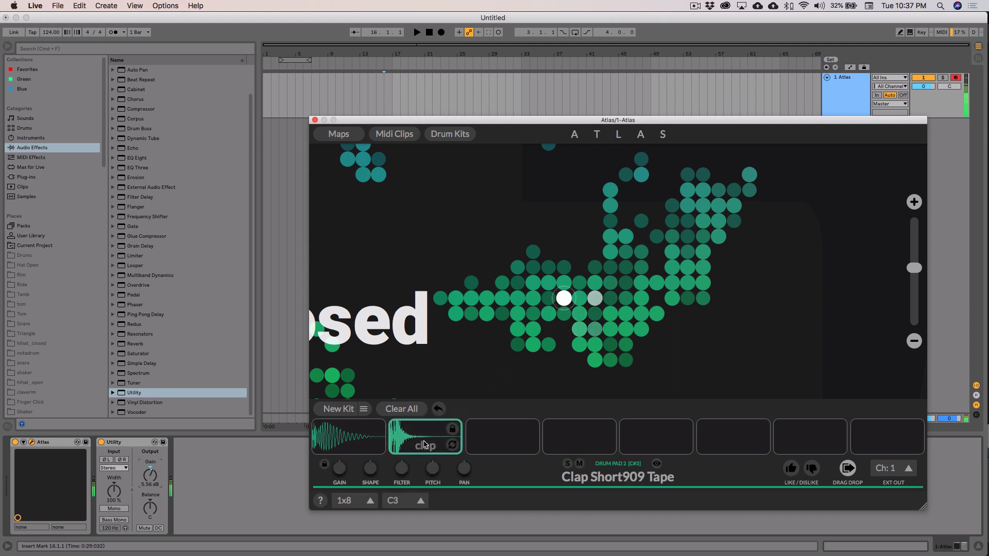
# Check the kick and clap sitting on pads 1 and 2.
pyautogui.click(348, 437)
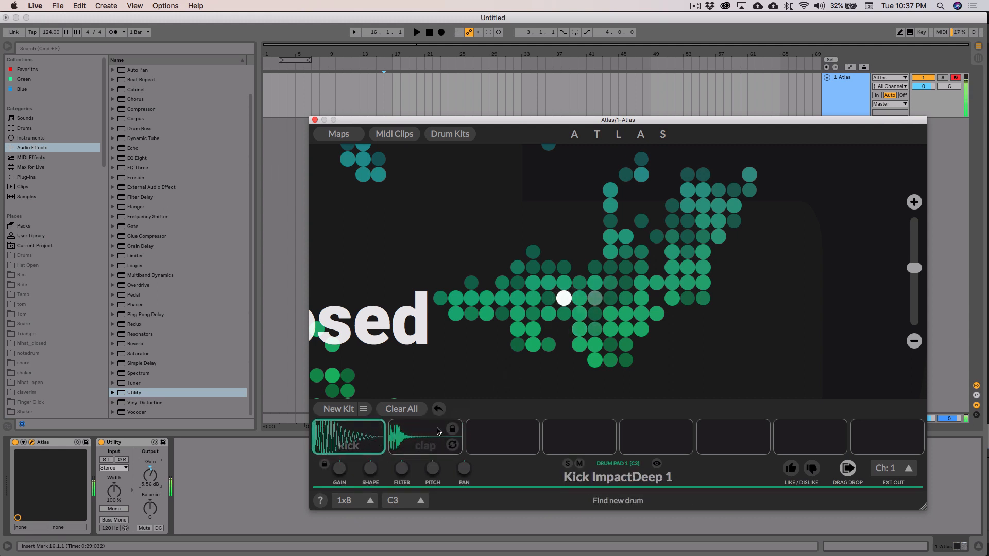
pyautogui.click(424, 437)
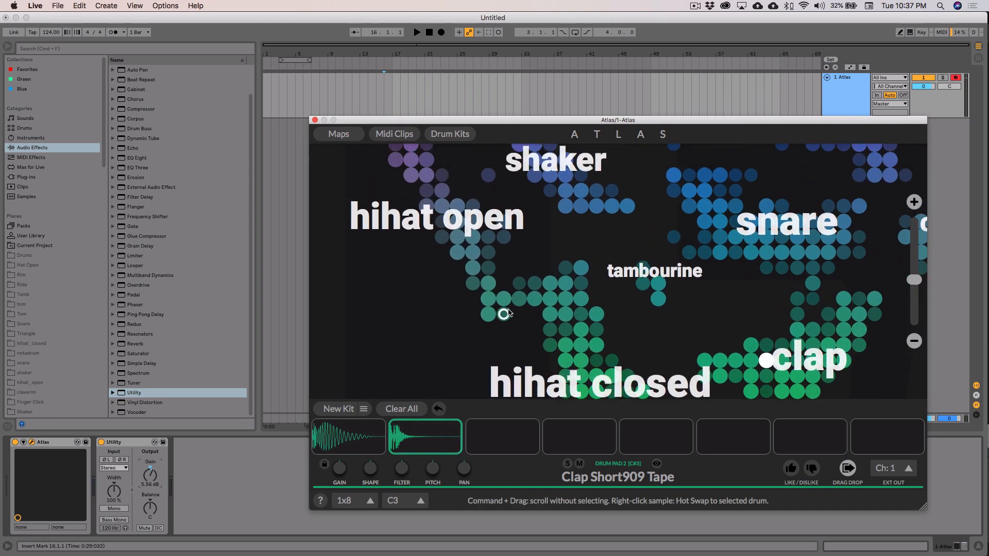
# Audition closed and open hi-hat and shaker samples on the Atlas sound map.
pyautogui.click(581, 346)
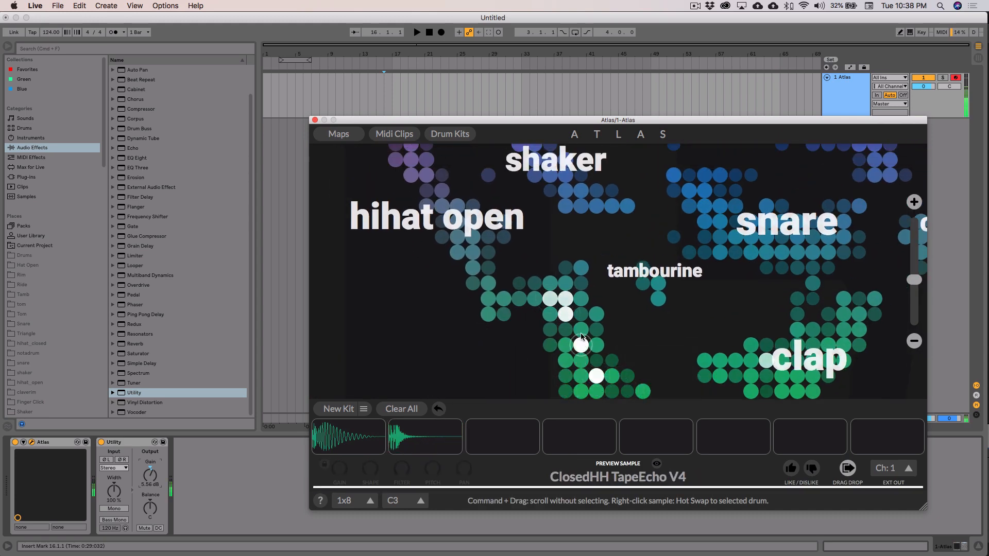
pyautogui.click(519, 299)
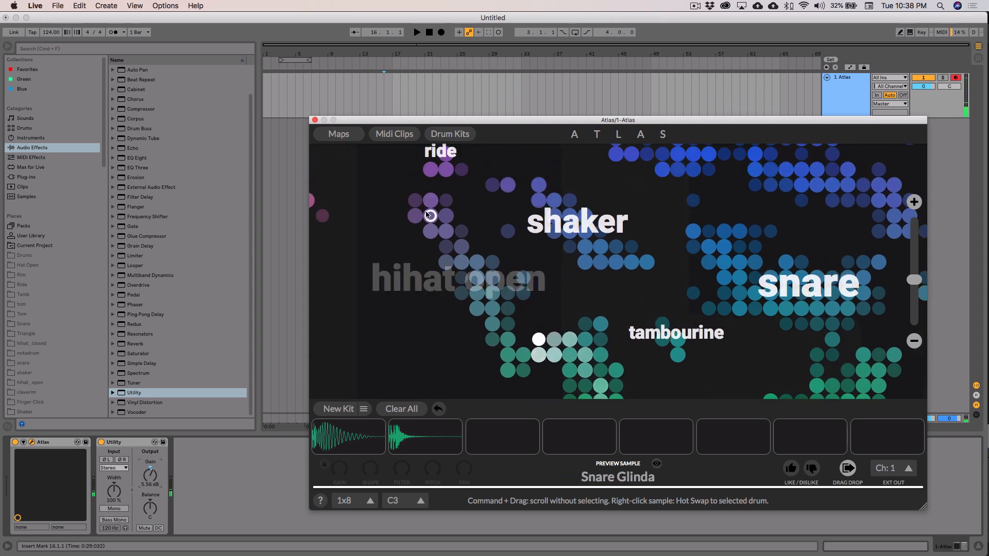
pyautogui.click(447, 217)
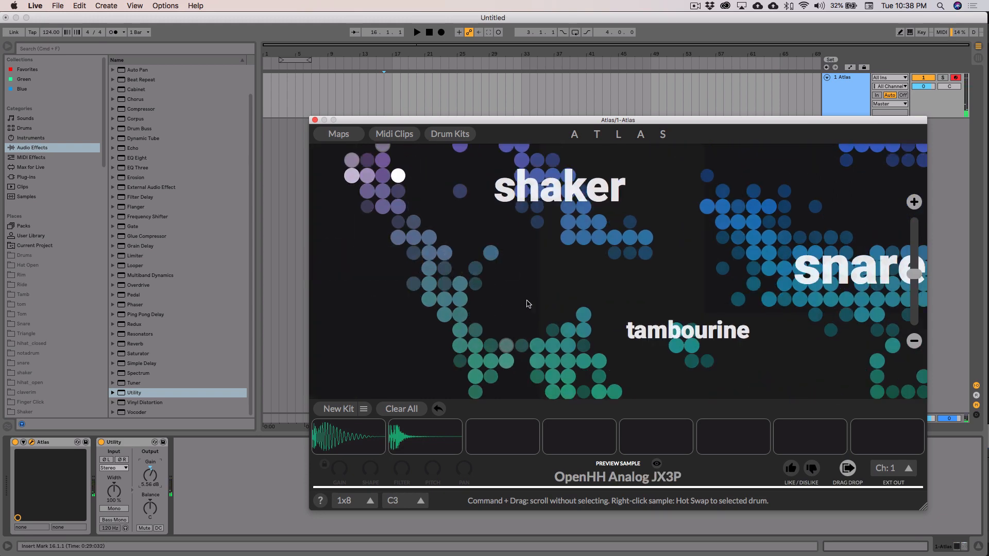
pyautogui.click(444, 284)
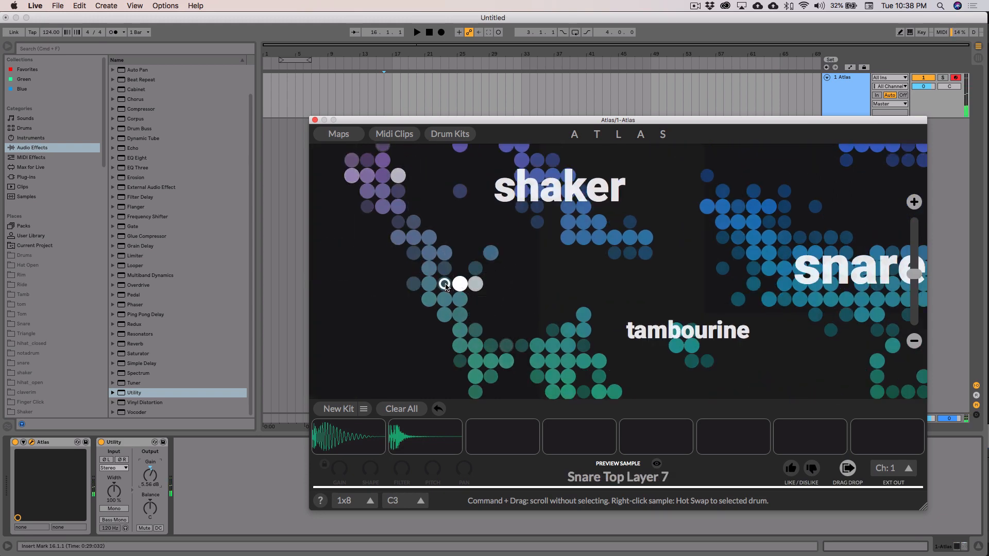
pyautogui.click(443, 284)
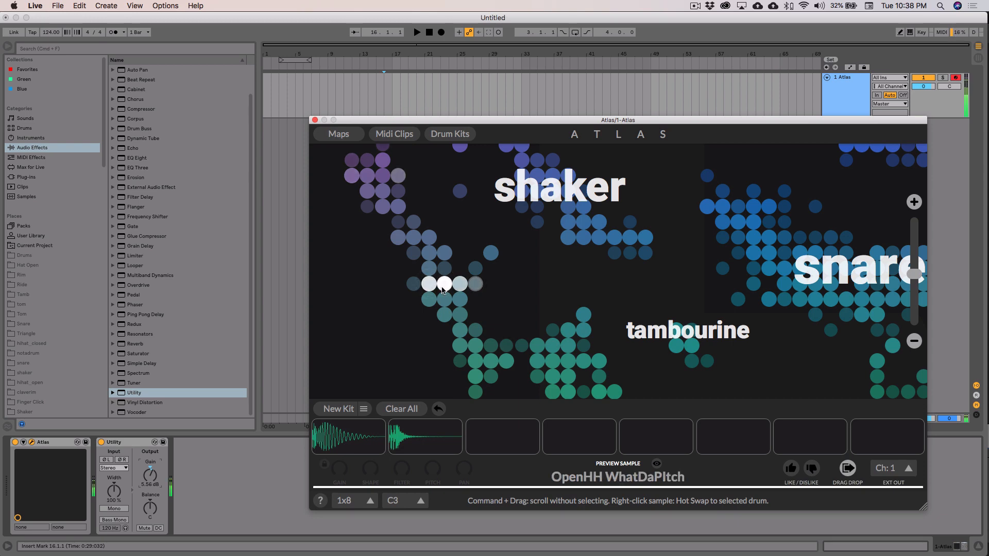
pyautogui.click(429, 299)
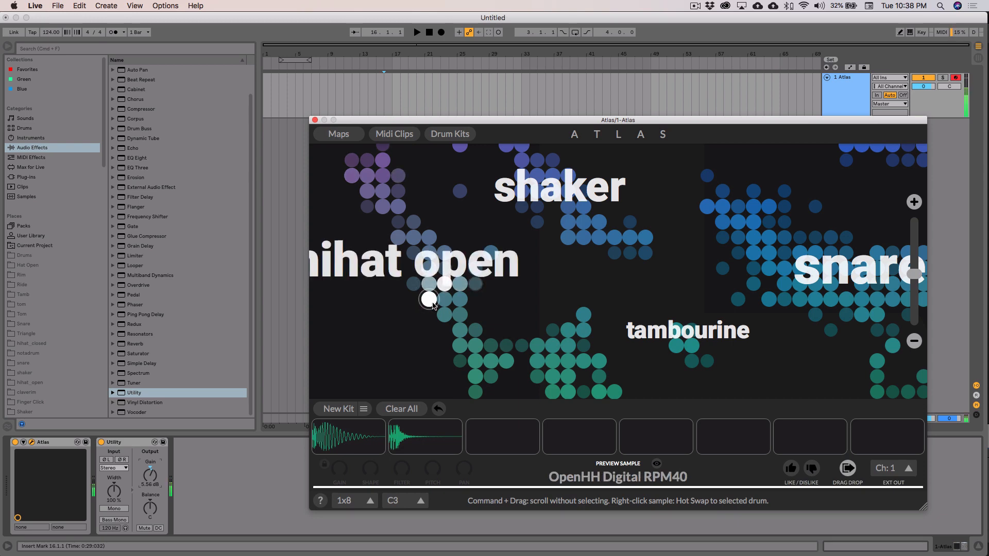
pyautogui.click(443, 269)
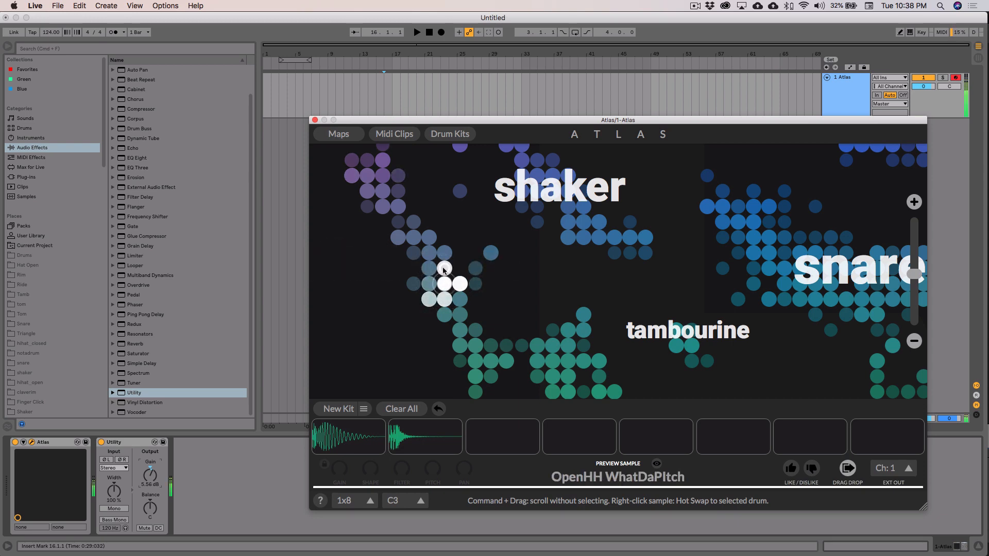
pyautogui.click(460, 299)
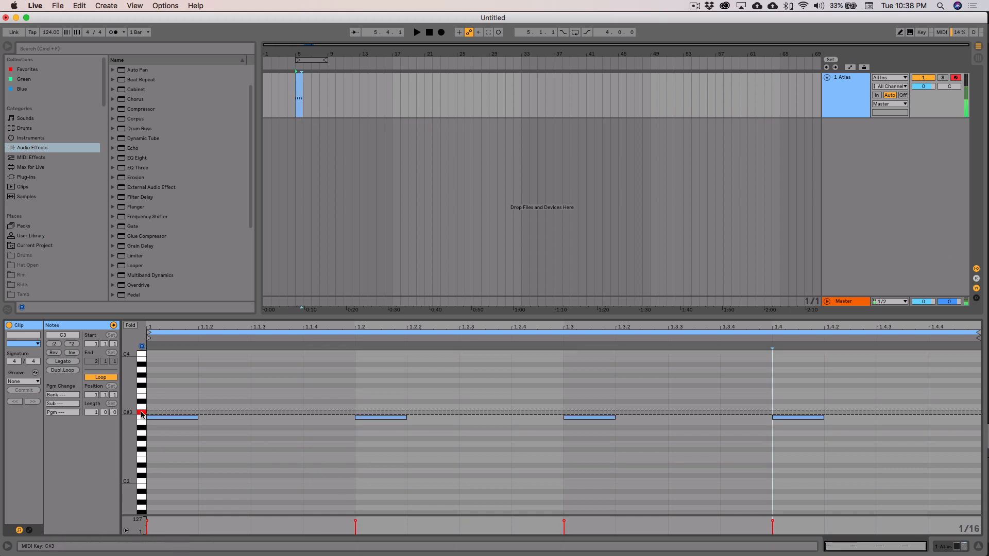
# Add off-beat hits from the second pad alongside the C3 quarter-note kicks.
pyautogui.click(381, 416)
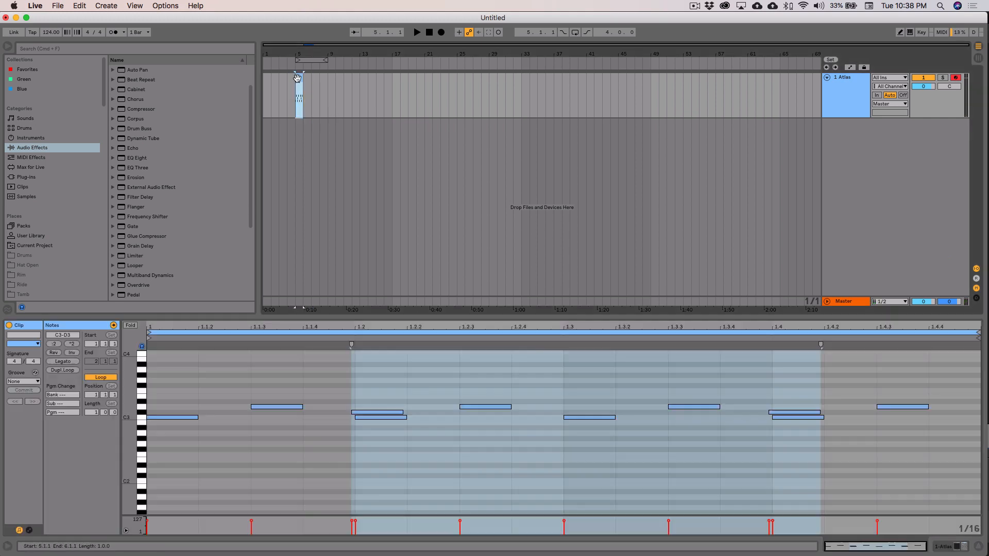
pyautogui.click(416, 32)
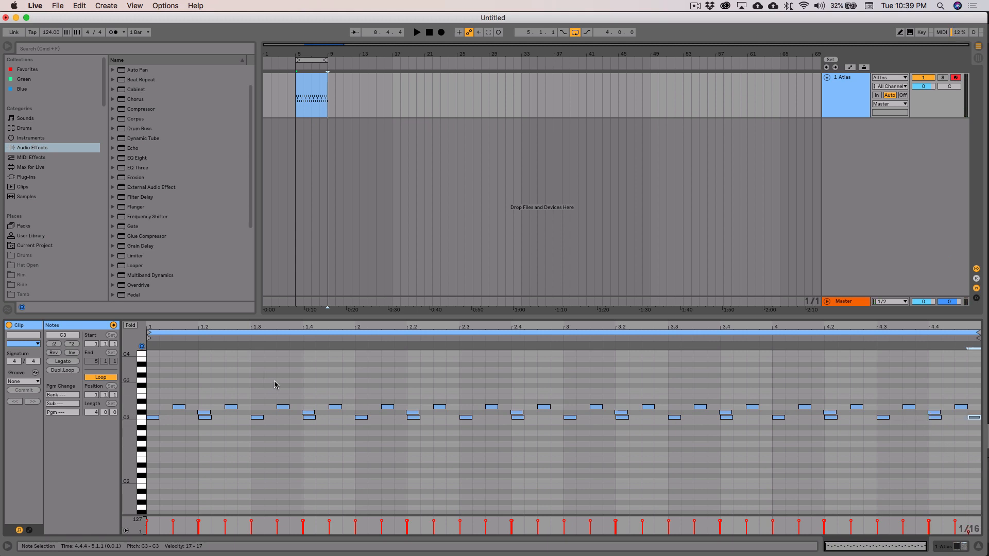
pyautogui.moveTo(277, 383)
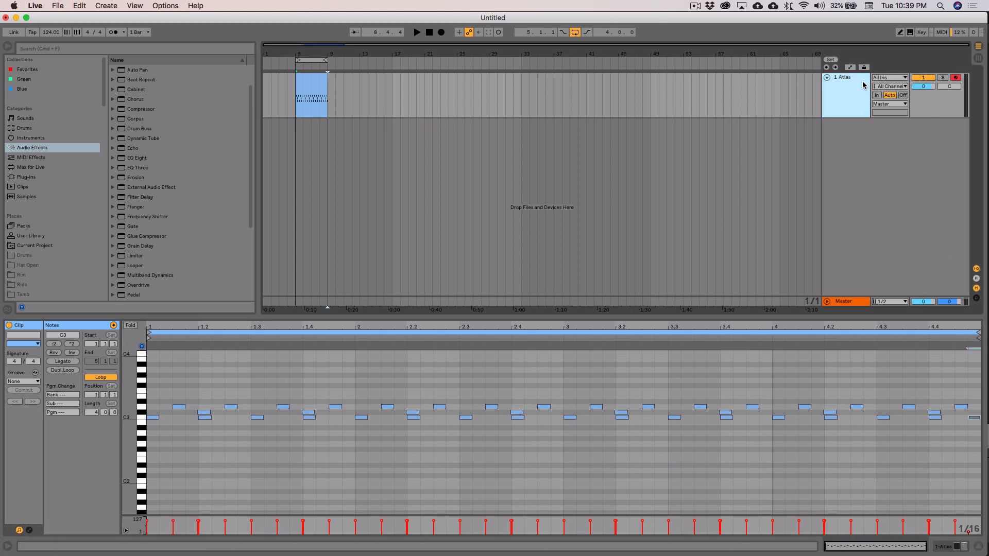
# Reopen Atlas and audition samples around the open hi-hat region for pad 3.
pyautogui.click(416, 31)
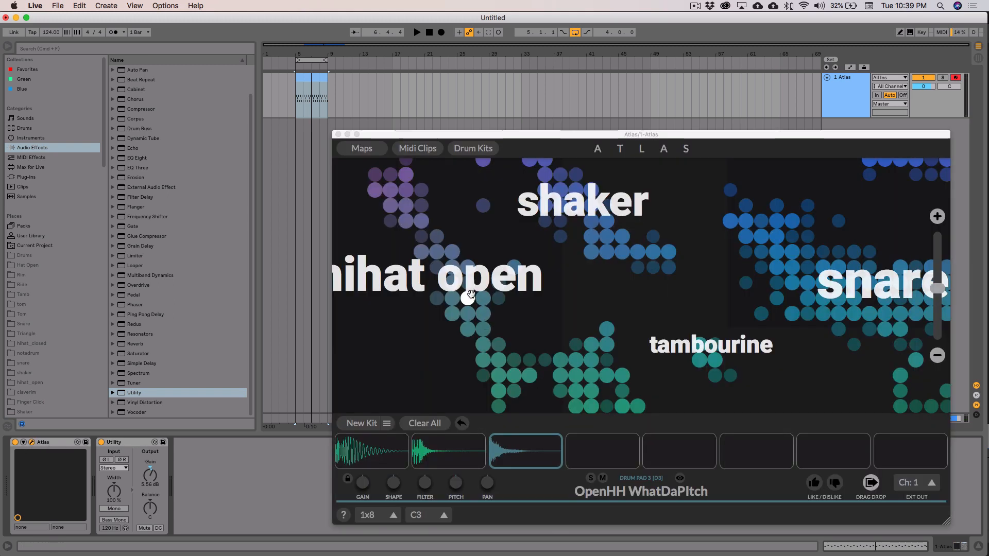
pyautogui.click(467, 268)
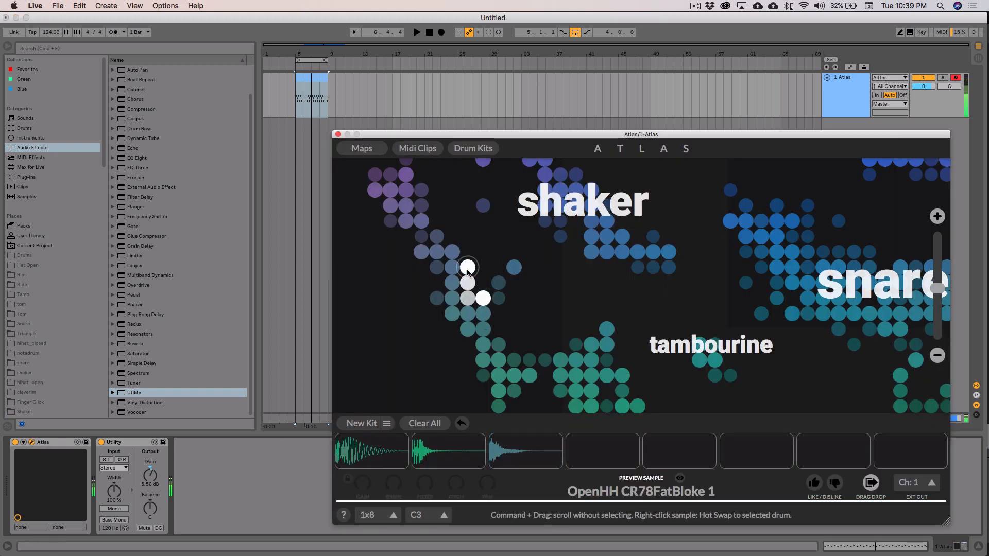
pyautogui.click(468, 314)
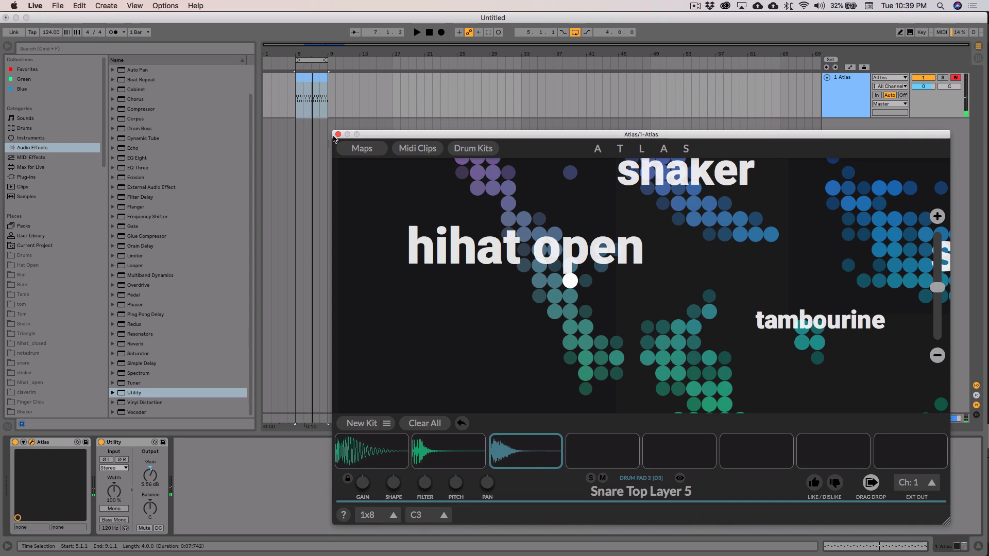
# Close Atlas and select a new second MIDI track.
pyautogui.click(338, 134)
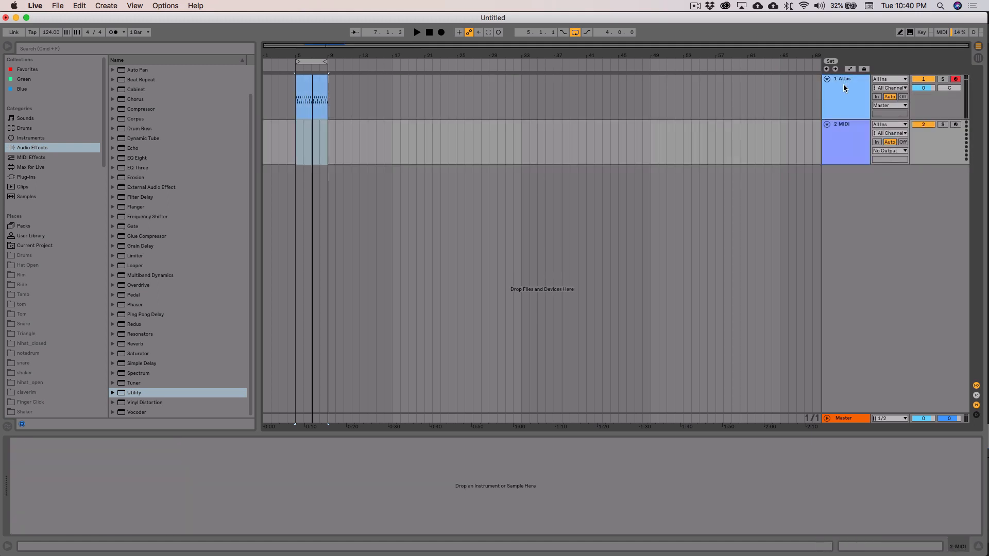
pyautogui.click(846, 139)
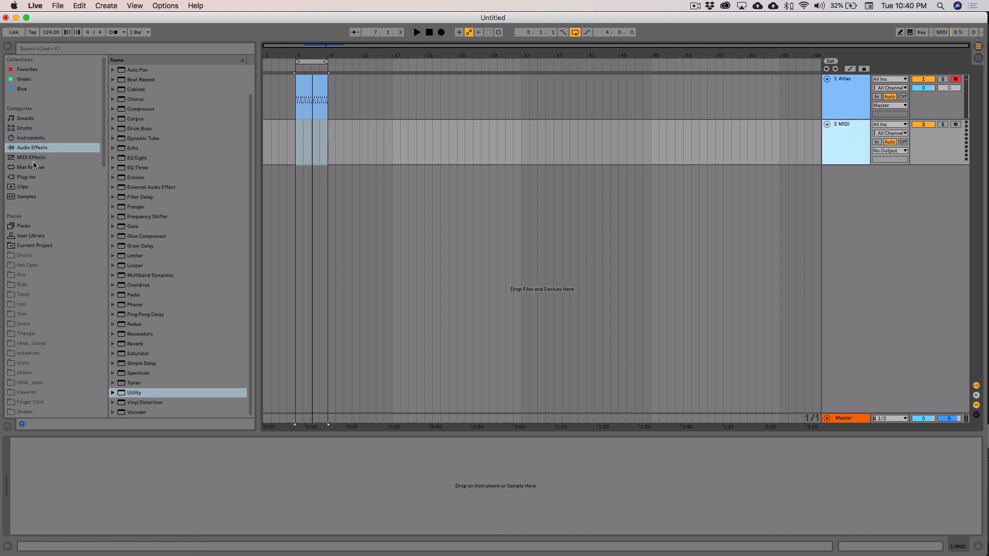
# Load Native Instruments Massive onto the new MIDI track.
pyautogui.click(26, 177)
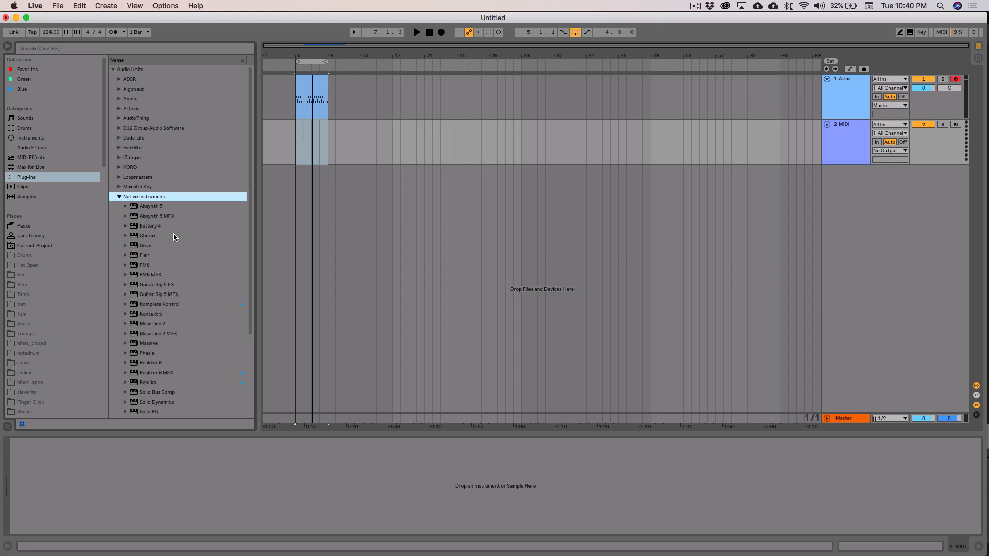
pyautogui.click(149, 343)
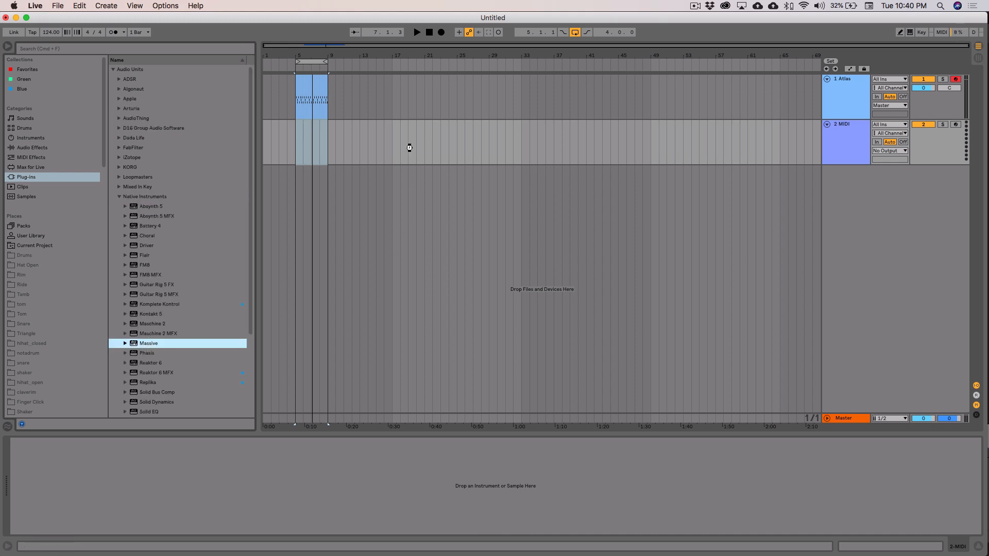
pyautogui.doubleClick(148, 343)
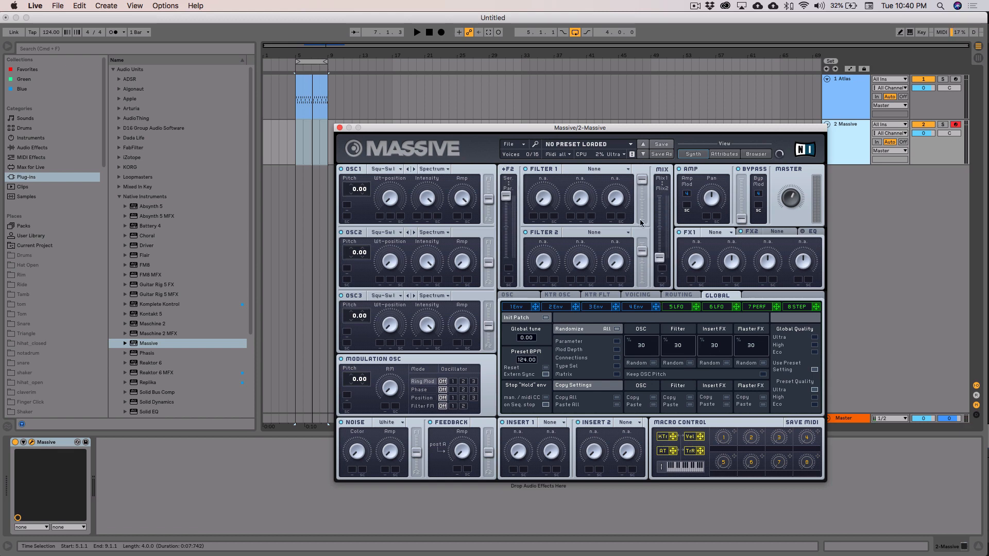
# Set Filter 1 to Lowpass 4, global tune to -24.00, and step OSC2 to the next wavetable.
pyautogui.click(606, 169)
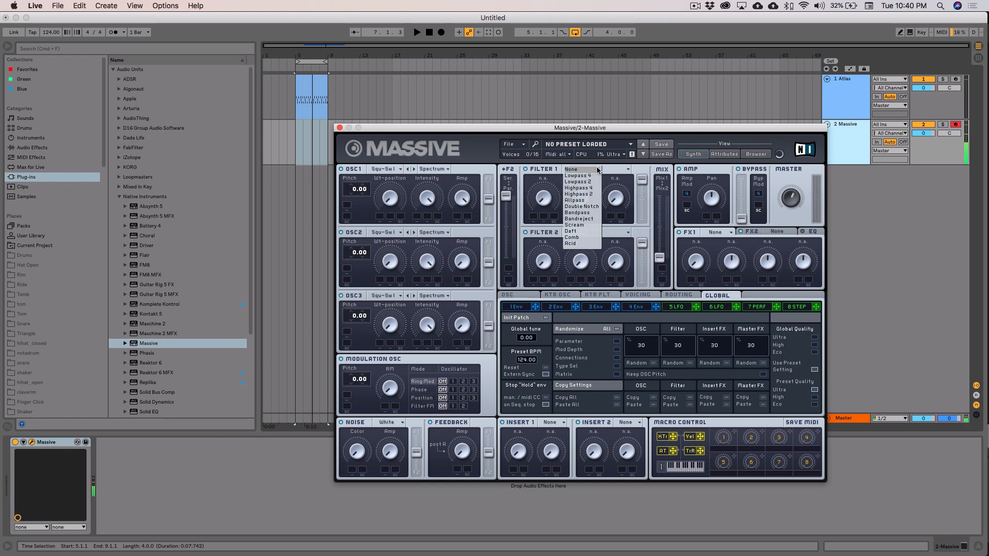
pyautogui.click(577, 175)
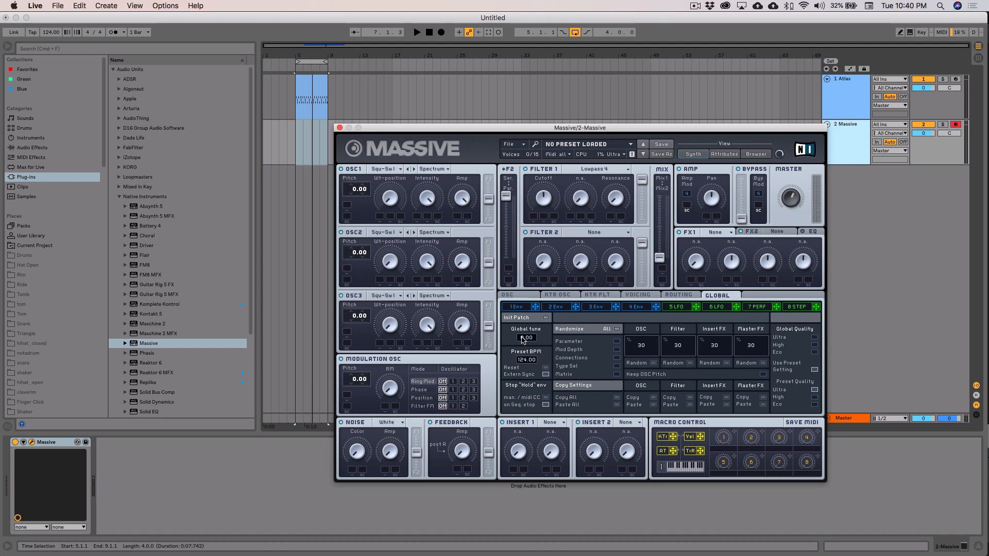
pyautogui.moveTo(524, 338); pyautogui.dragTo(524, 353)
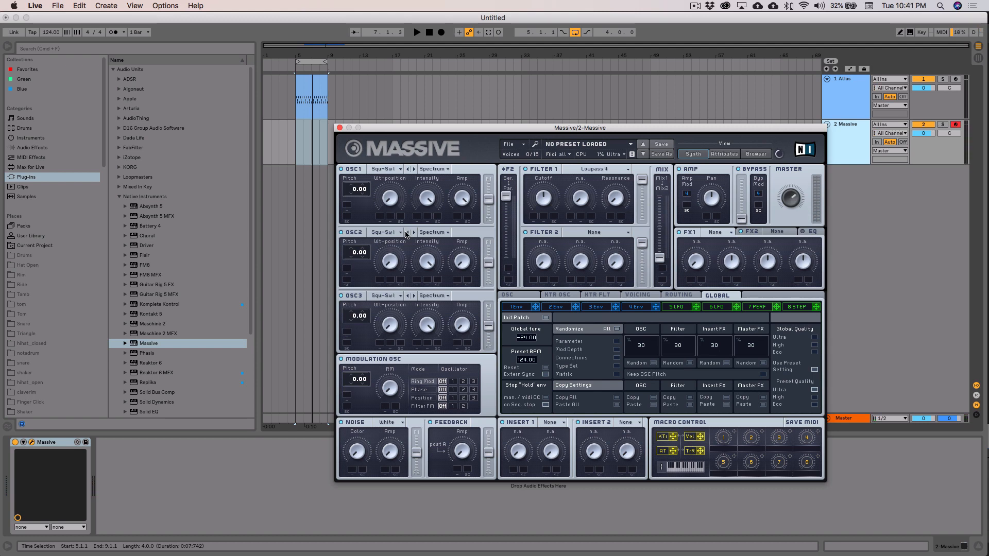
pyautogui.click(387, 233)
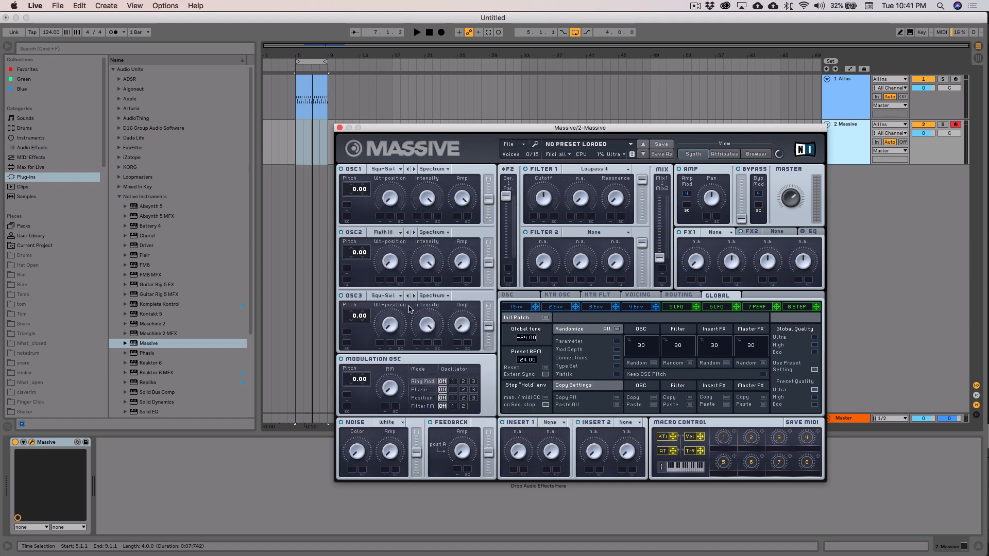
pyautogui.moveTo(452, 203)
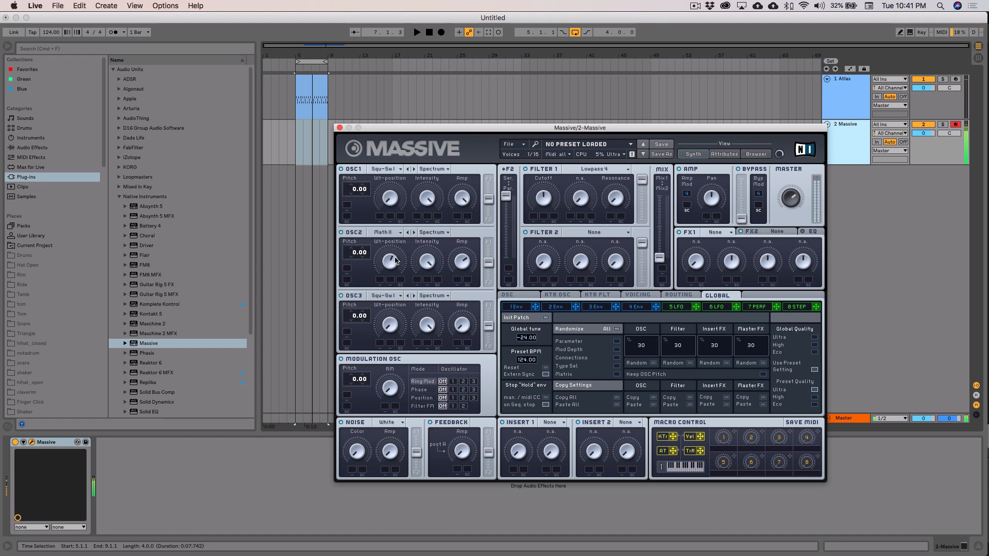
pyautogui.moveTo(391, 274)
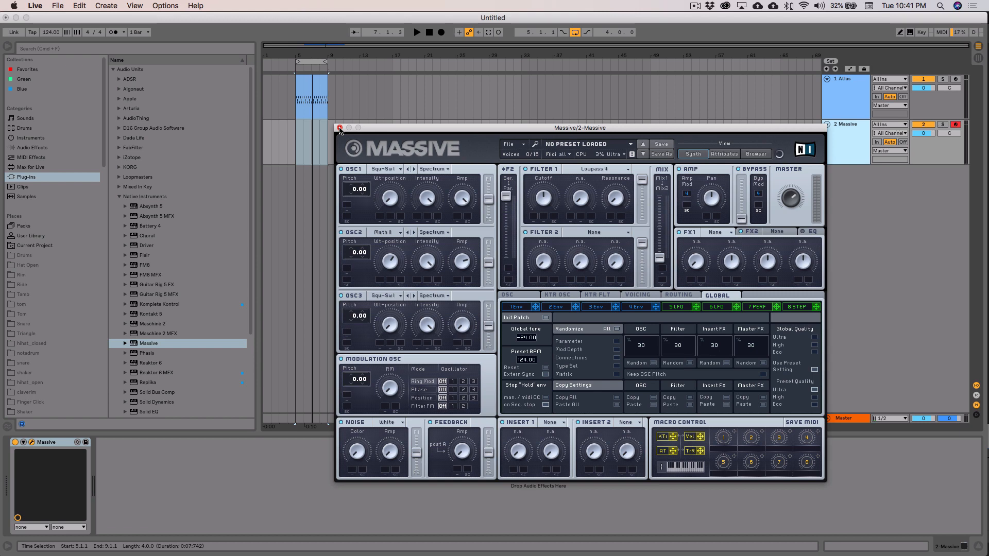
# Close Massive, insert a MIDI clip at bar 5 on its track and start recording the lead.
pyautogui.click(340, 128)
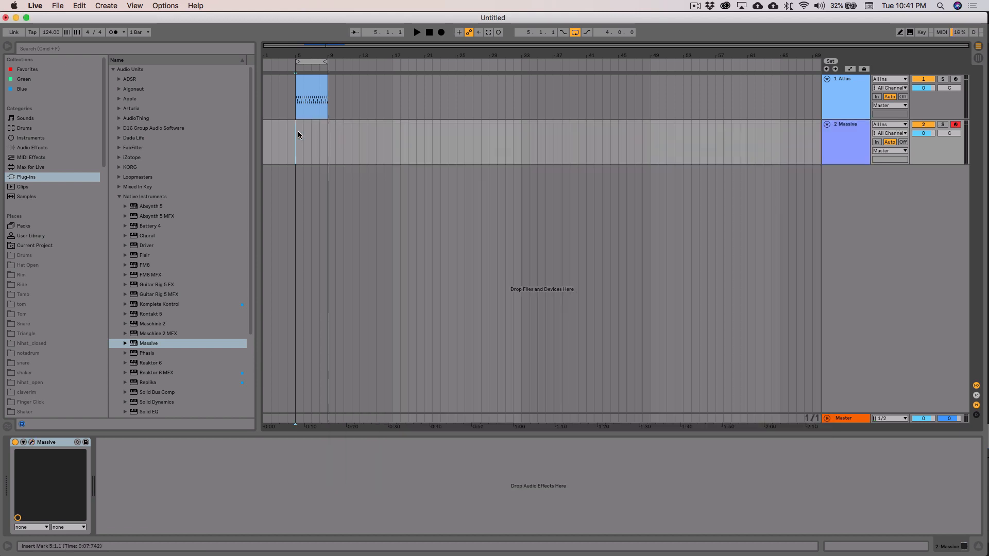
pyautogui.click(303, 143)
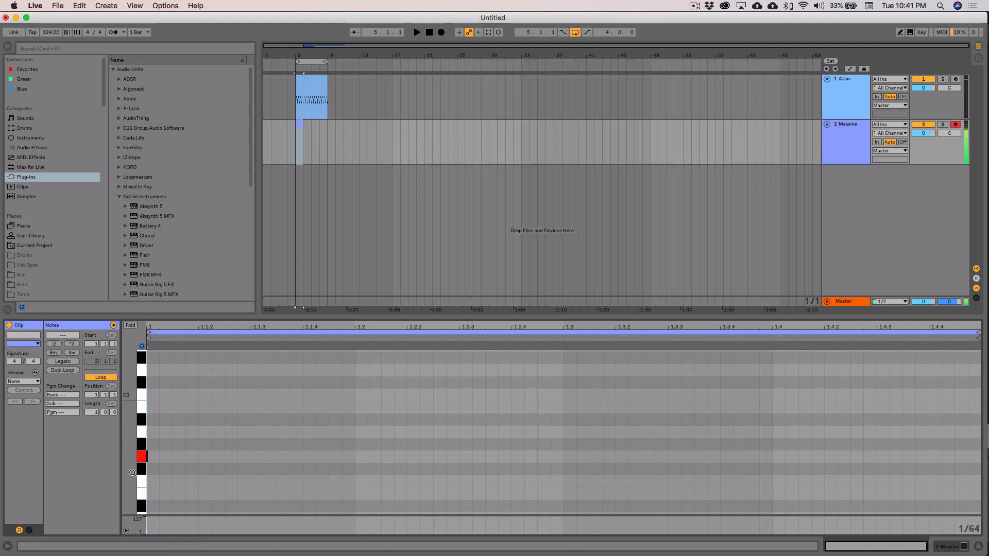
pyautogui.rightClick(278, 418)
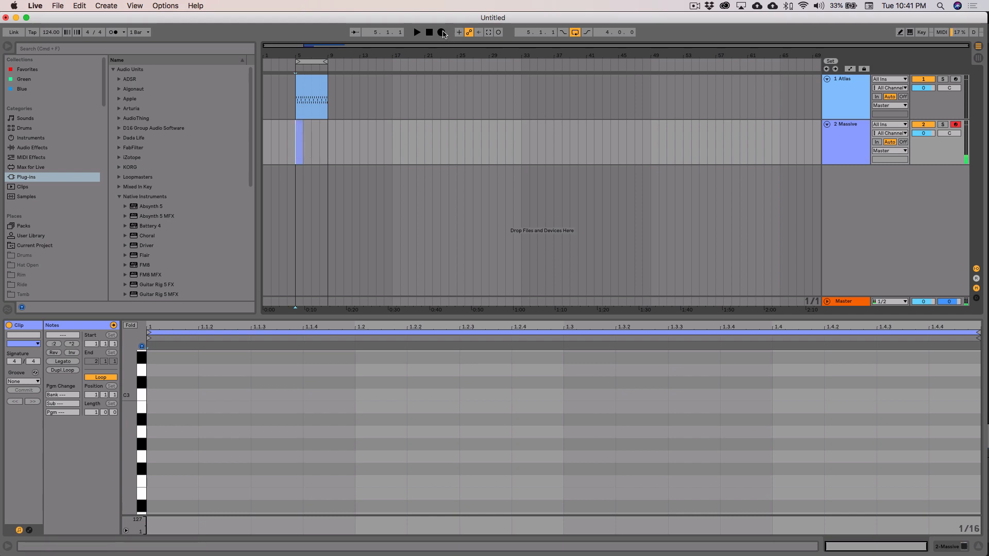
pyautogui.click(414, 32)
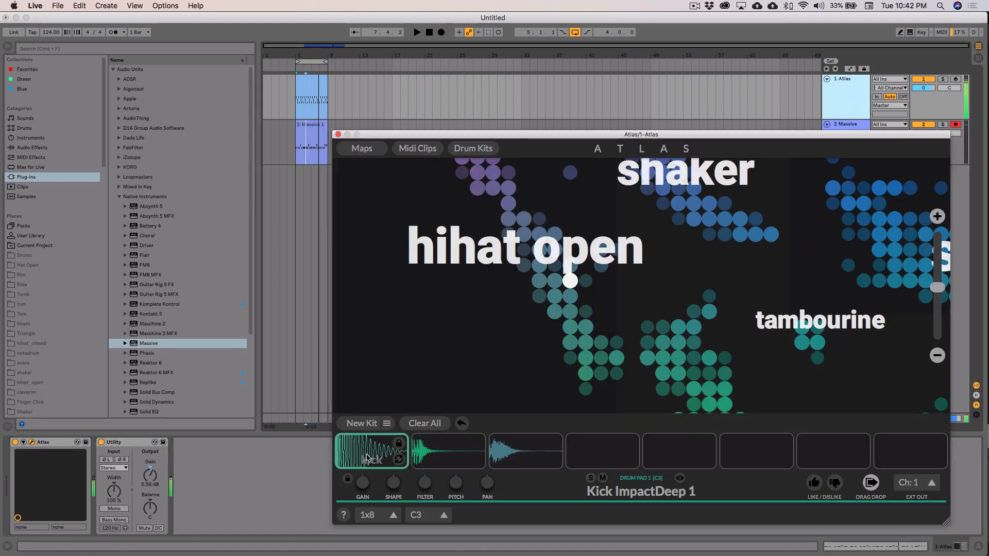
# Add an audio track after Atlas and route its input from the Atlas track's output.
pyautogui.click(917, 482)
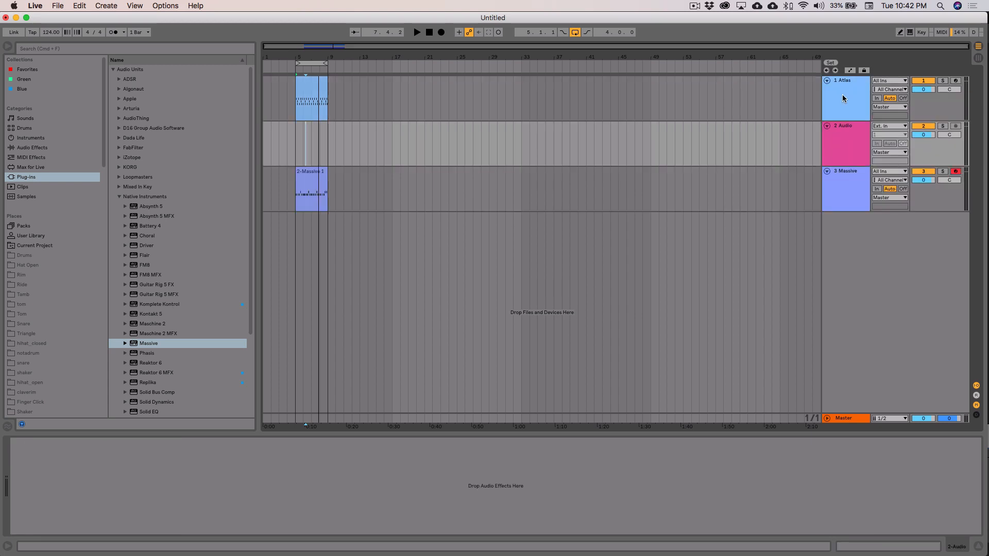
pyautogui.click(888, 126)
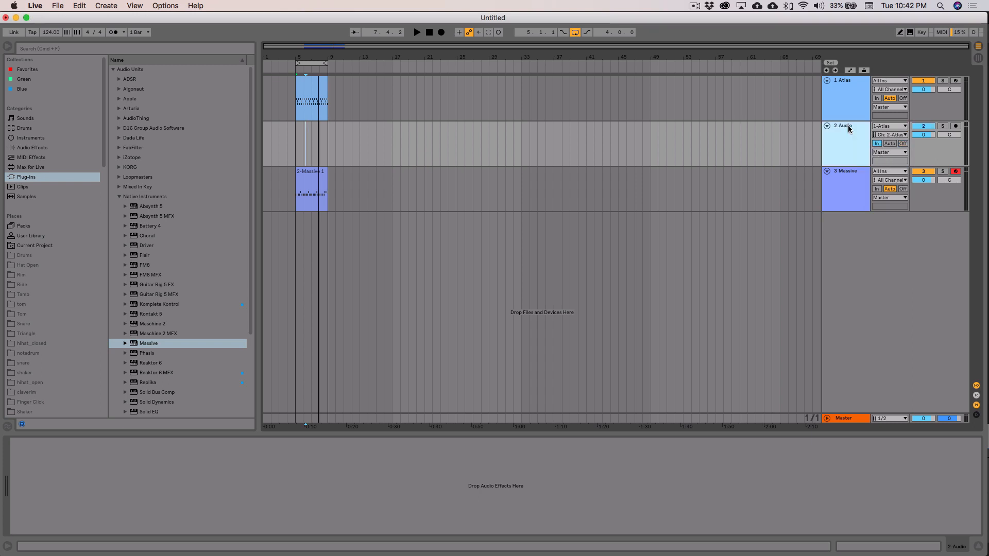
pyautogui.click(416, 32)
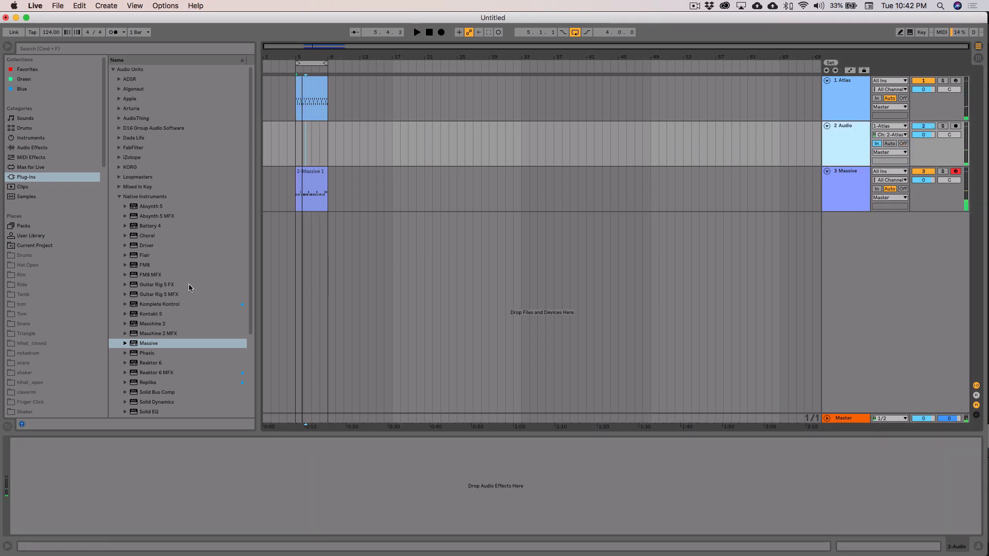
# Load a Utility device onto the new audio track and nudge the track volumes down.
pyautogui.click(33, 147)
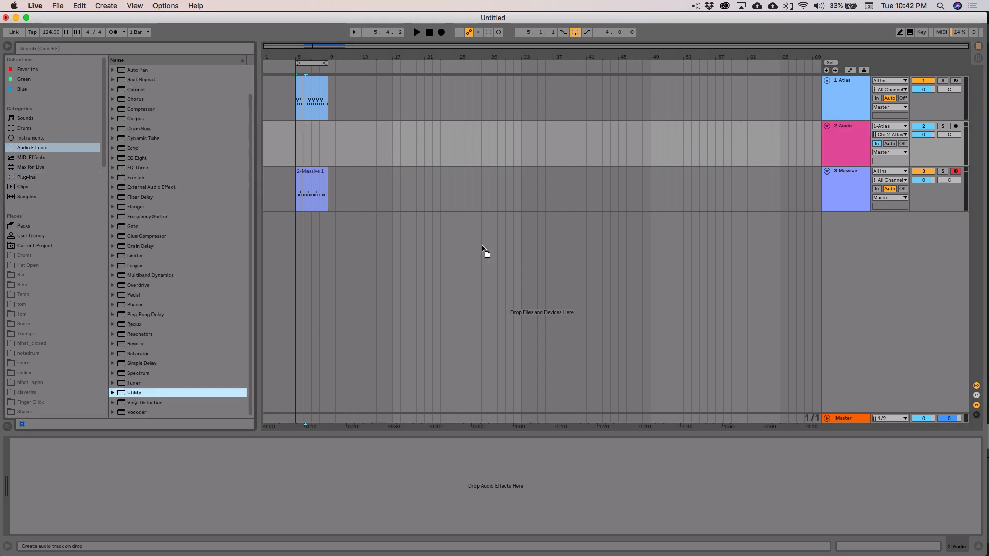
pyautogui.doubleClick(134, 392)
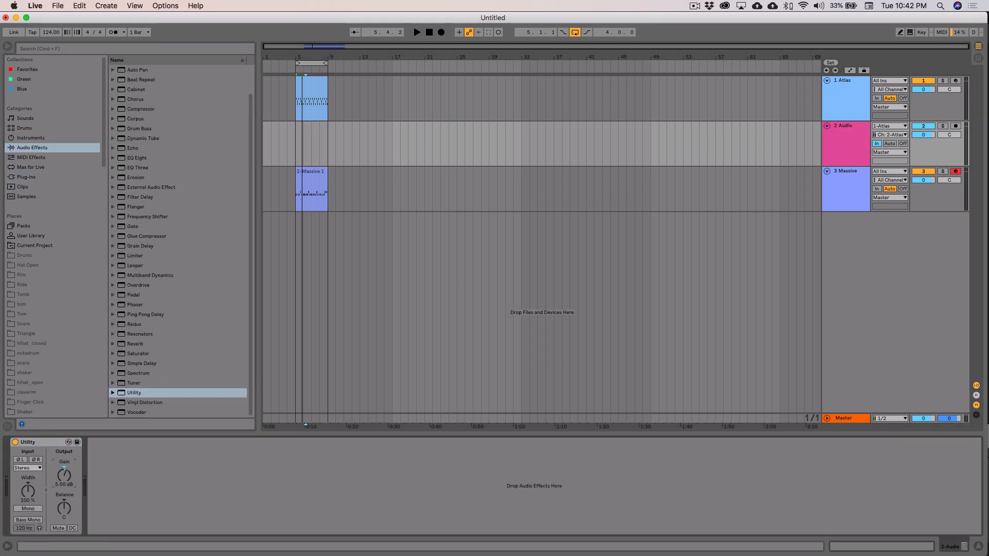
pyautogui.click(416, 31)
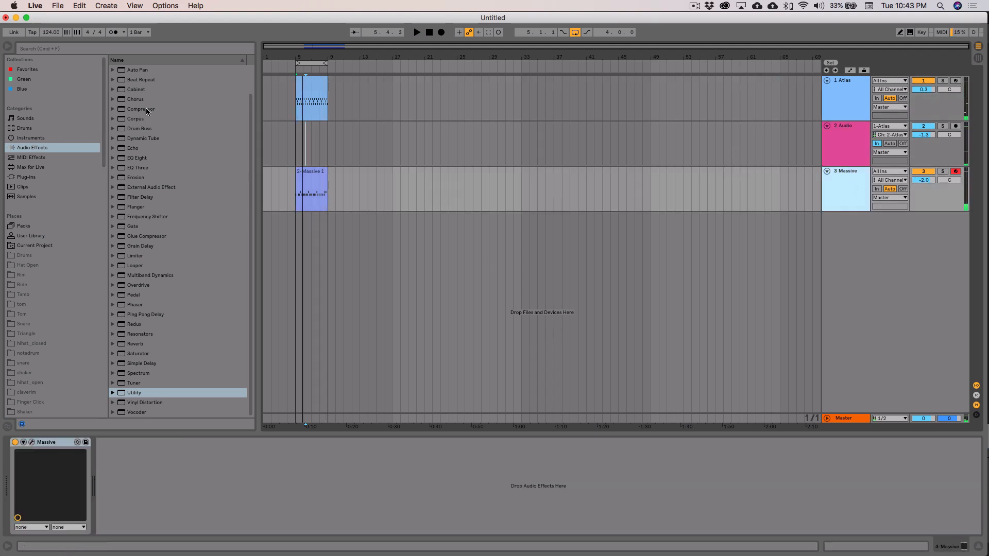
# Add a Compressor to the Massive track and show the Audio track's devices.
pyautogui.doubleClick(140, 109)
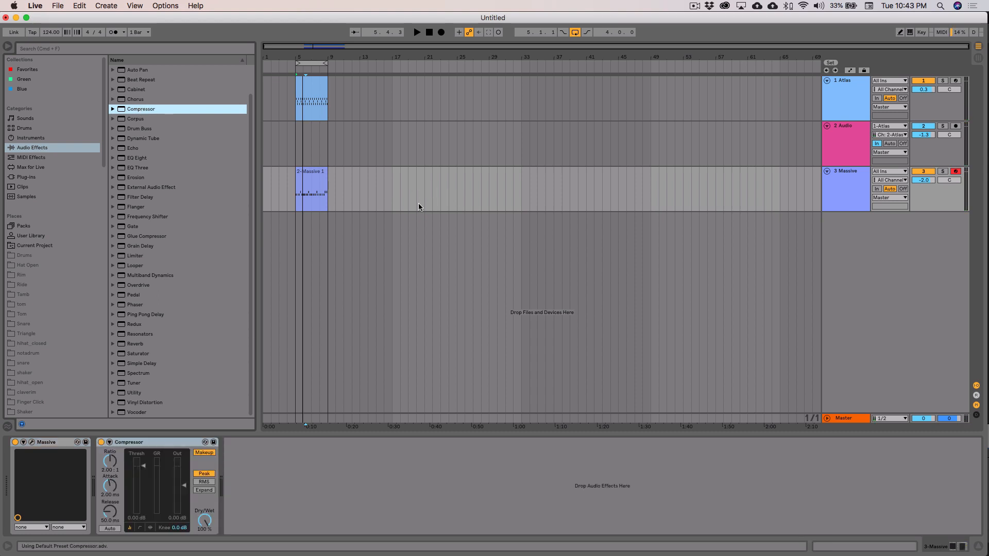
pyautogui.click(118, 453)
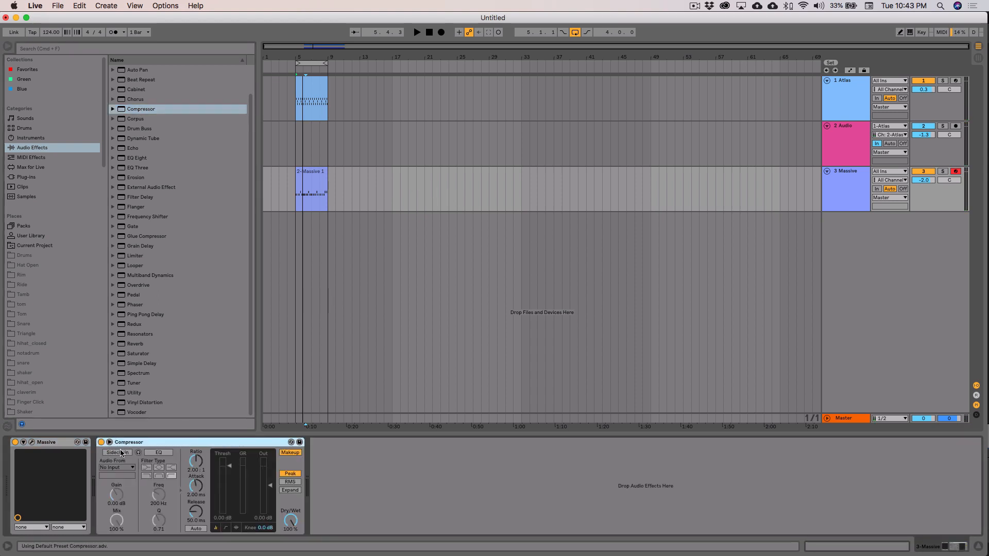
pyautogui.click(117, 468)
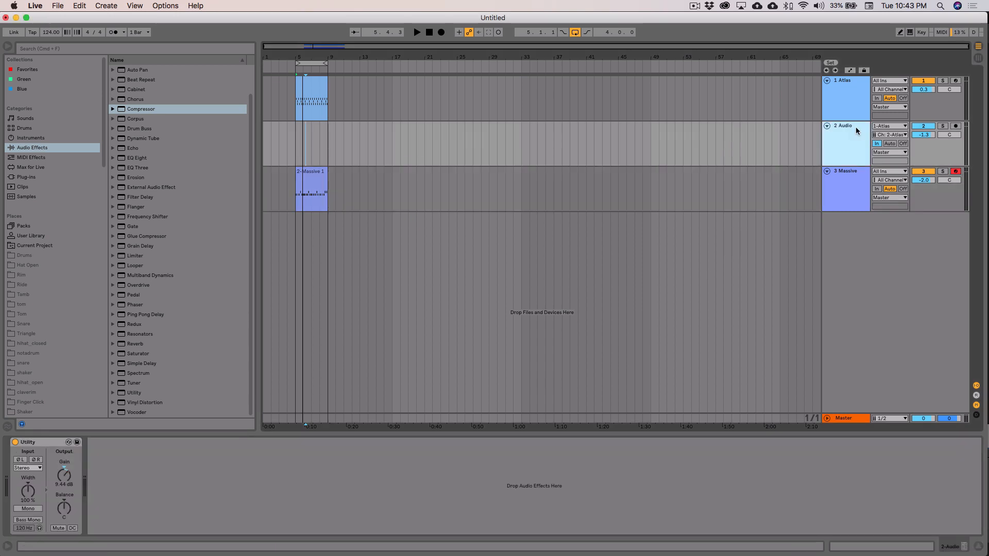
# Rename the Audio track to Kick and the Atlas track to Drums.
pyautogui.doubleClick(843, 124)
pyautogui.write('Kick')
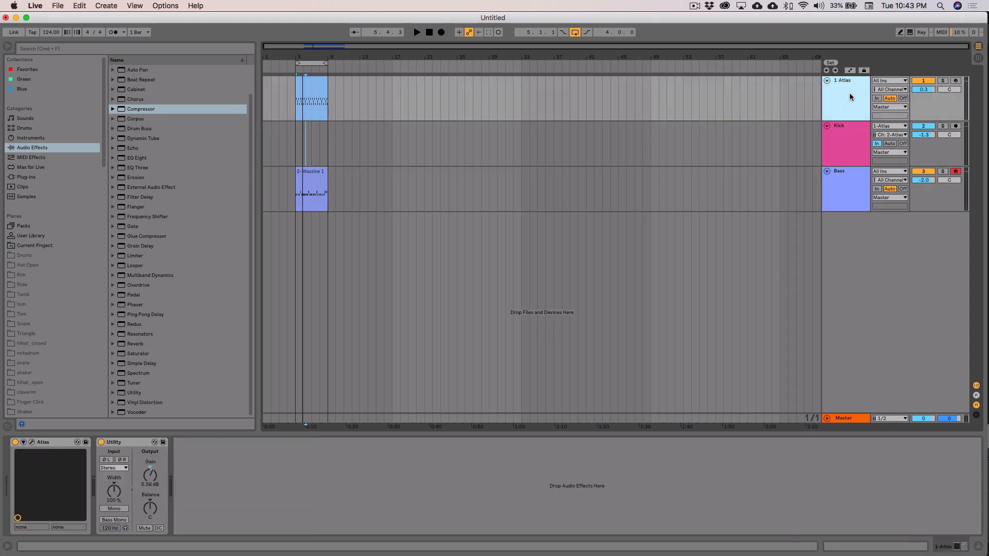
pyautogui.doubleClick(843, 81)
pyautogui.write('Drums')
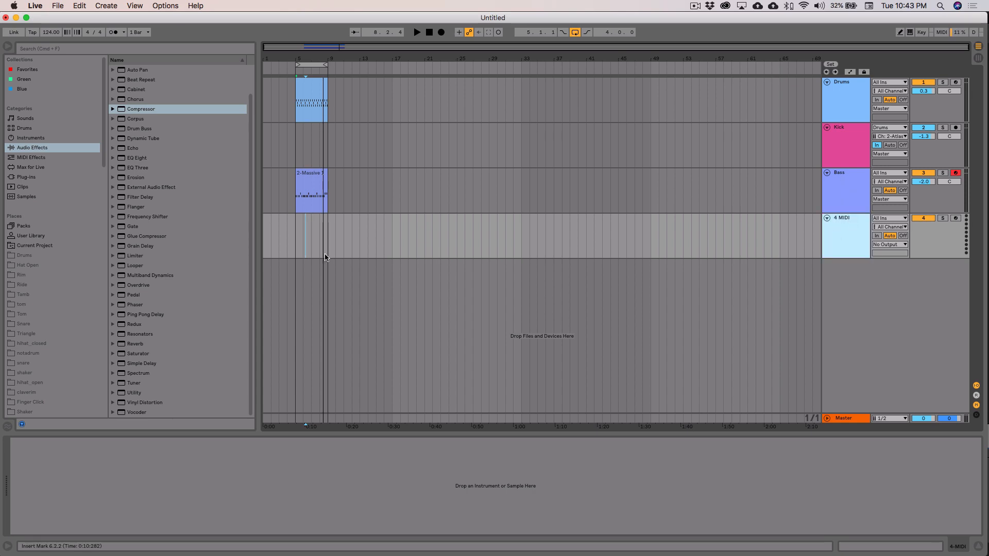
# Browse the installed plug-ins and load Massive onto a new MIDI track.
pyautogui.click(26, 178)
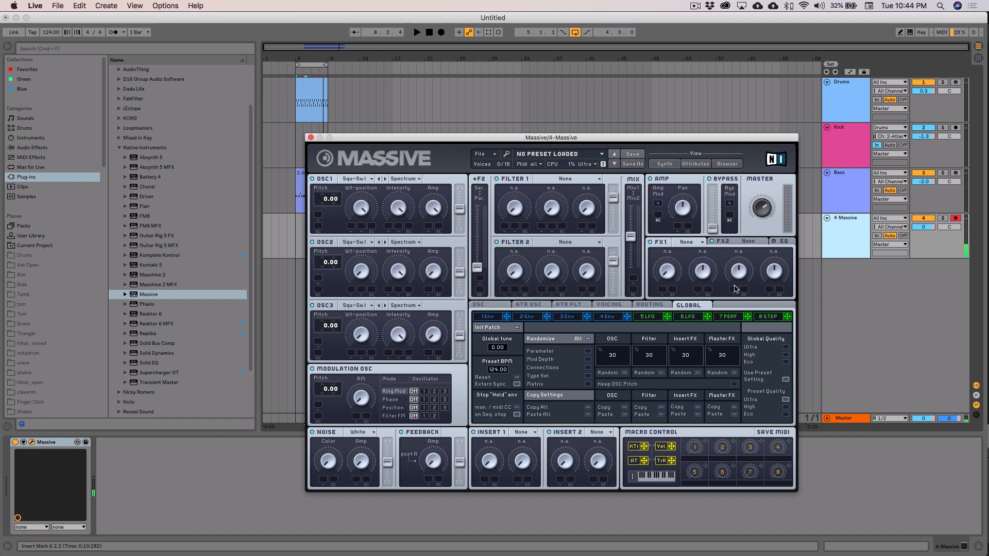
# Set Massive's global tune to -12 and switch on pitch spread in the Voicing unison settings.
pyautogui.moveTo(497, 347); pyautogui.dragTo(496, 359)
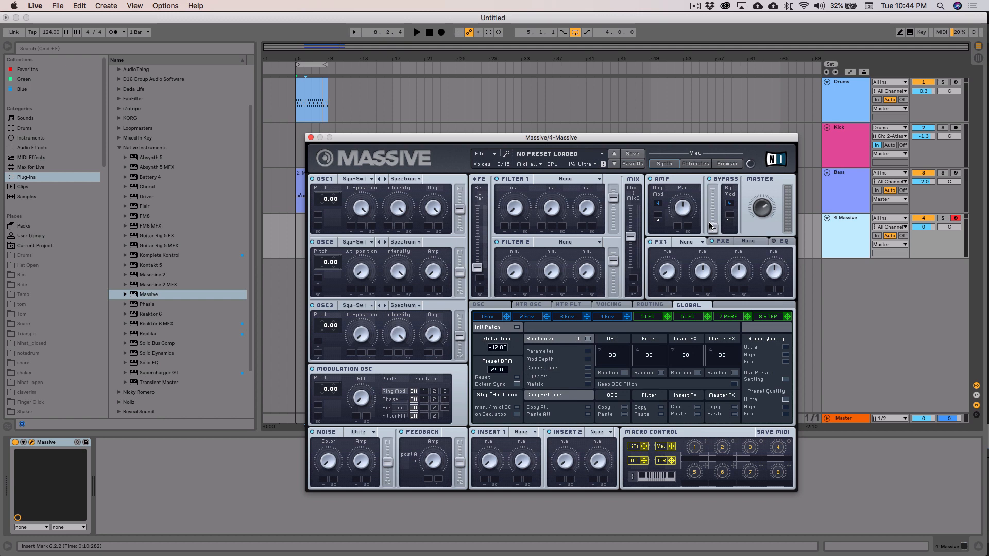
pyautogui.click(610, 304)
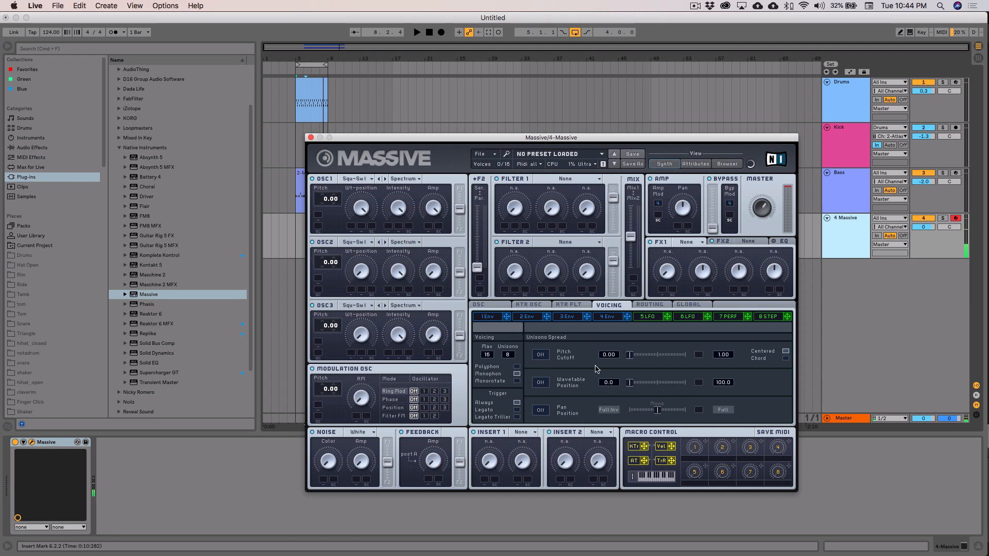
pyautogui.click(538, 354)
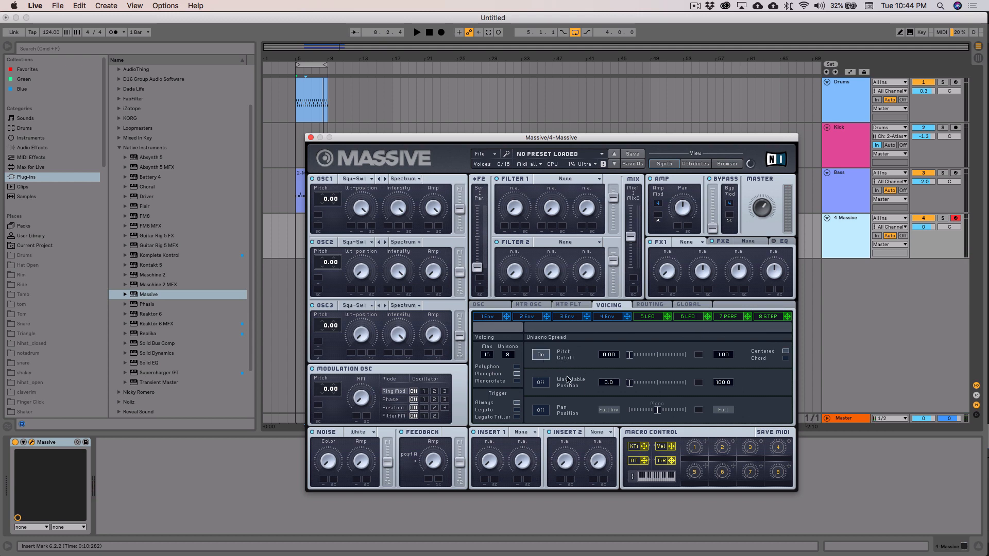
pyautogui.moveTo(629, 357)
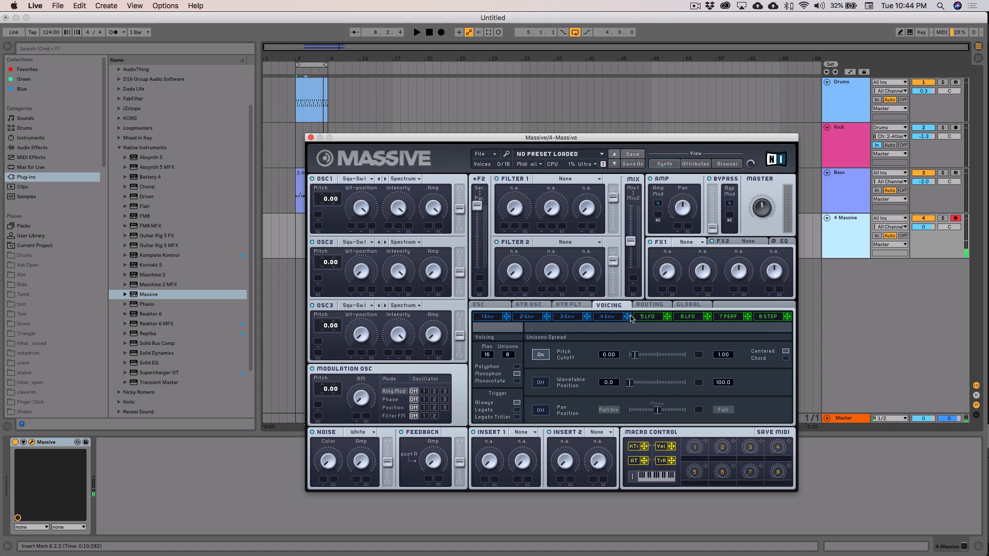
# Set Filter 1 to Lowpass 4 and Filter 2 to Highpass 4, then view the fourth envelope.
pyautogui.click(569, 179)
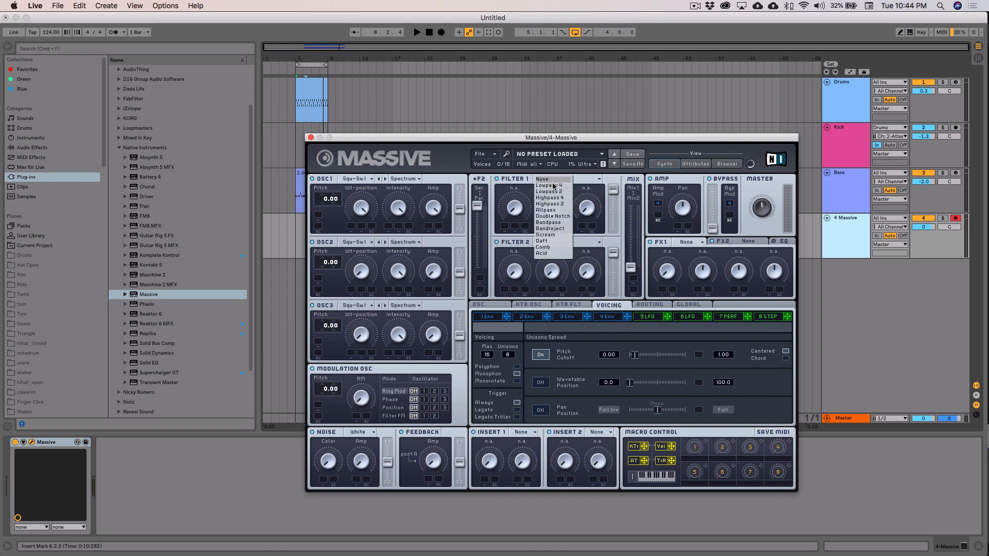
pyautogui.click(548, 185)
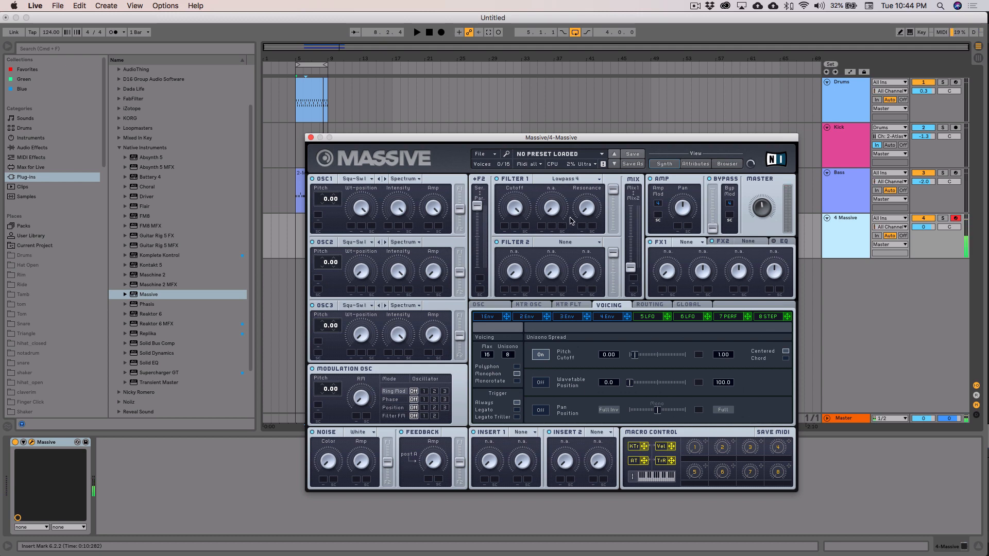
pyautogui.click(579, 242)
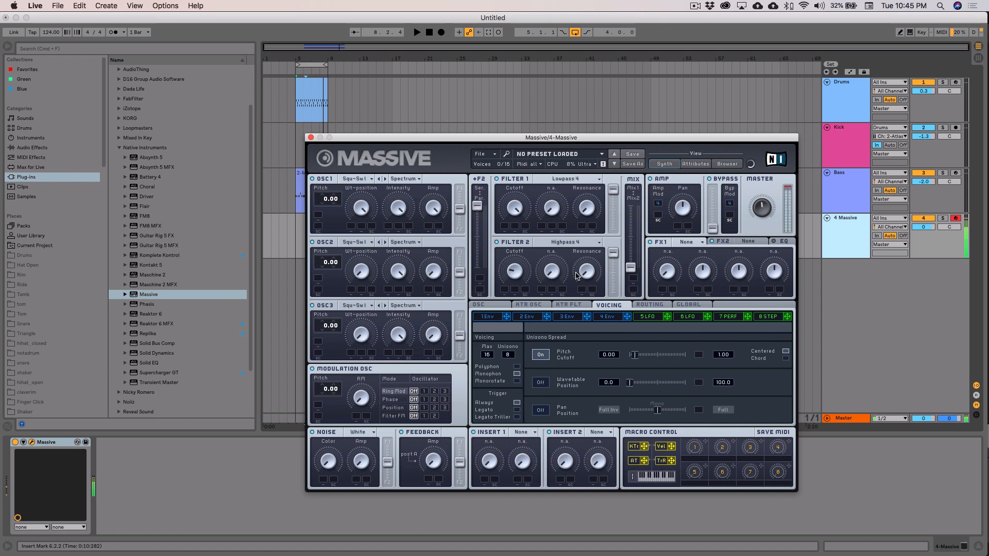
pyautogui.click(486, 316)
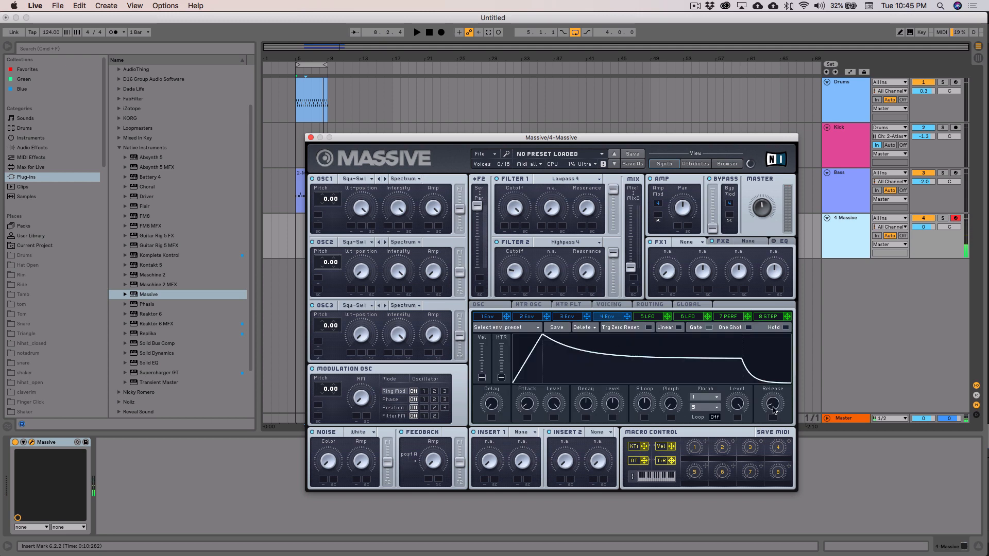
pyautogui.moveTo(791, 406)
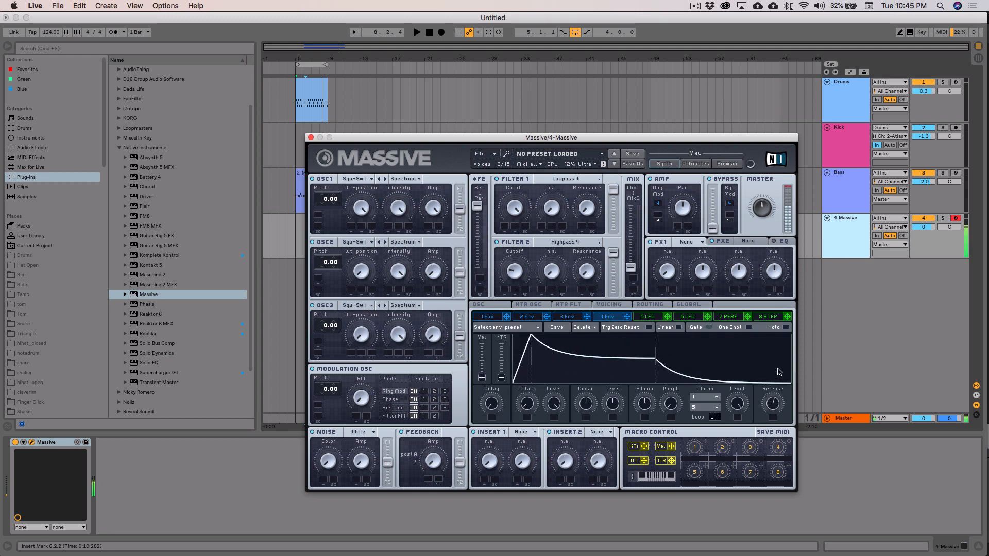
pyautogui.moveTo(766, 373)
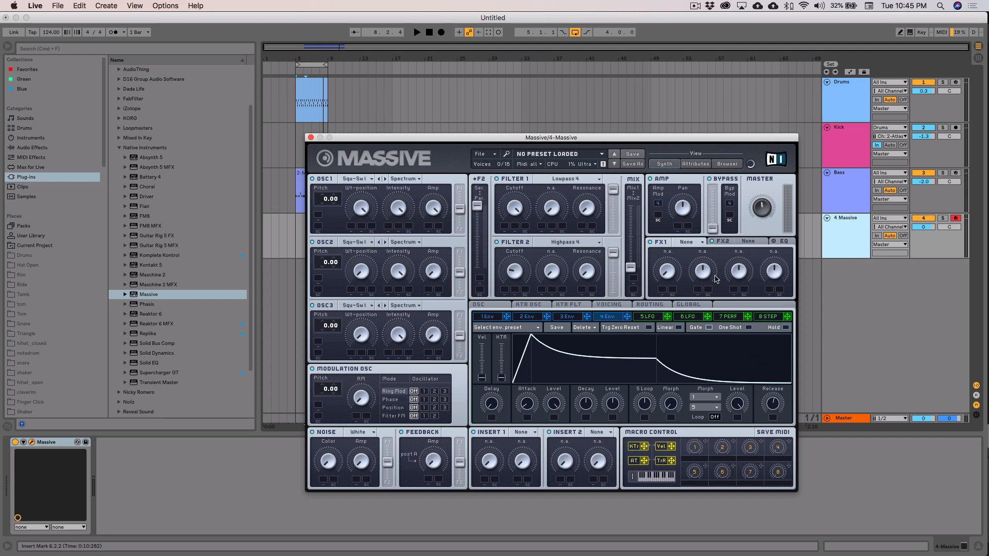
# Choose Reverb for Massive's second FX slot.
pyautogui.click(755, 241)
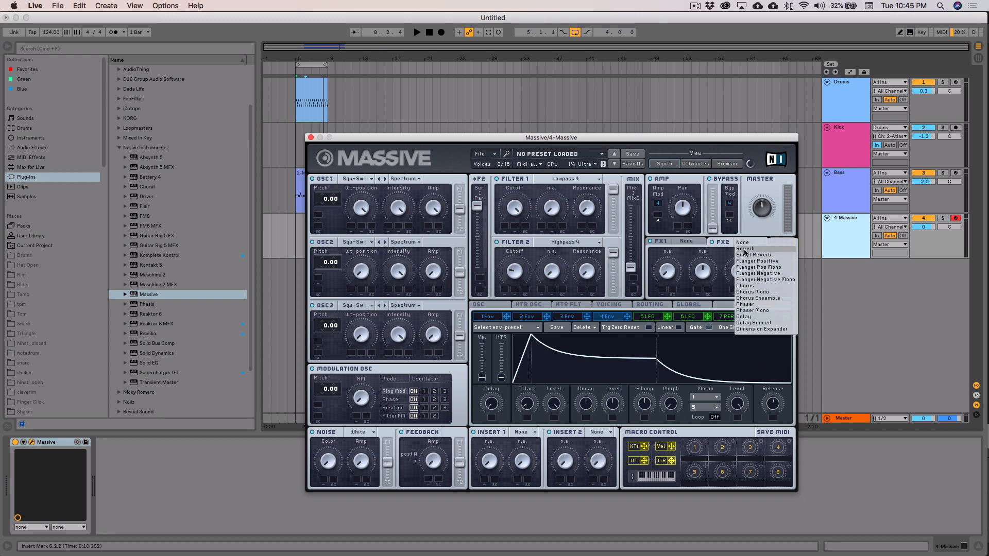
pyautogui.click(745, 247)
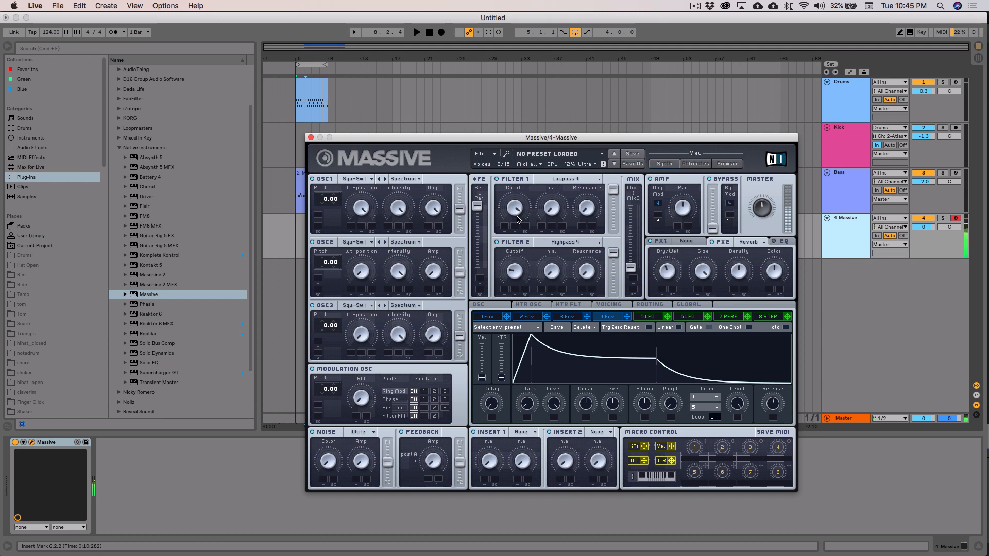
pyautogui.moveTo(516, 210)
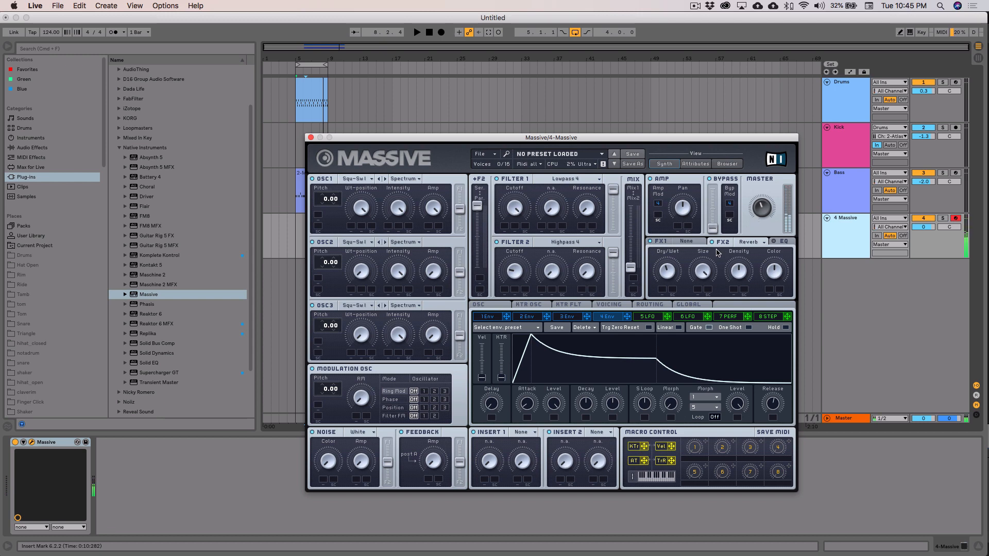
pyautogui.click(310, 137)
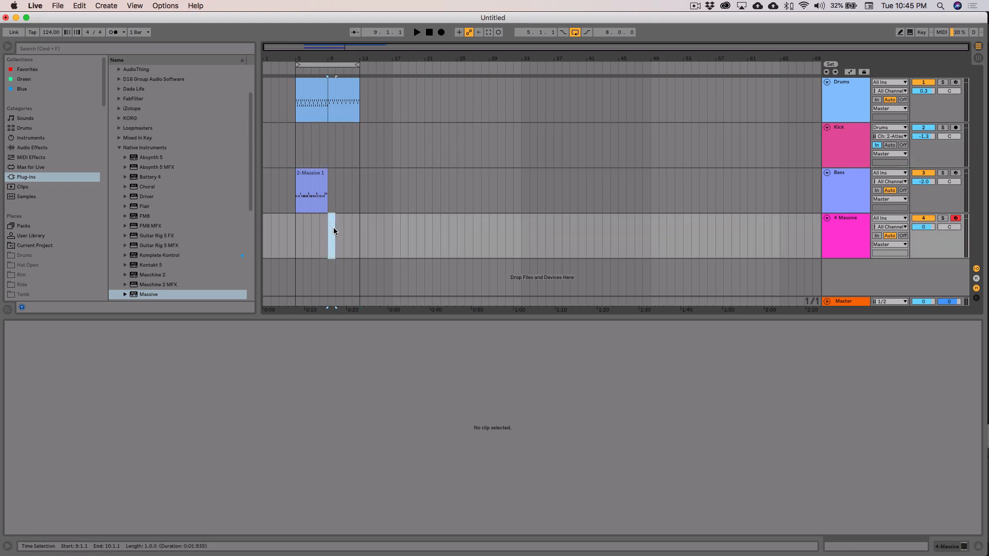
# Create an empty MIDI clip on the Massive track and insert a fifth MIDI track.
pyautogui.doubleClick(331, 219)
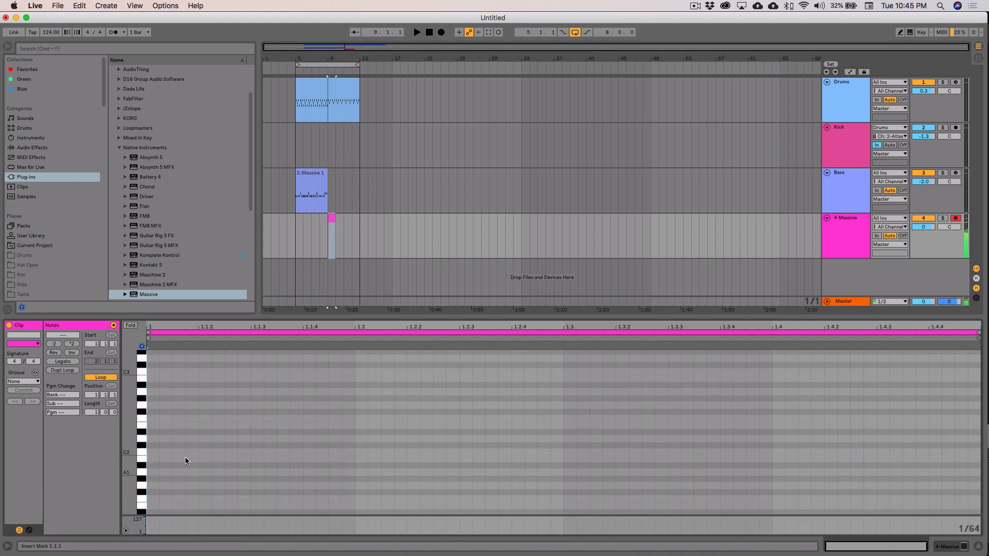
pyautogui.click(175, 406)
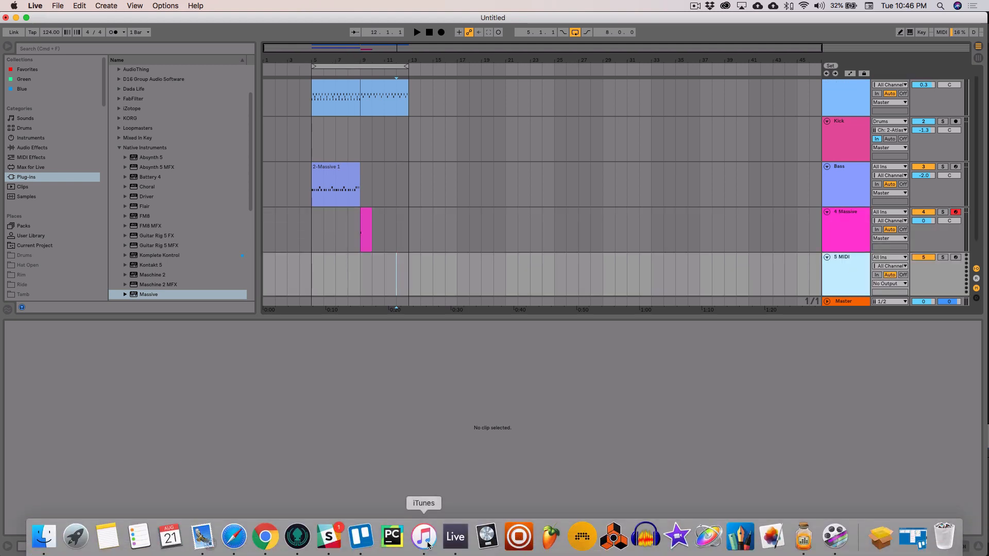
# Bring up iTunes and play FISHER's Losing It as a reference.
pyautogui.click(424, 536)
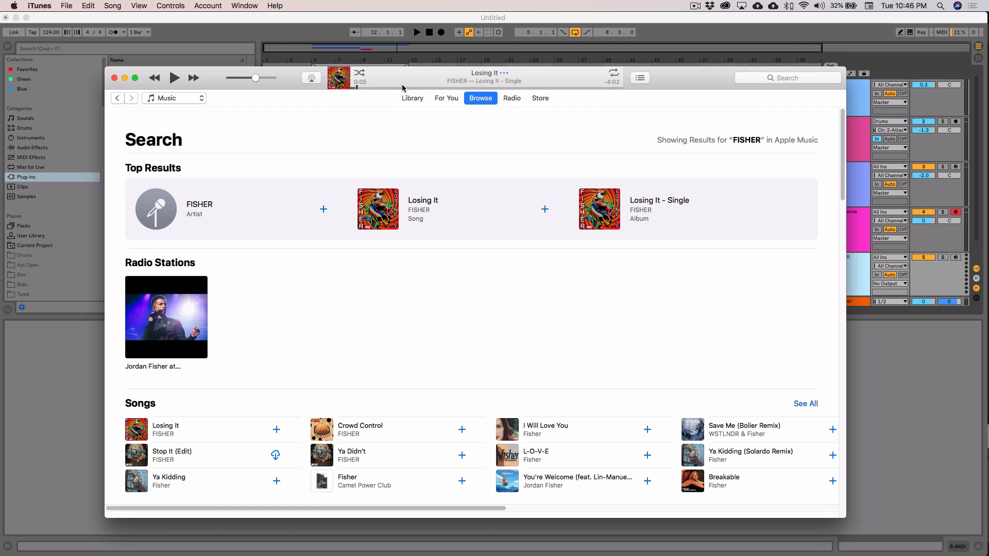
pyautogui.moveTo(416, 94)
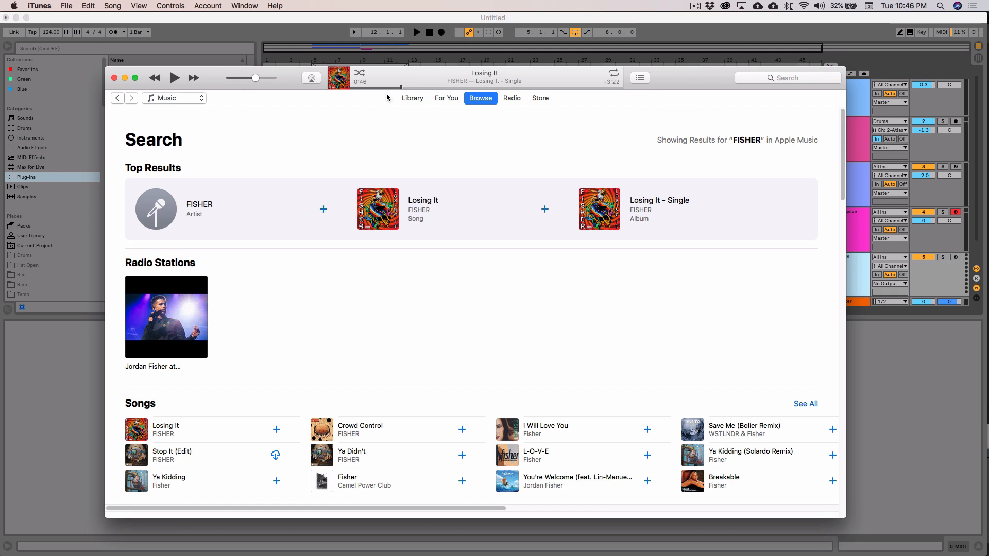
pyautogui.click(173, 78)
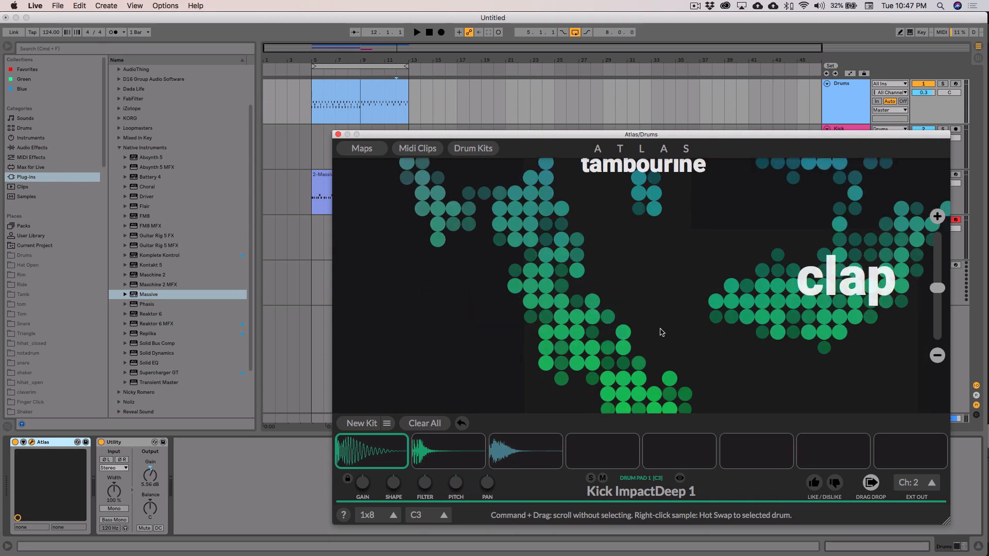
# Audition several closed hi-hat samples in Atlas's drum map, then play the Bass clip.
pyautogui.click(571, 310)
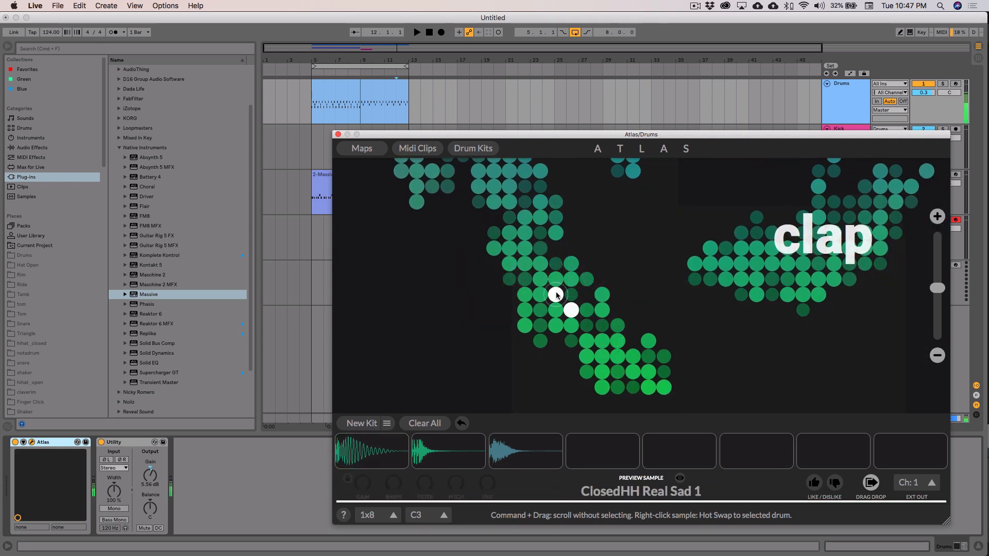
pyautogui.click(555, 279)
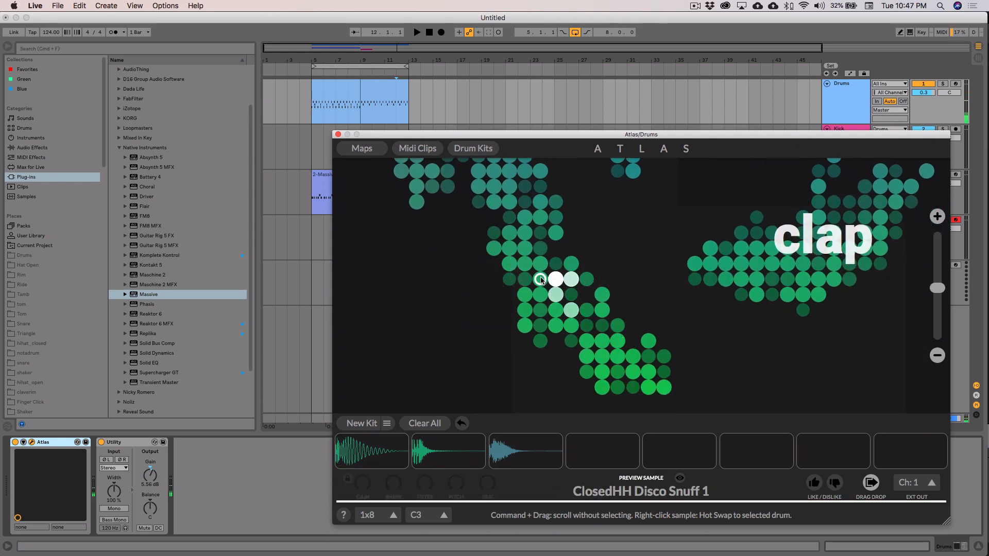
pyautogui.click(601, 340)
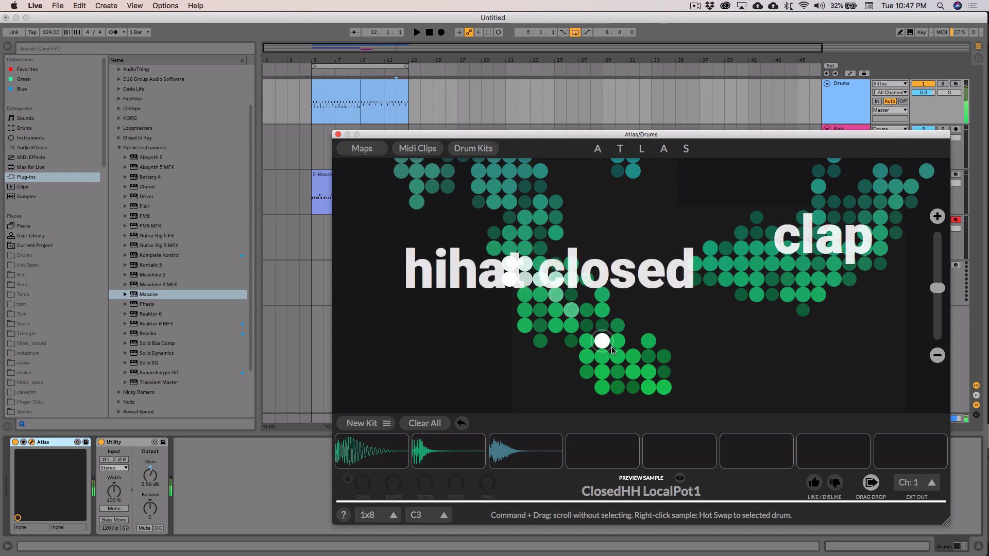
pyautogui.click(585, 371)
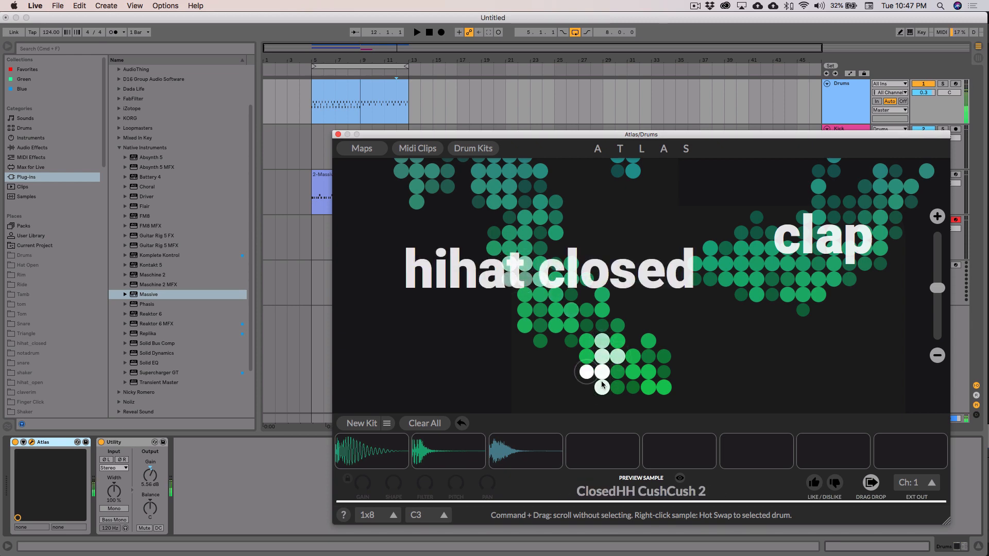
pyautogui.click(648, 341)
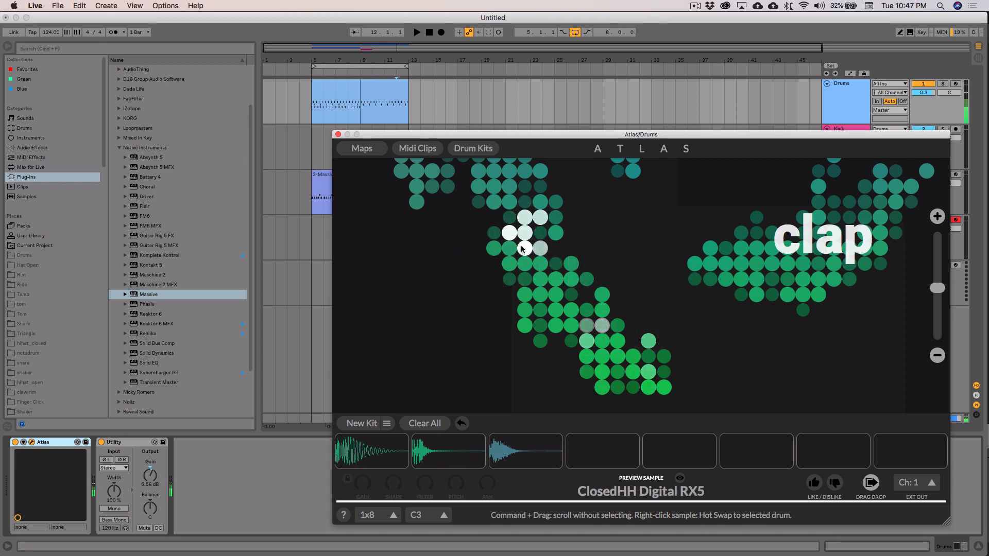
pyautogui.click(537, 264)
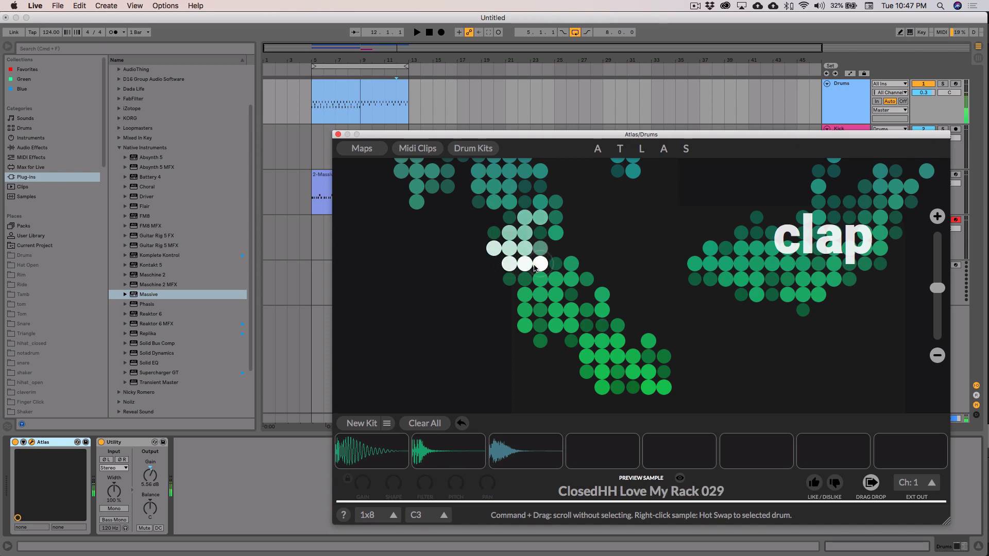
pyautogui.click(525, 280)
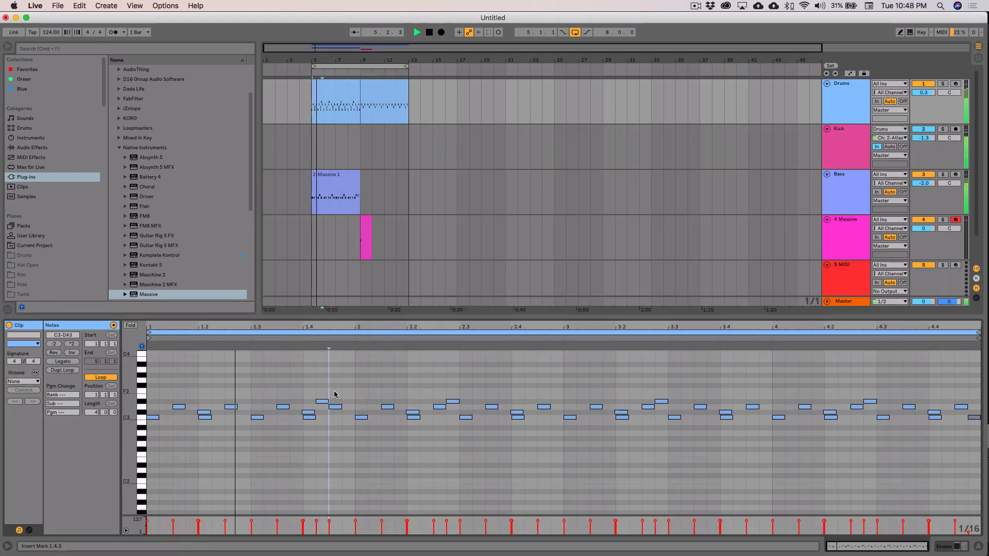
pyautogui.click(346, 401)
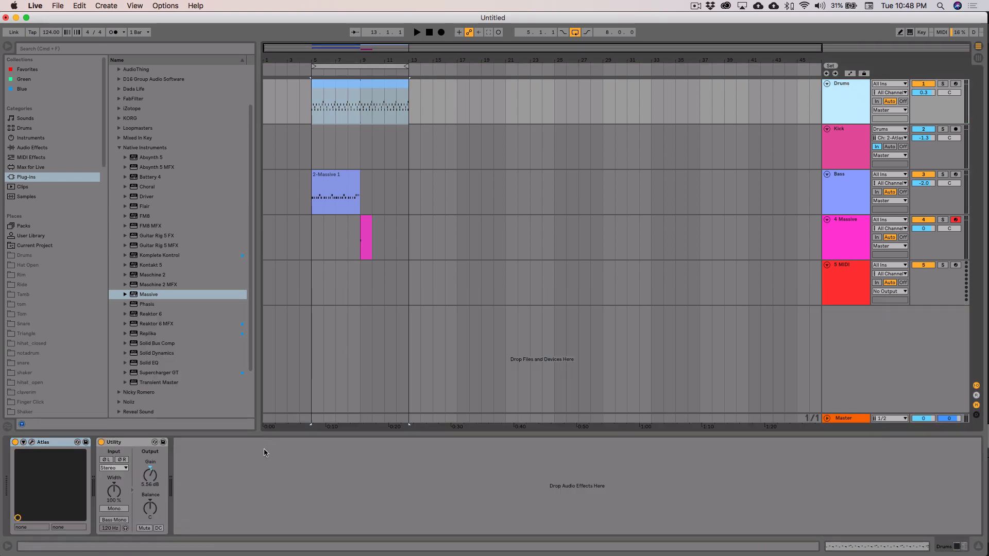
# Add an Auto Filter to the Drums track with its cutoff lowered to about 657 Hz.
pyautogui.click(32, 148)
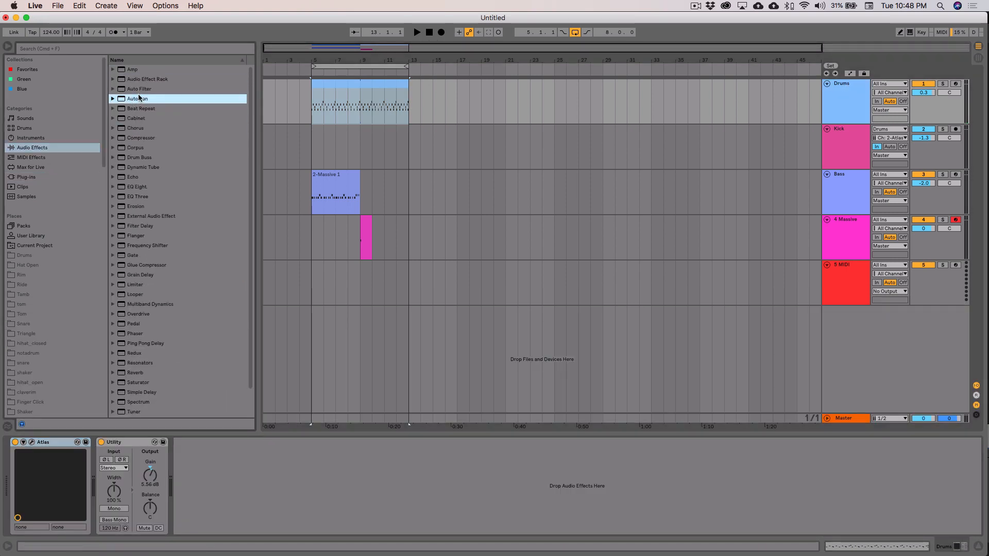
pyautogui.doubleClick(139, 89)
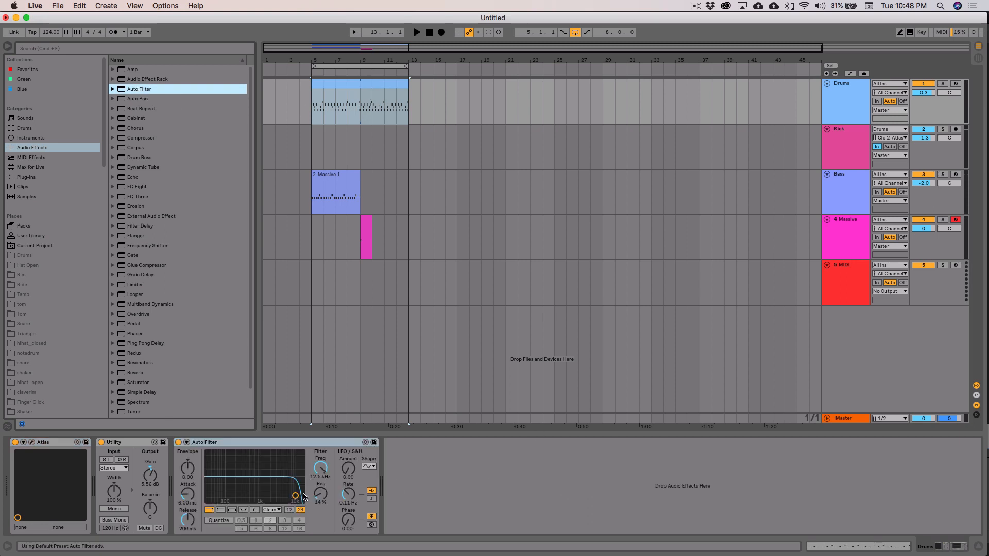
pyautogui.moveTo(295, 497); pyautogui.dragTo(249, 489)
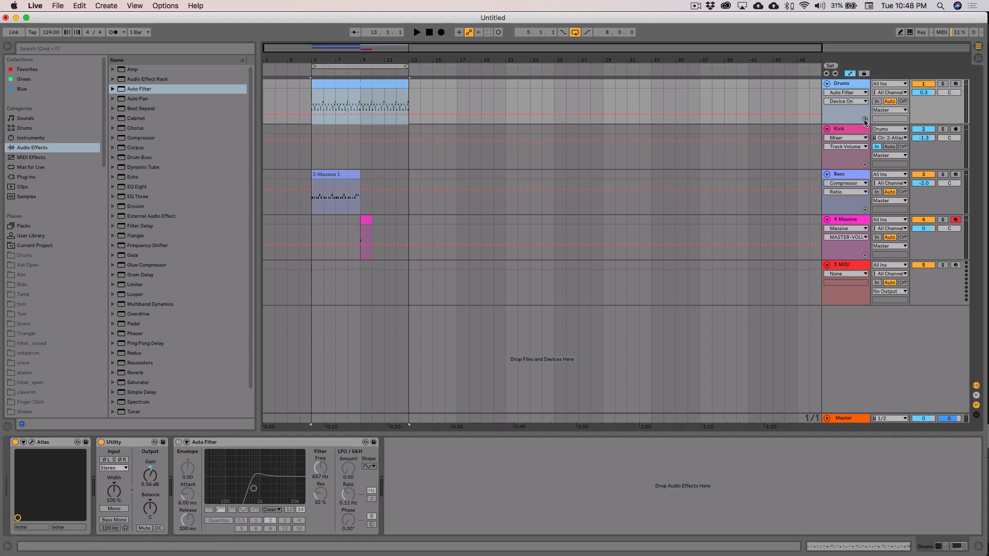
# Group the Drums and Kick tracks so the Auto Filter sits on the group.
pyautogui.click(179, 441)
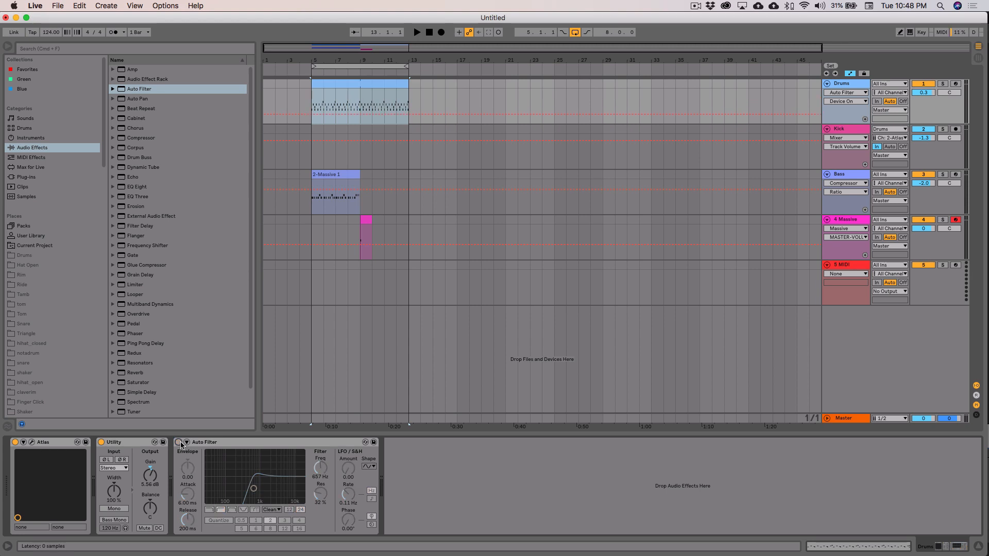
pyautogui.click(180, 442)
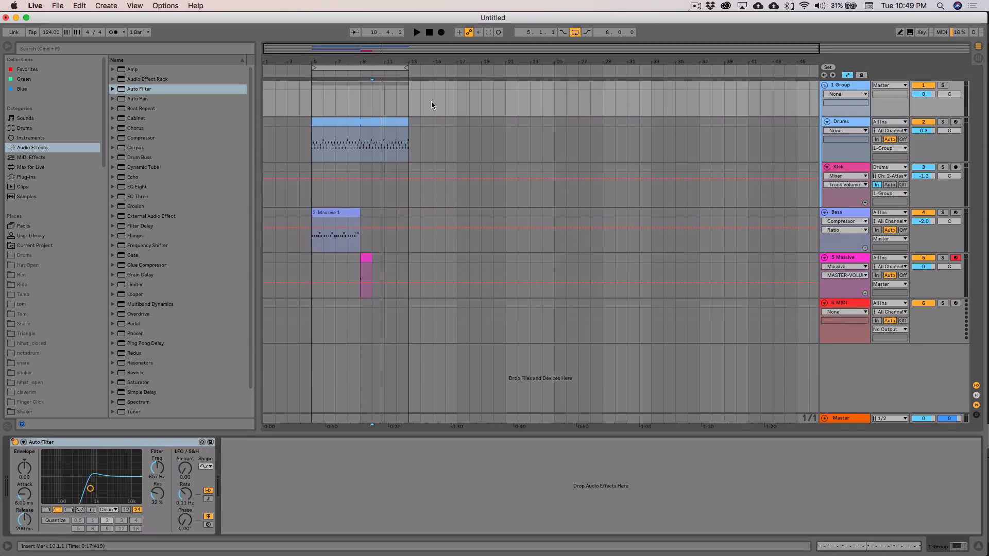
pyautogui.click(418, 32)
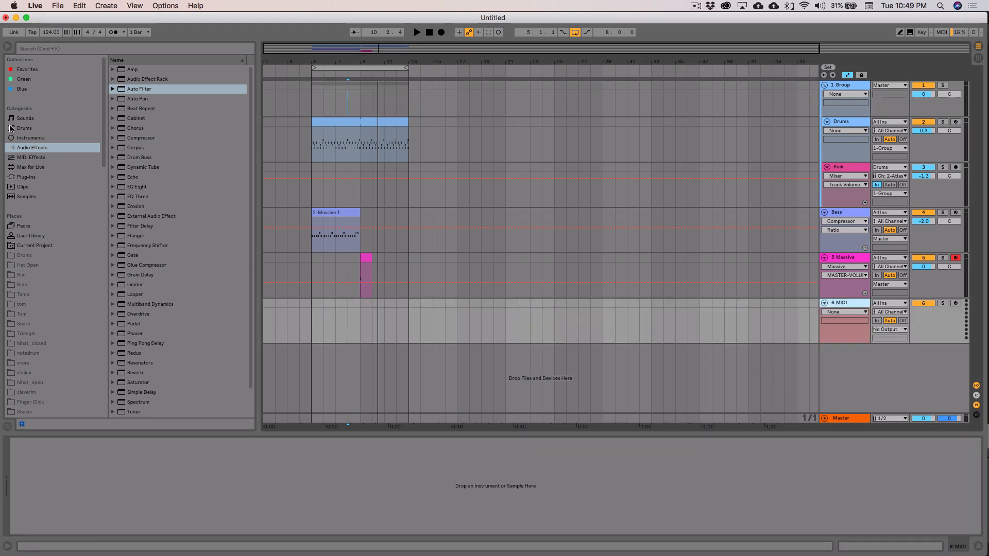
# Load Massive from the plug-in browser onto track 6 and set Filter 1 to Daft.
pyautogui.click(26, 177)
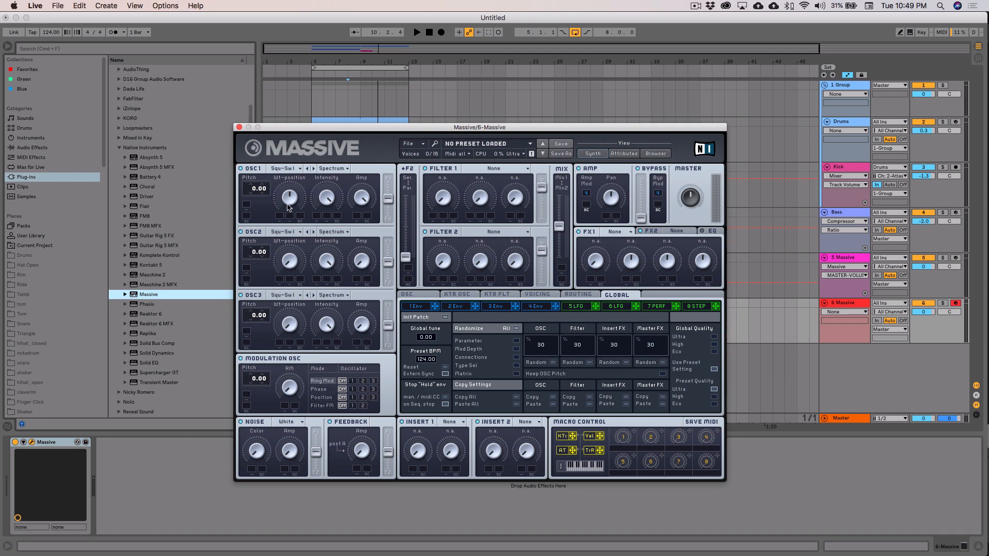
pyautogui.moveTo(479, 127); pyautogui.dragTo(500, 127)
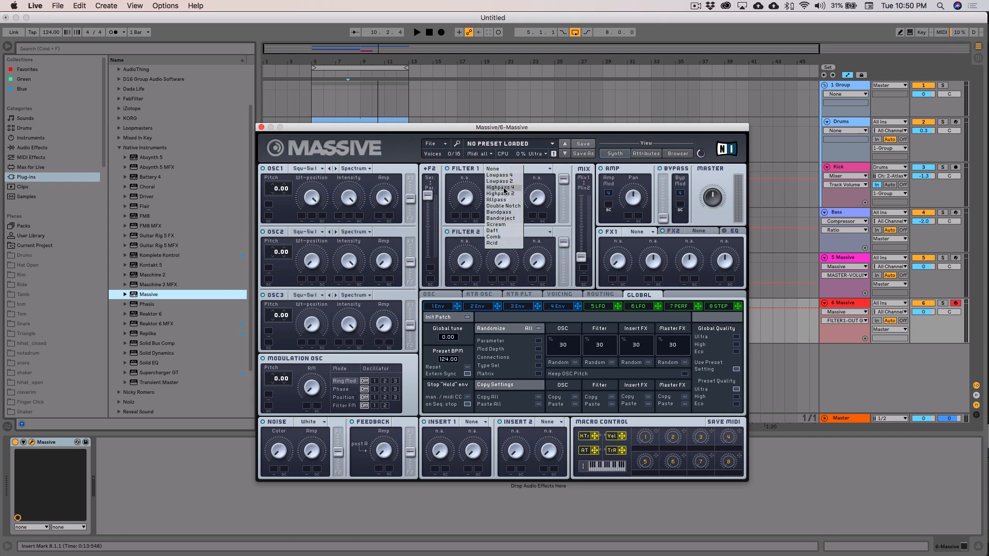
pyautogui.moveTo(509, 187)
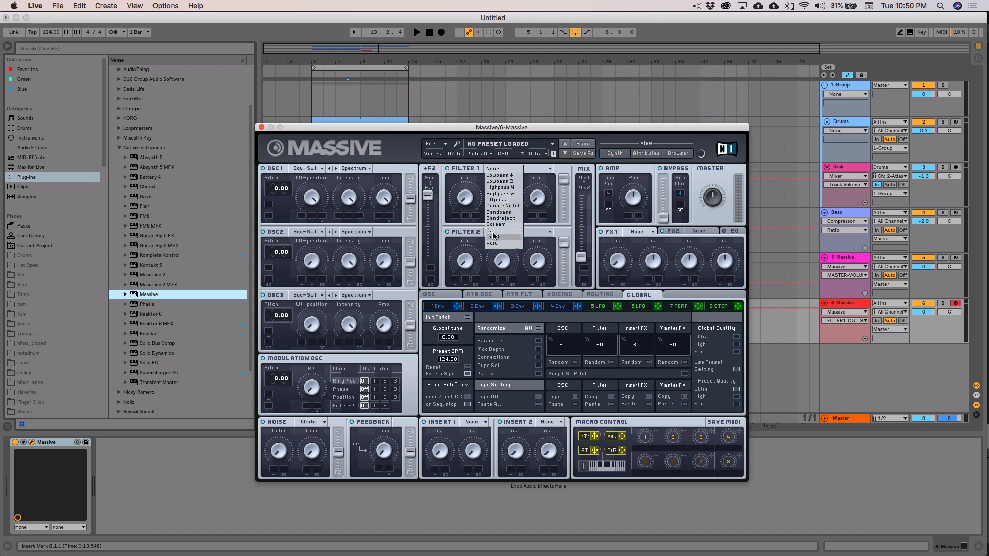
pyautogui.click(492, 231)
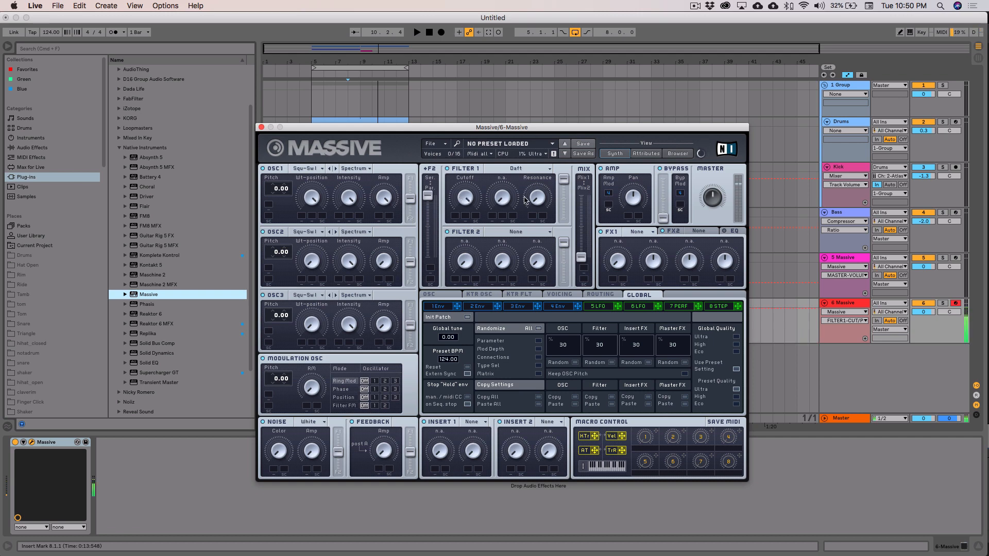
# Set Global tune to -12 and enable unison Pitch Cutoff and Pan Position spread in Voicing.
pyautogui.click(562, 295)
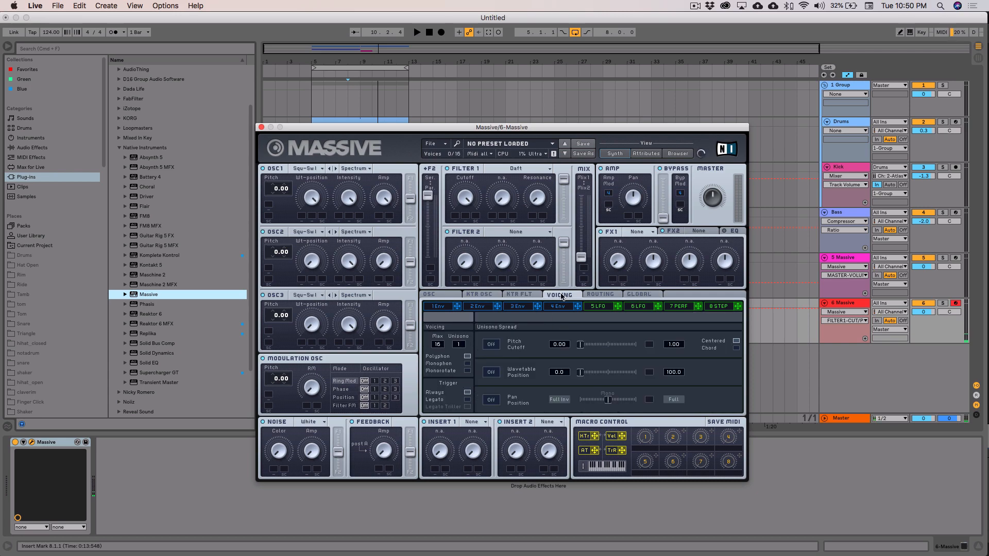
pyautogui.click(638, 295)
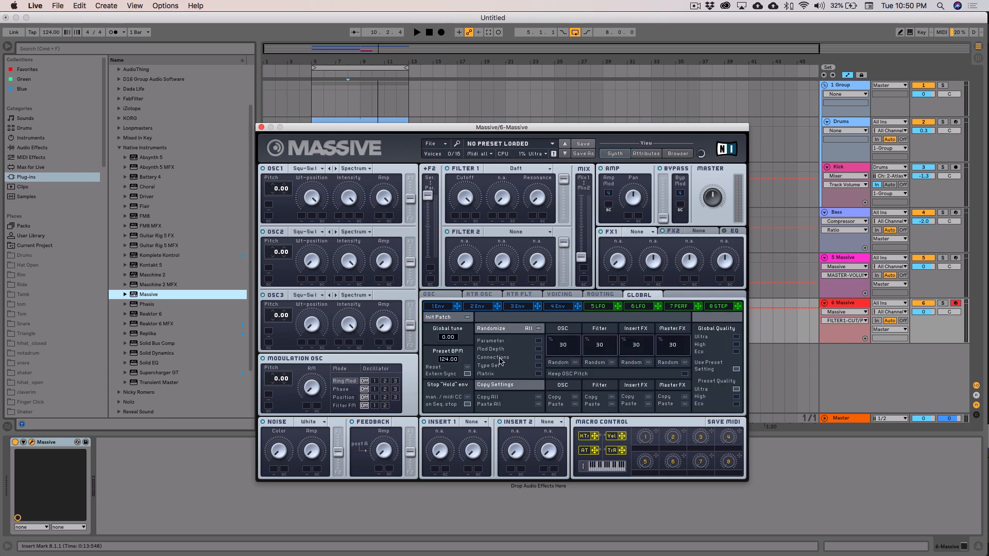
pyautogui.moveTo(448, 337); pyautogui.dragTo(448, 354)
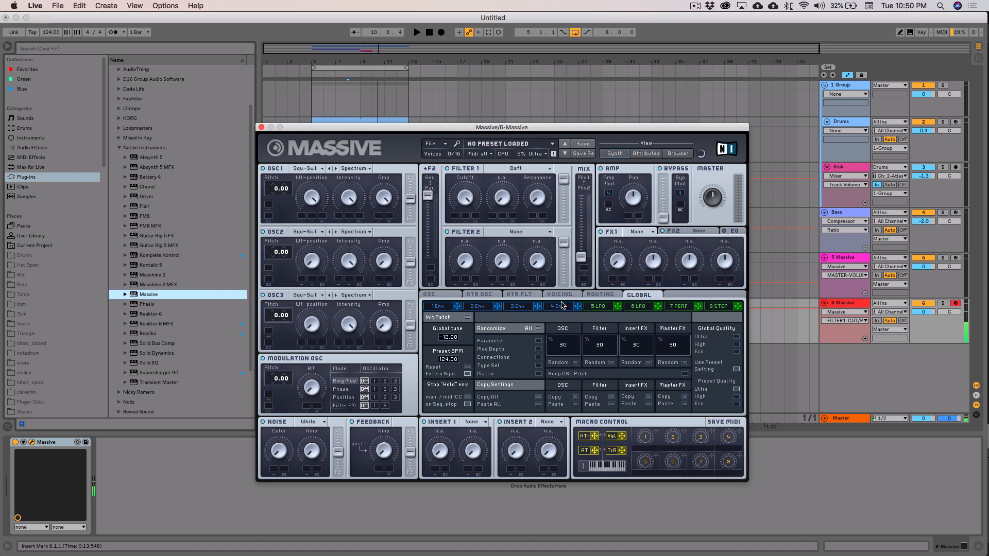
pyautogui.click(554, 295)
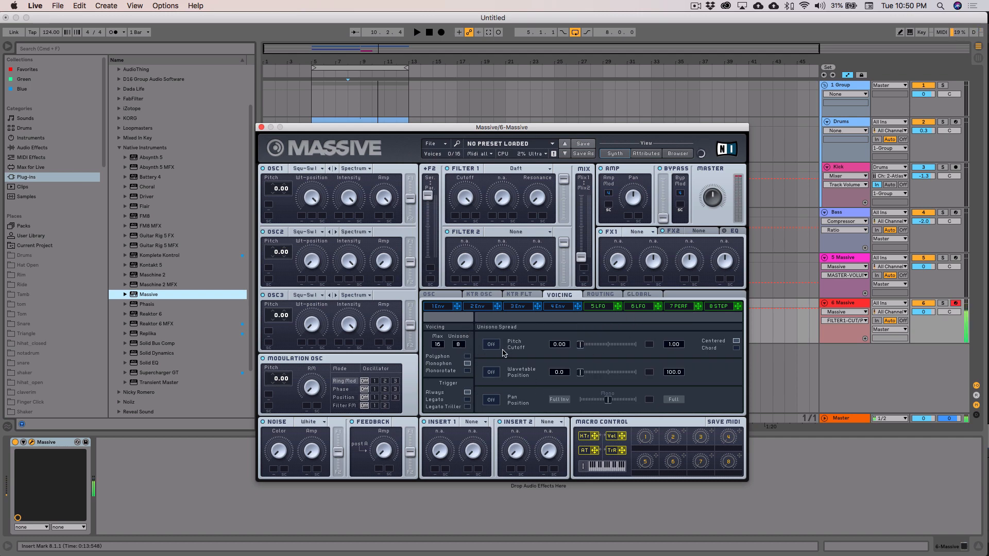
pyautogui.click(490, 344)
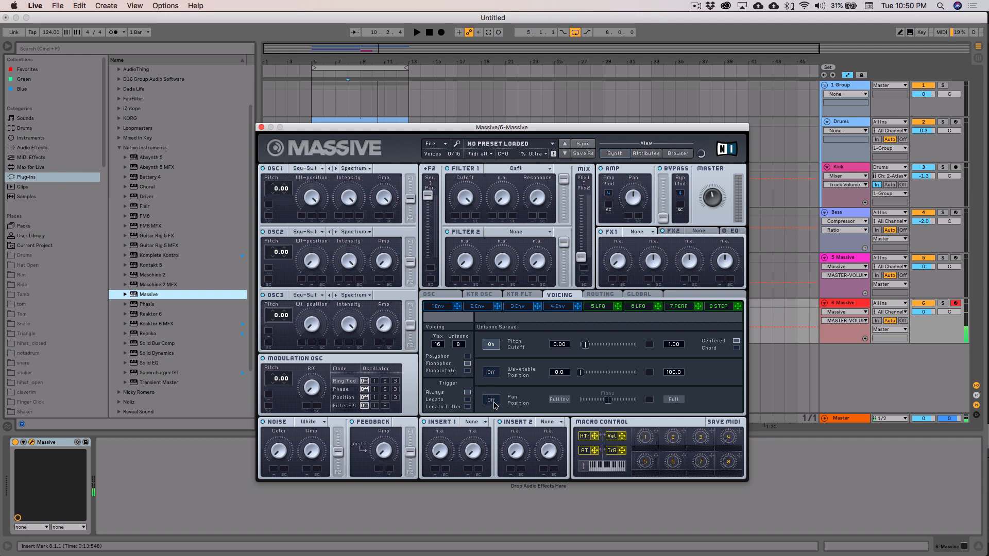
pyautogui.click(487, 399)
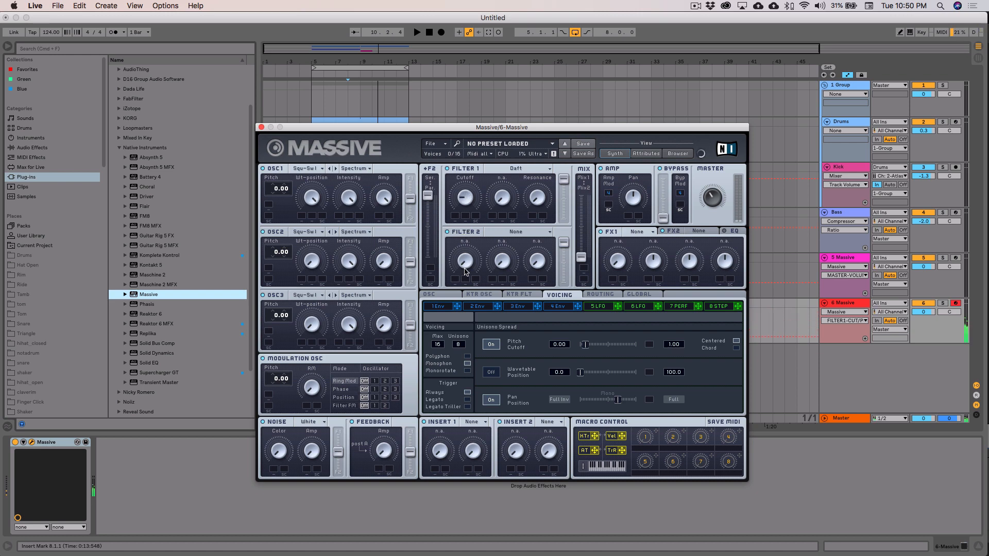
# Shape Env 1 into a plucky cutoff envelope and set Filter 2 to Highpass 4.
pyautogui.click(436, 306)
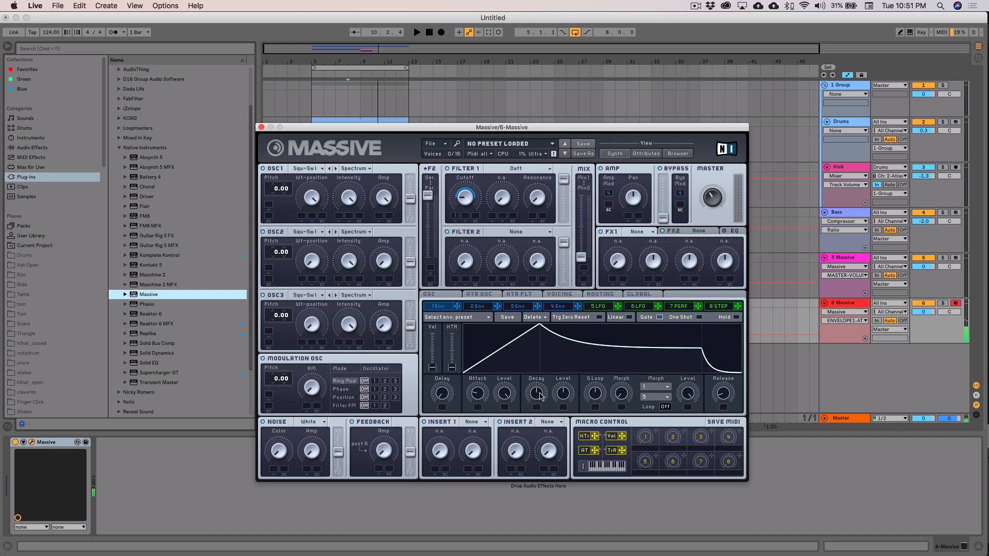
pyautogui.moveTo(564, 384)
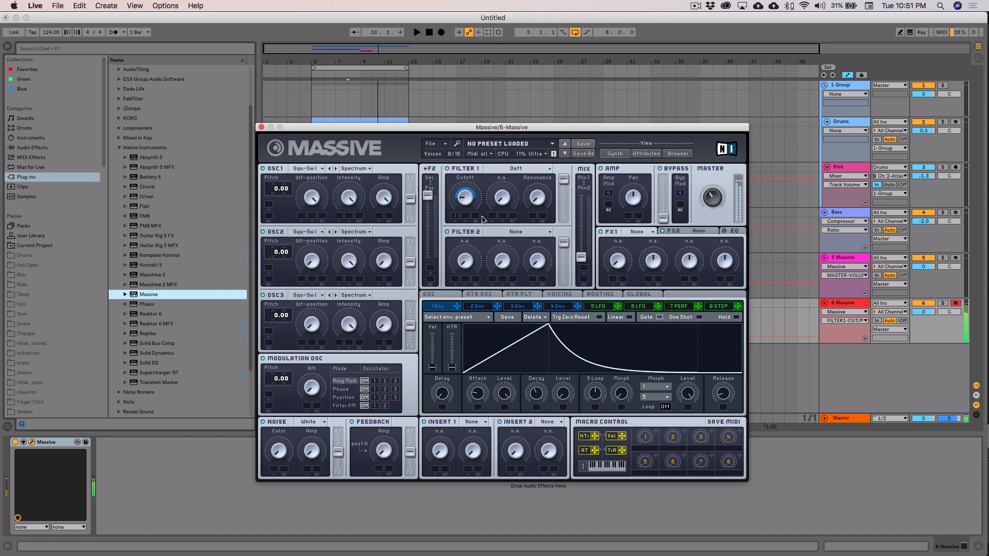
pyautogui.click(545, 232)
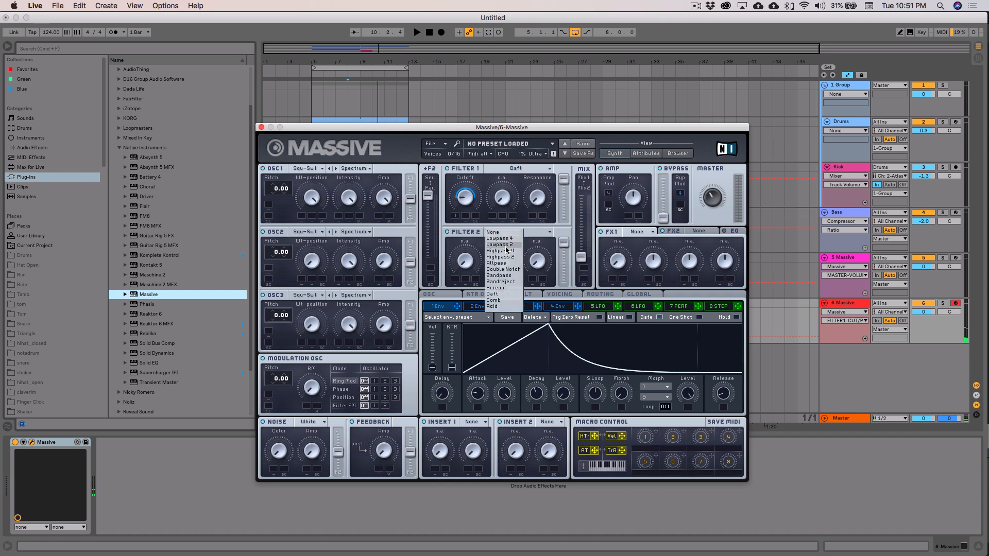
pyautogui.click(503, 251)
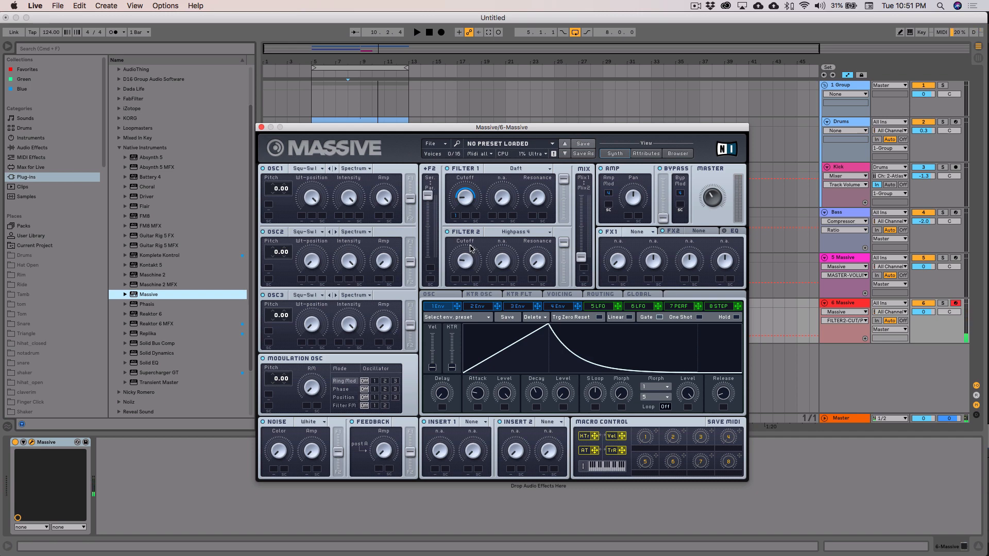
pyautogui.moveTo(318, 468)
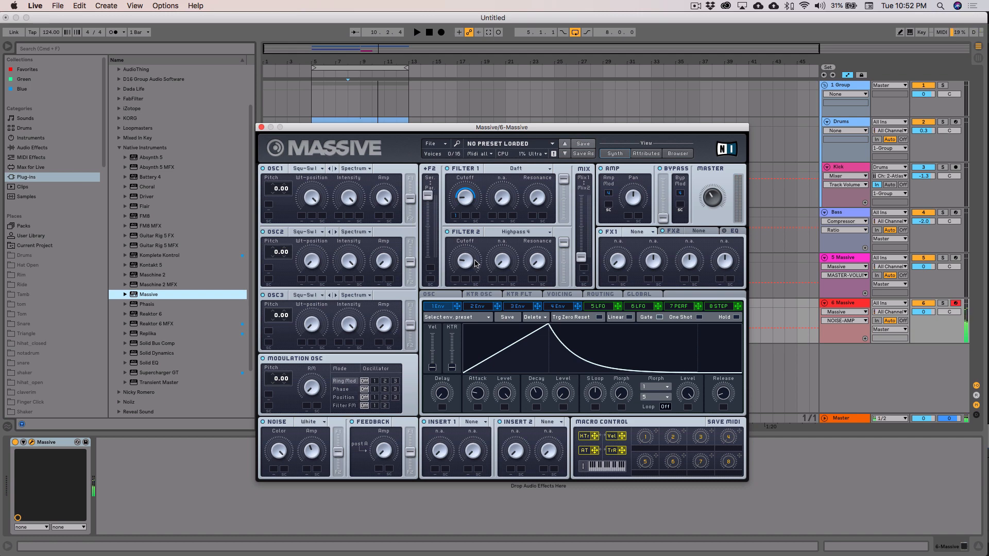
# Lower the Filter 2 Highpass cutoff knob to a low frequency.
pyautogui.moveTo(536, 259); pyautogui.dragTo(537, 252)
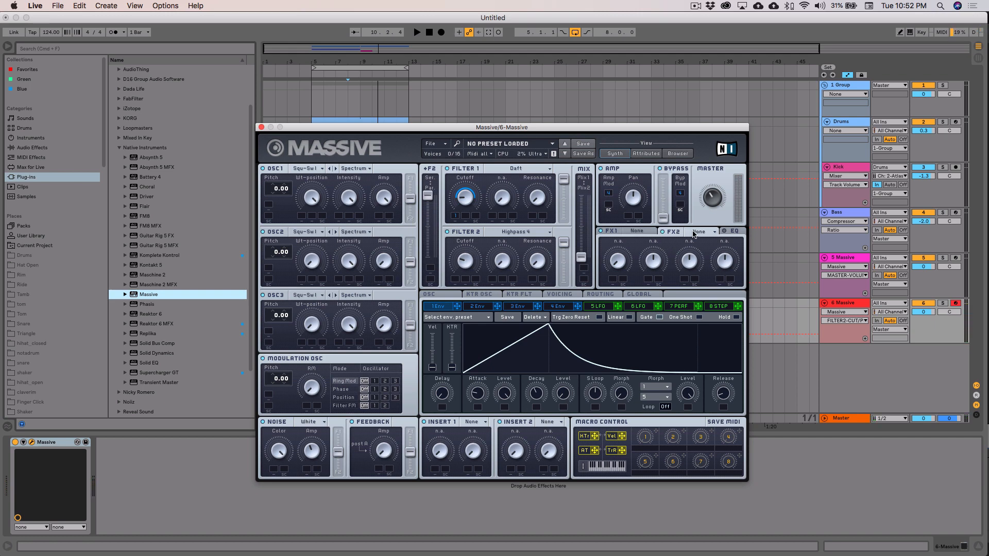
# Put a Delay in Massive's FX2 slot, then pause the song playing in iTunes.
pyautogui.click(701, 230)
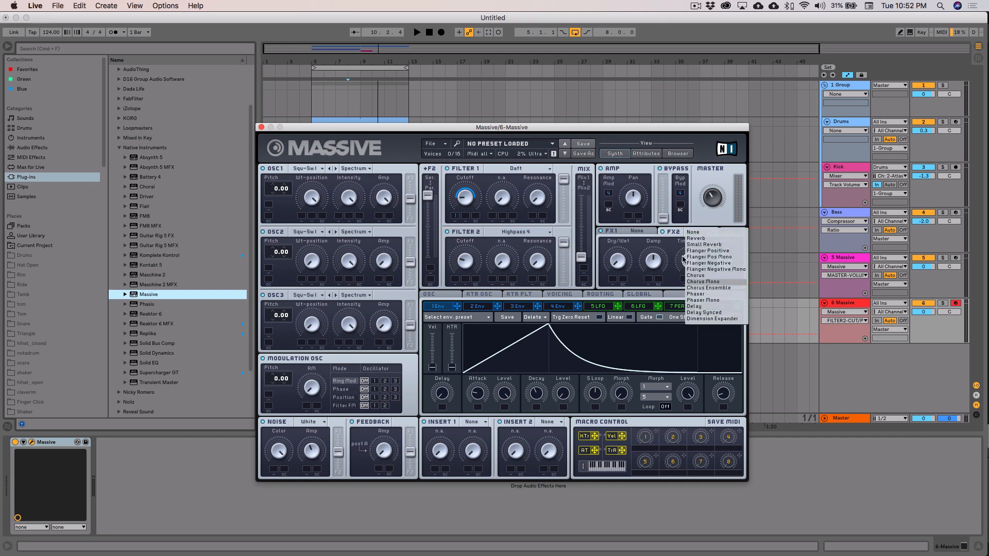
pyautogui.click(694, 306)
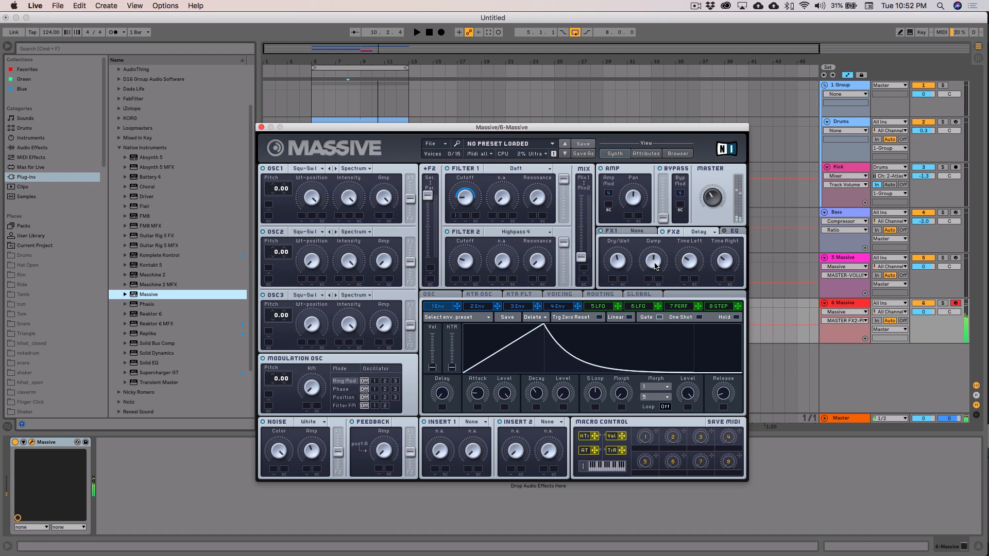
pyautogui.click(733, 230)
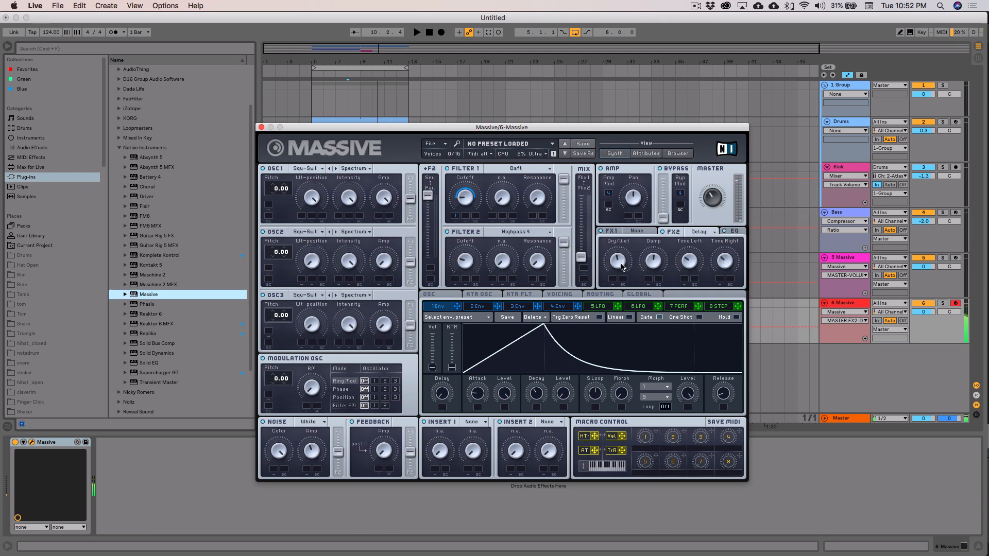
pyautogui.moveTo(423, 536)
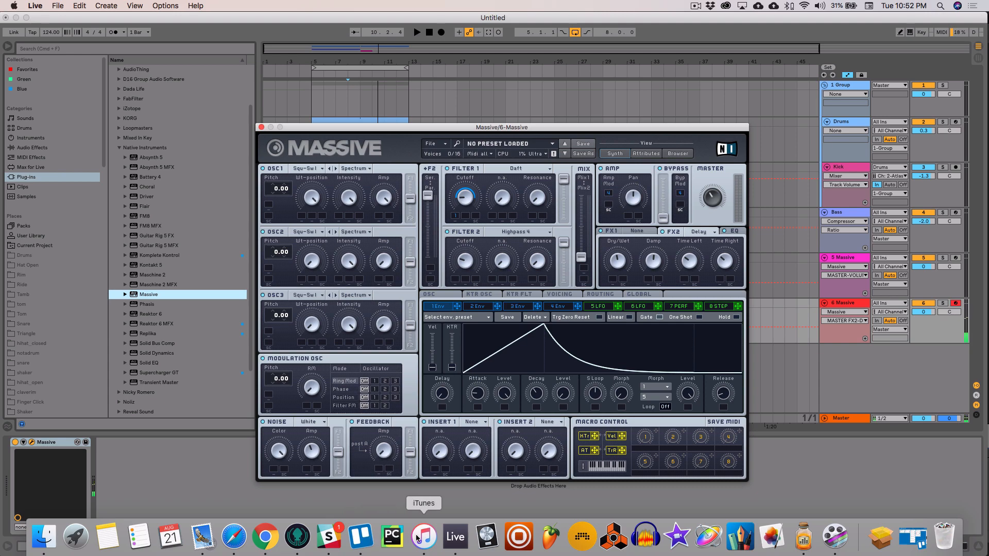
pyautogui.click(425, 537)
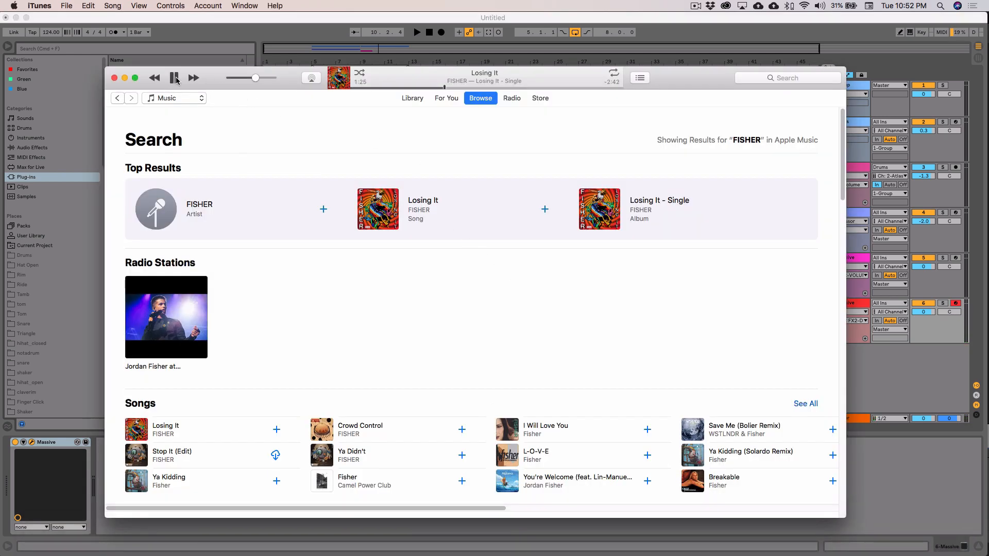
pyautogui.click(174, 78)
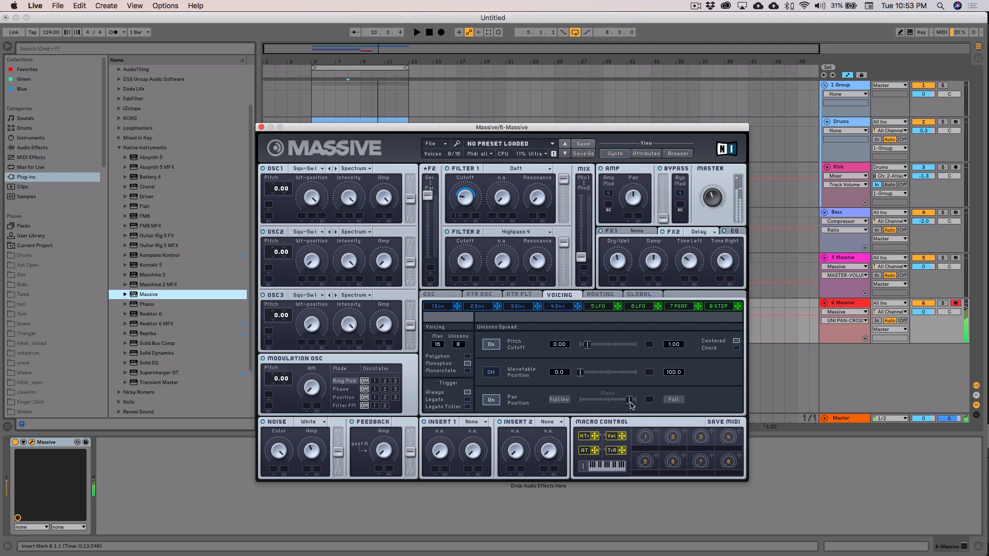
# Choose Chorus as the FX1 effect on the track 6 Massive lead.
pyautogui.click(637, 231)
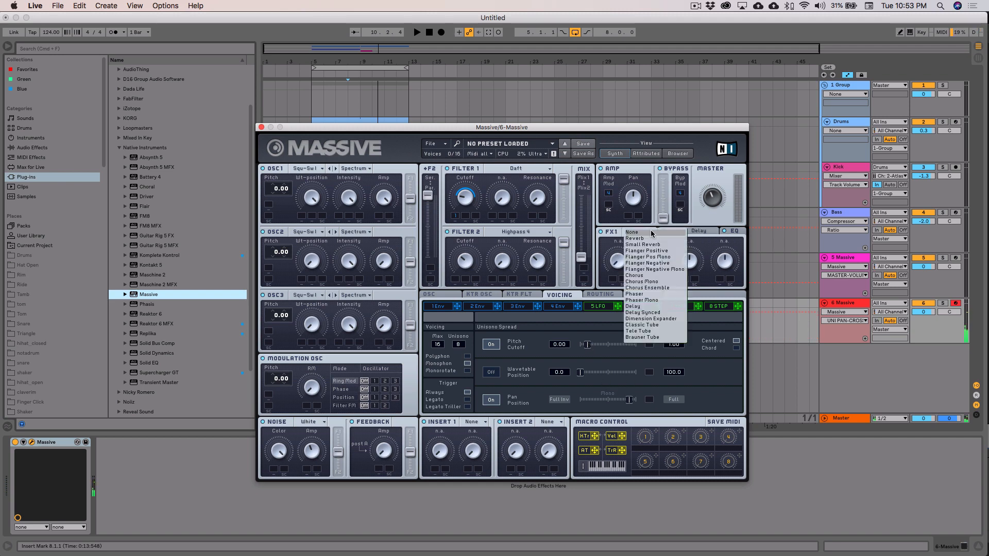
pyautogui.click(635, 275)
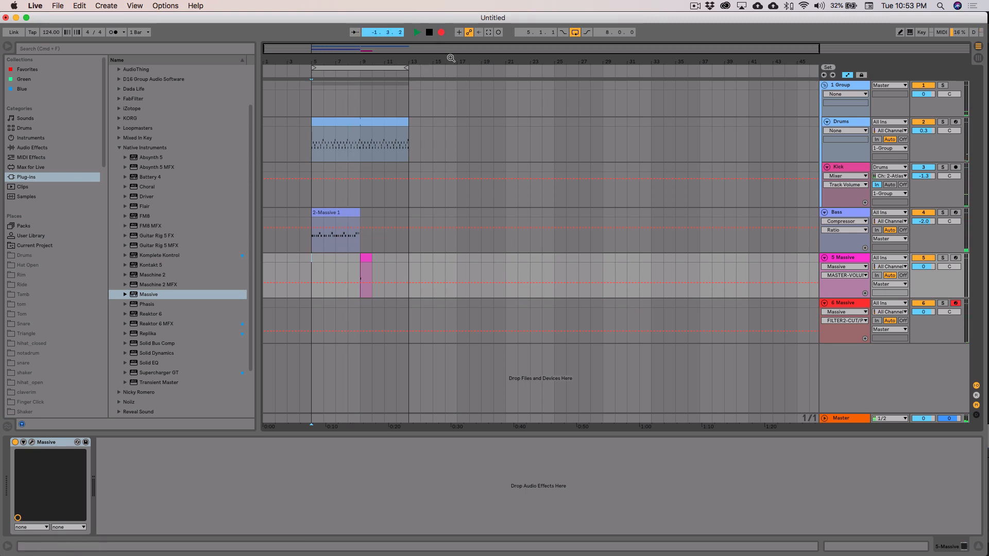
# Insert a MIDI clip over bars 5–9 on track 6, play it, and reopen its Massive synth.
pyautogui.click(416, 32)
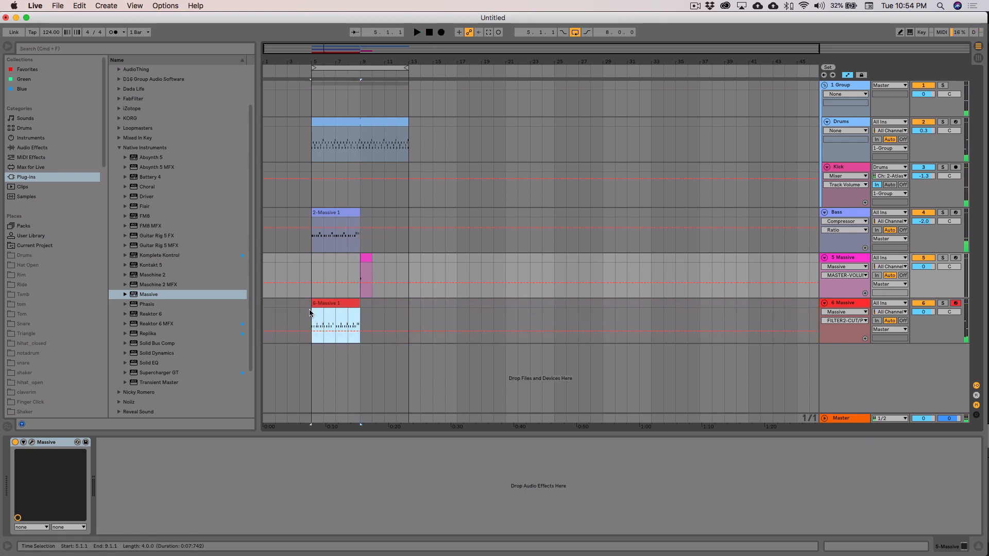
pyautogui.click(332, 303)
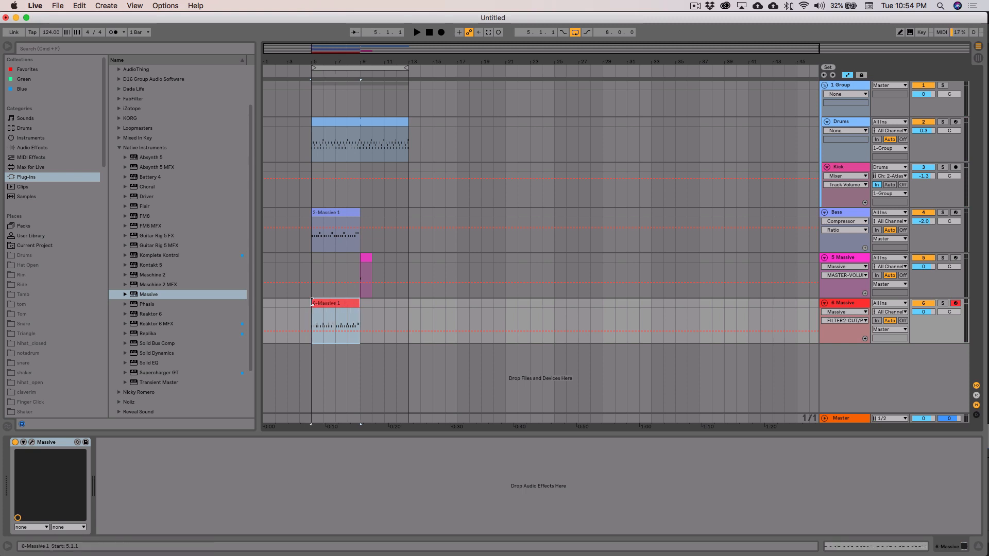
pyautogui.doubleClick(334, 303)
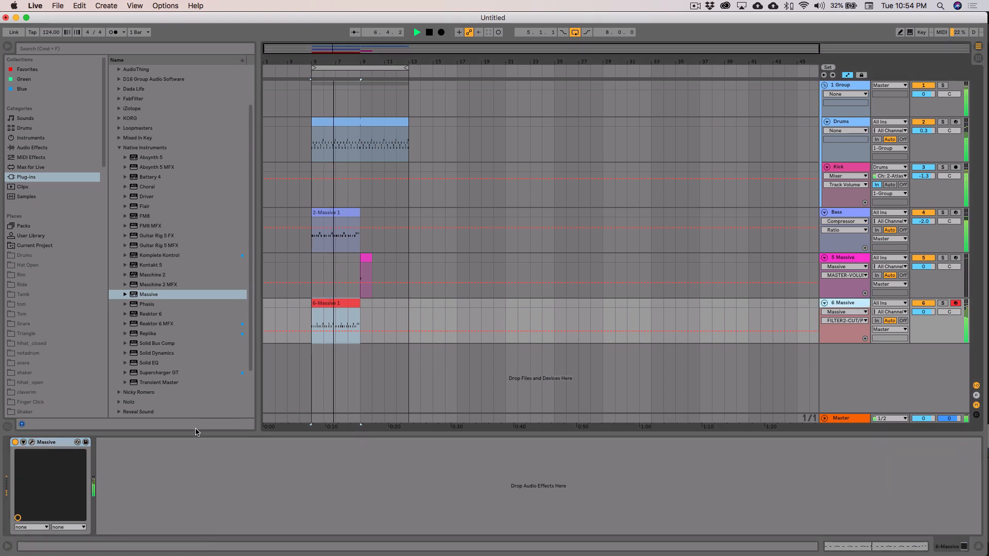
pyautogui.moveTo(456, 538)
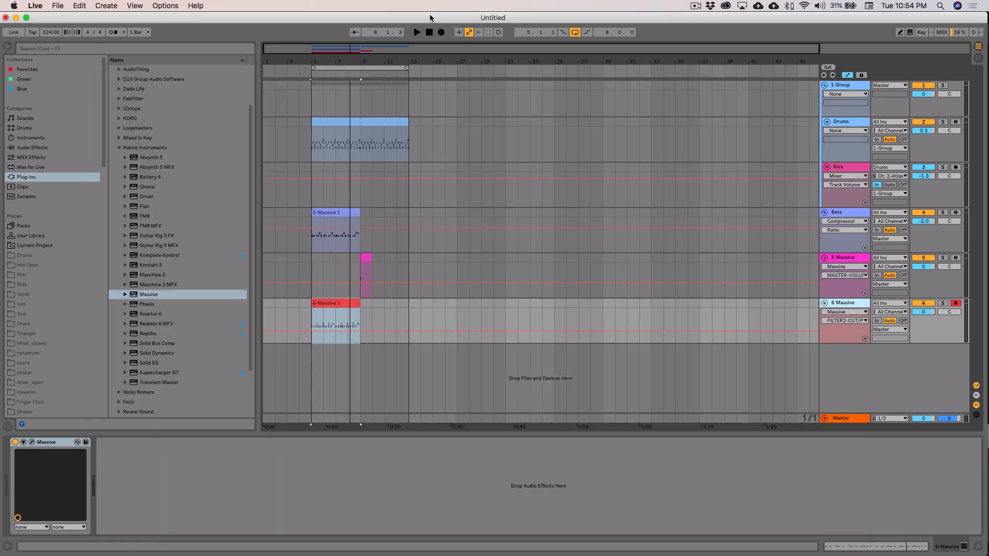
pyautogui.click(417, 32)
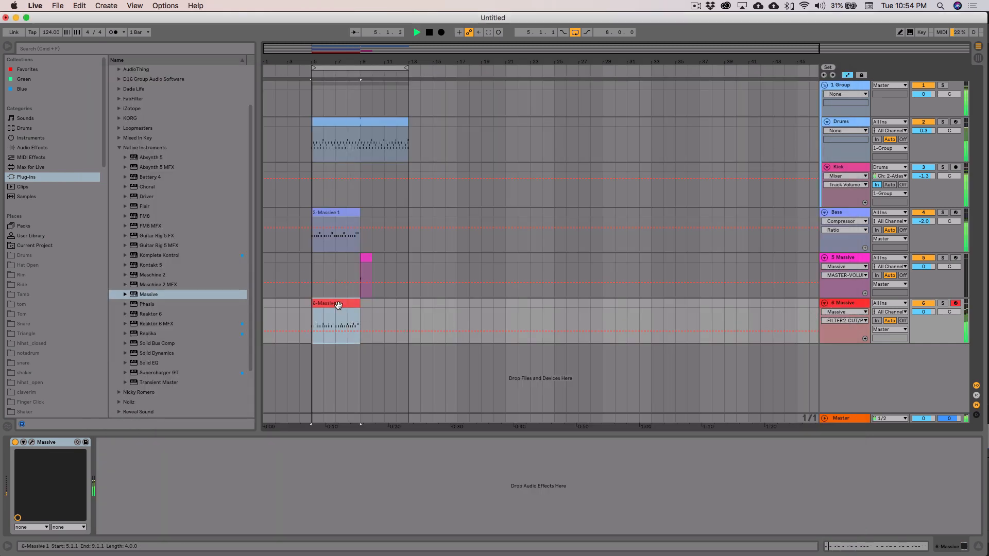
pyautogui.doubleClick(335, 302)
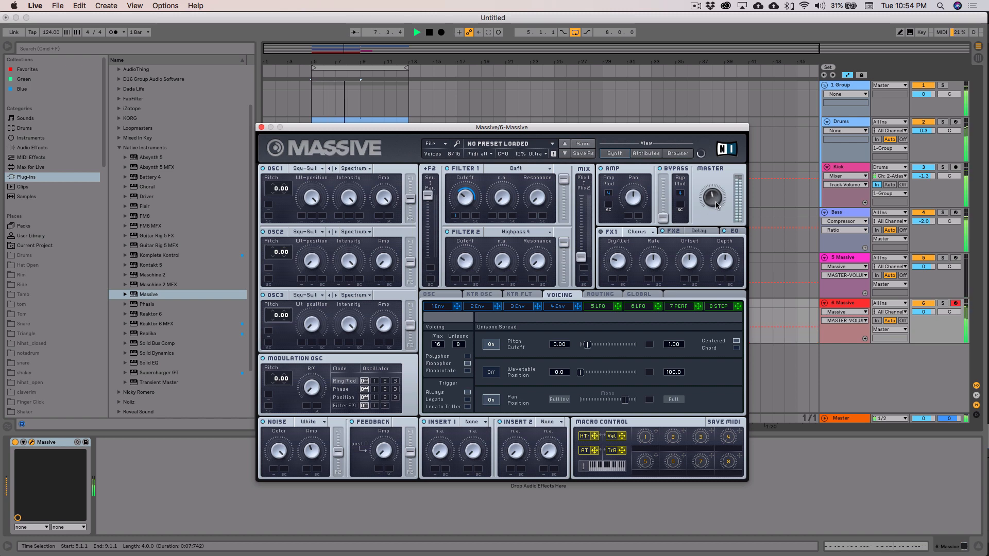
# Check the 1 Env settings, close Massive, and insert a new 7 MIDI track.
pyautogui.click(427, 32)
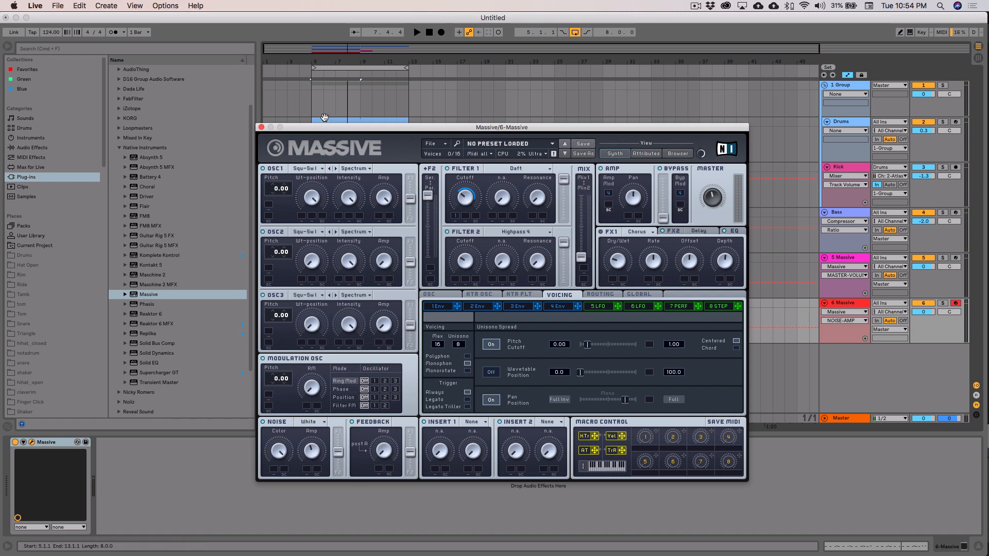
pyautogui.moveTo(491, 345)
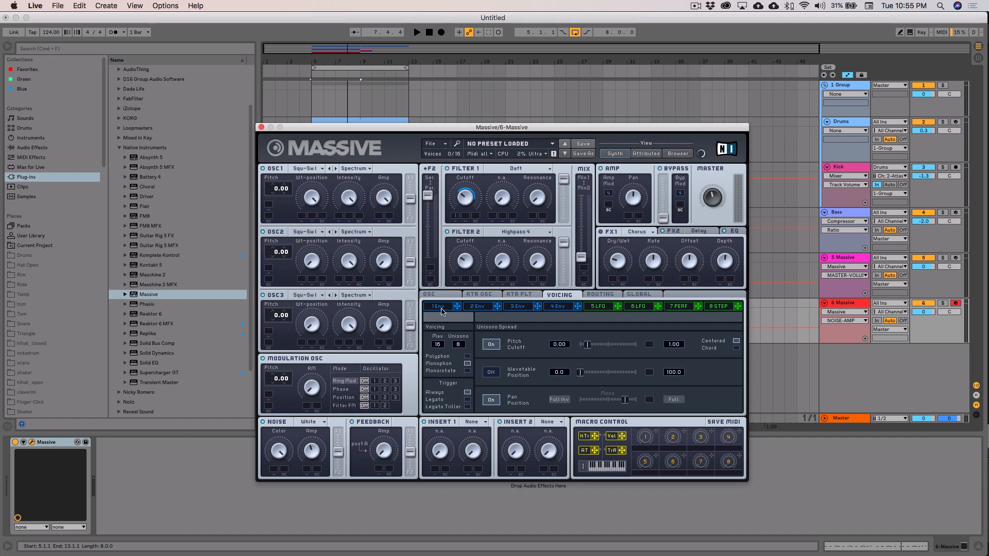
pyautogui.click(437, 306)
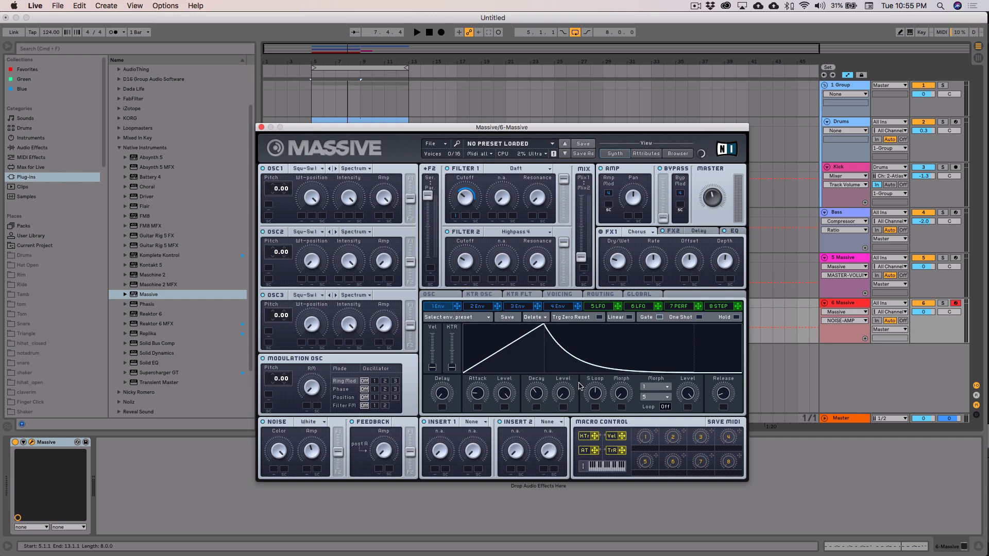
pyautogui.click(262, 127)
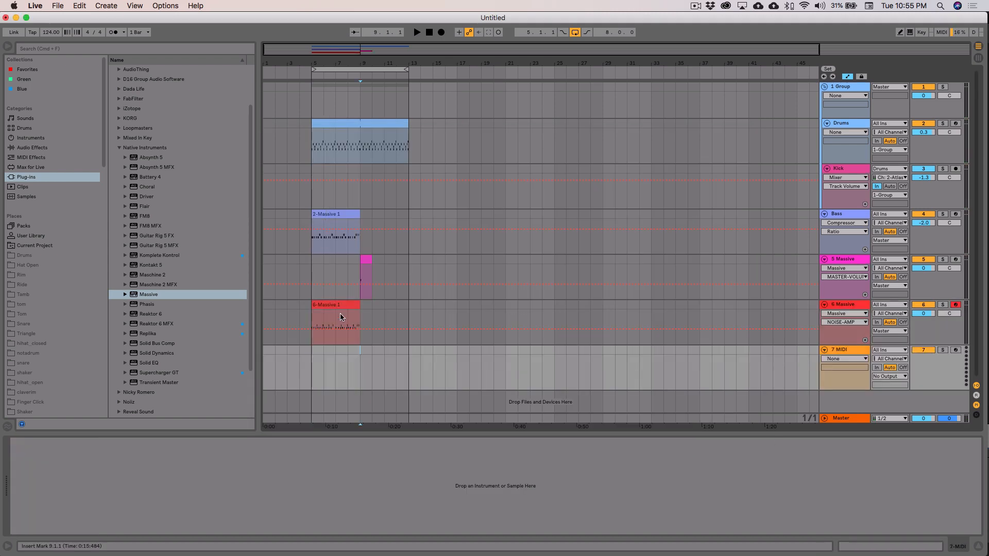
pyautogui.moveTo(455, 538)
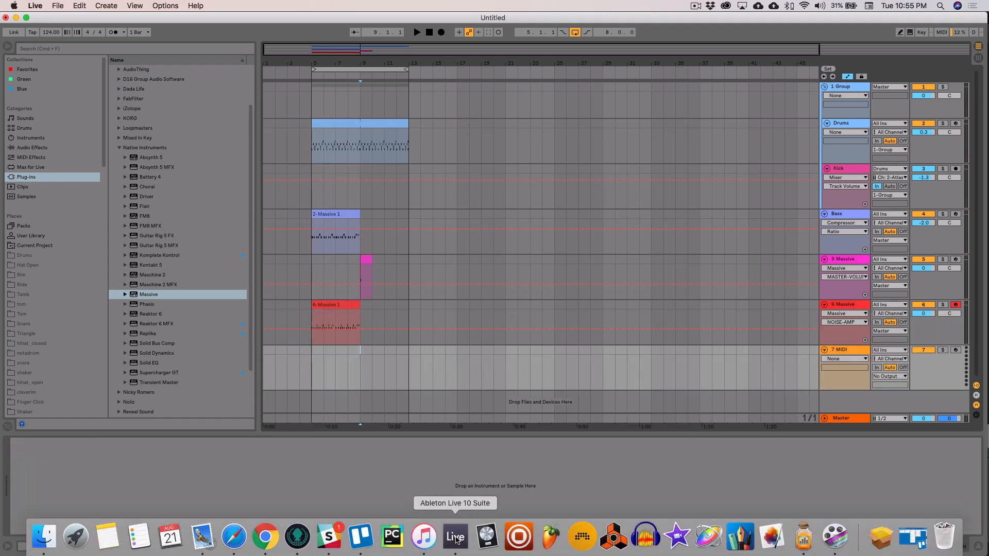
pyautogui.moveTo(425, 537)
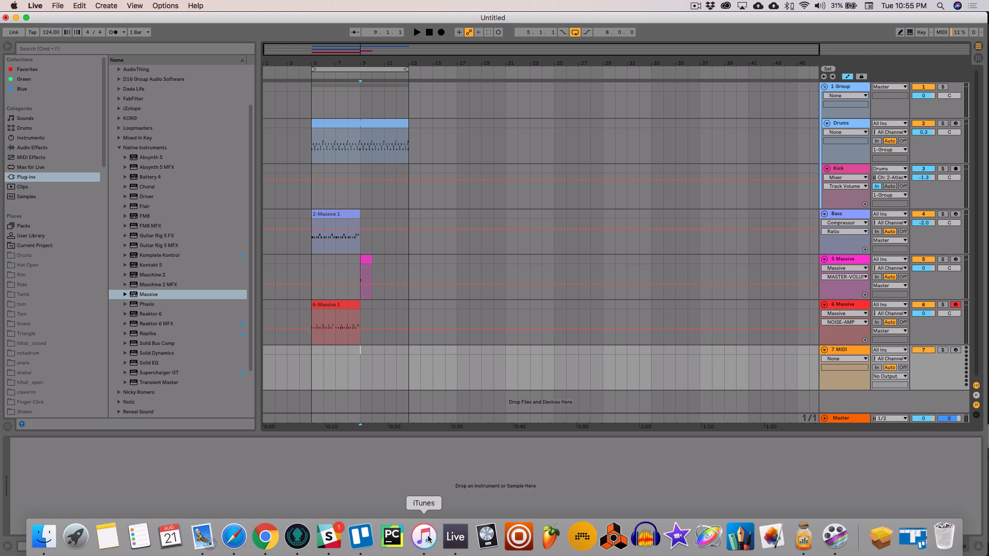
pyautogui.click(425, 538)
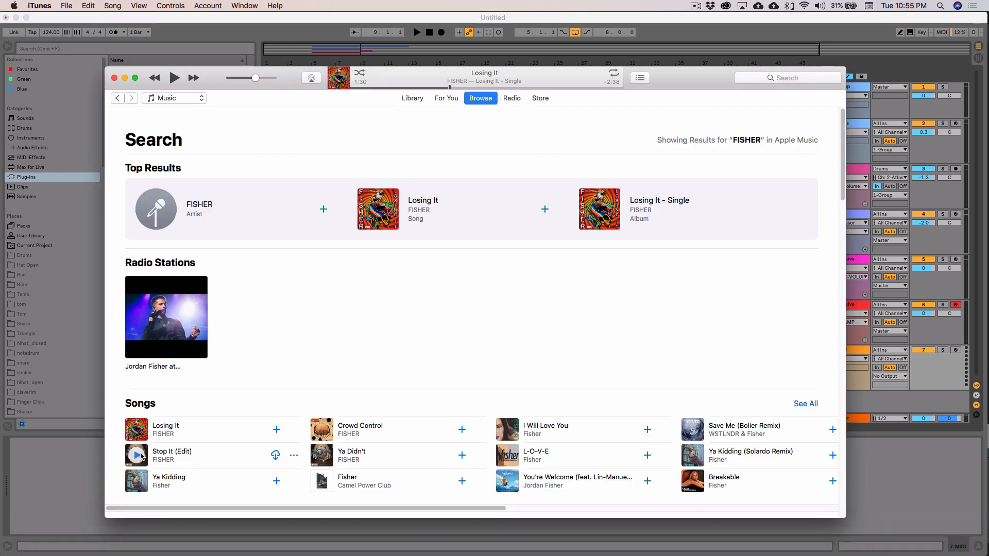
pyautogui.click(136, 455)
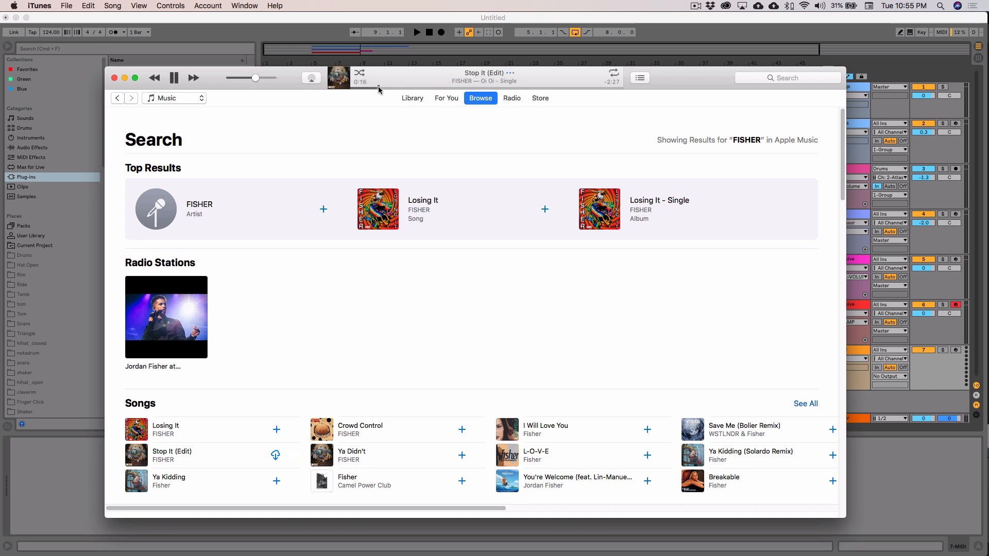
pyautogui.moveTo(386, 125)
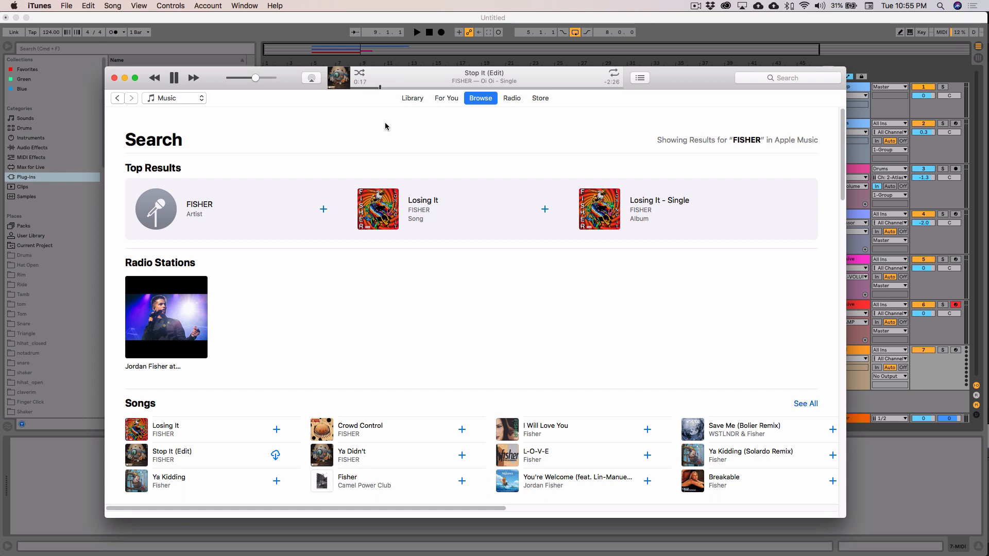
pyautogui.moveTo(368, 93)
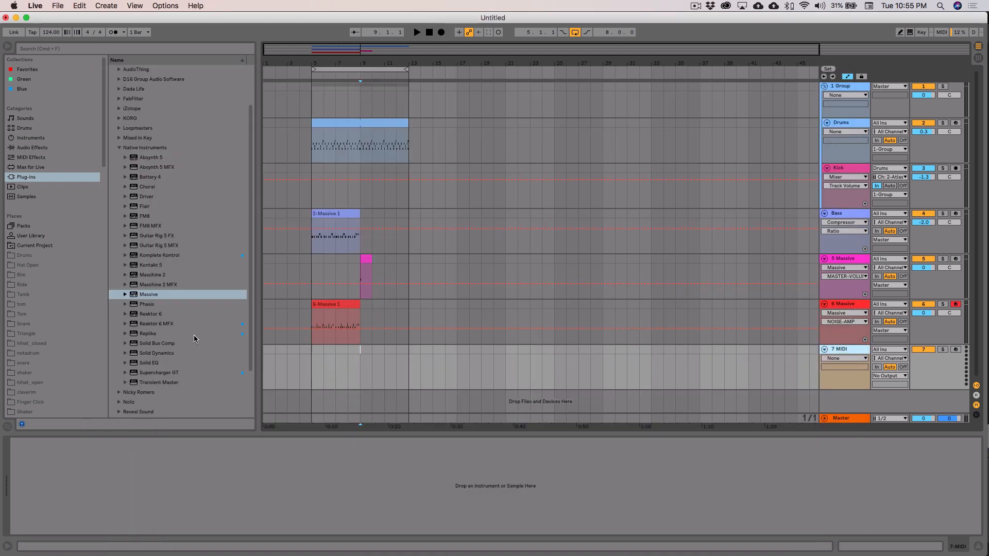
pyautogui.click(333, 304)
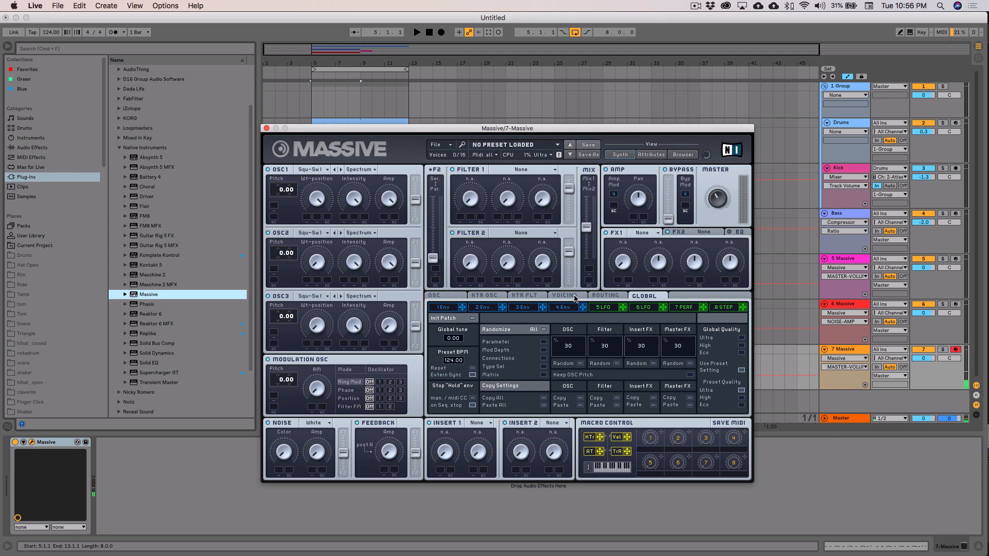
# On track 7's Massive set Filter 1 to Lowpass 4 and OSC2 pitch to -24.
pyautogui.click(565, 296)
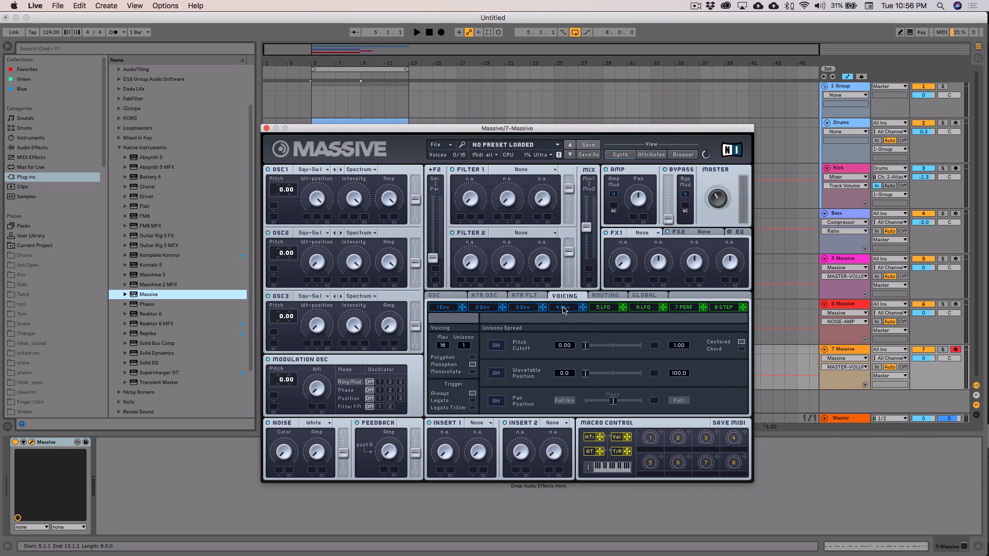
pyautogui.moveTo(570, 247)
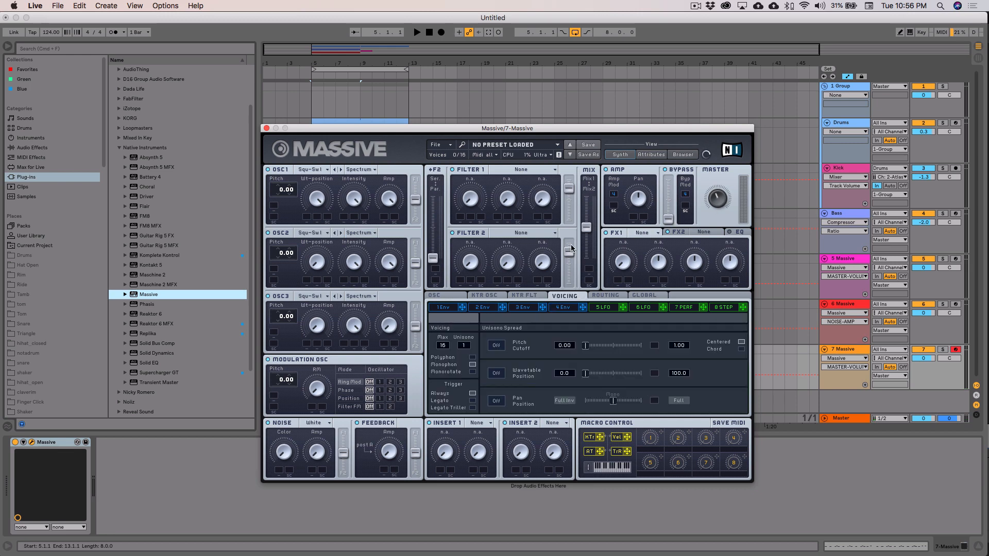
pyautogui.click(526, 169)
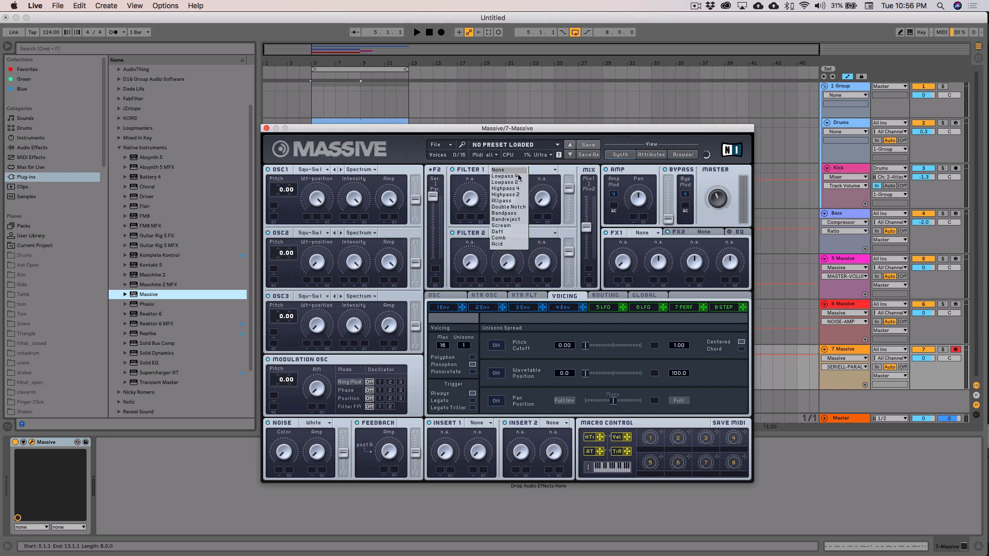
pyautogui.click(505, 190)
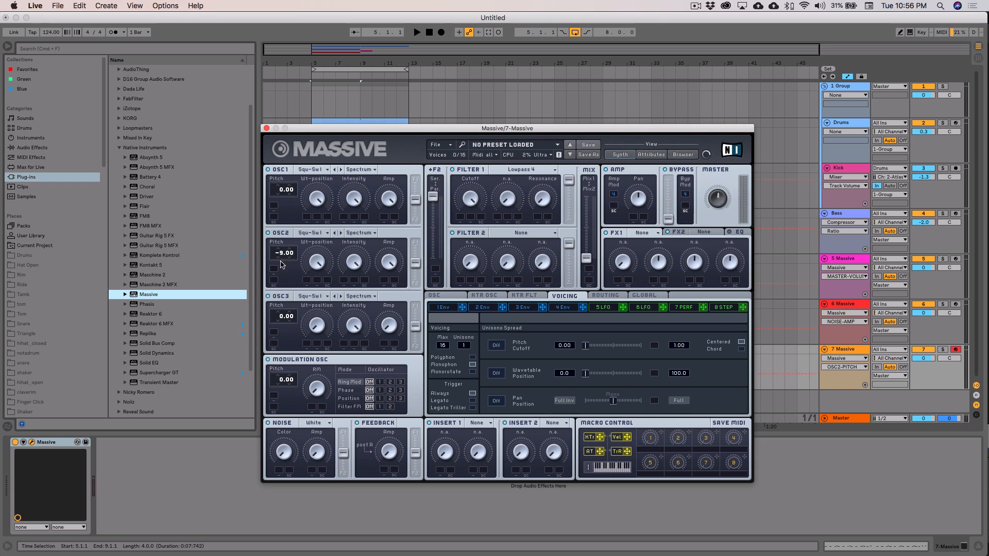
pyautogui.moveTo(284, 253); pyautogui.dragTo(284, 271)
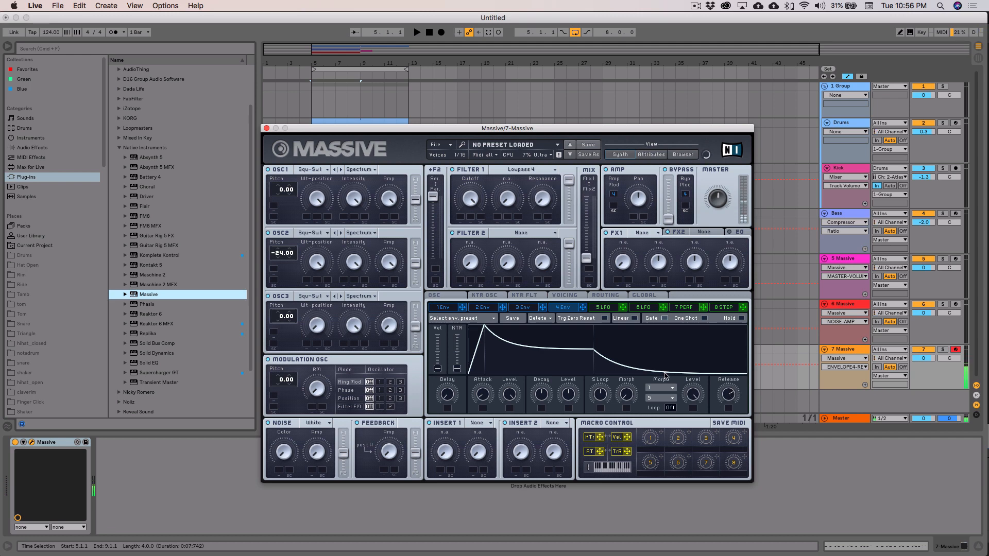
# Set FX1 to Phaser and Filter 2 to Highpass 2 (via Highpass 4) on the track 7 patch.
pyautogui.click(520, 233)
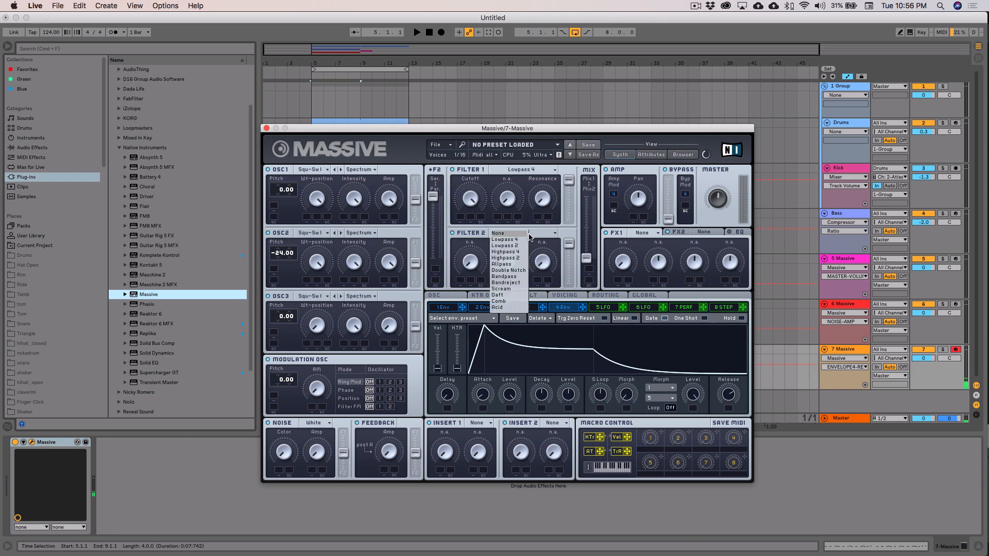
pyautogui.click(507, 251)
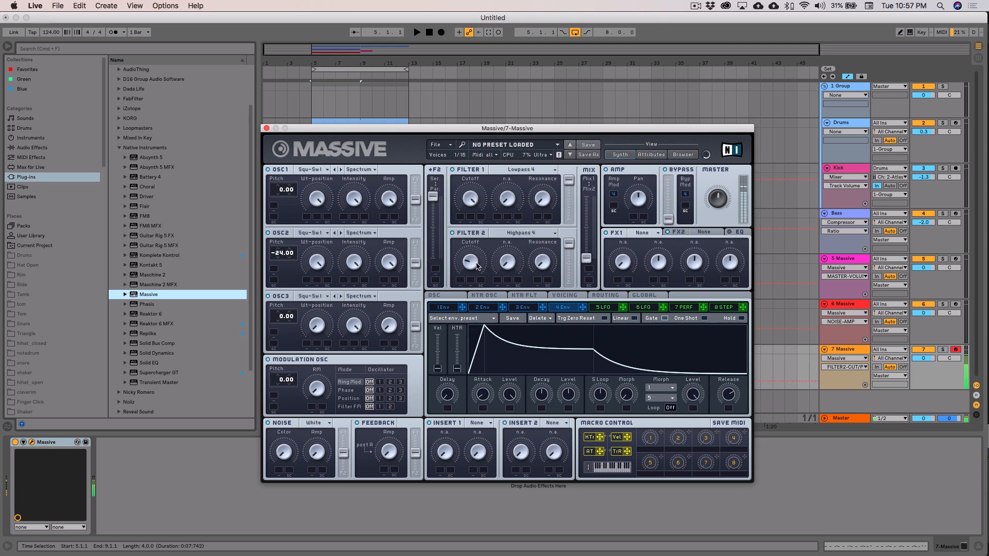
pyautogui.moveTo(663, 255)
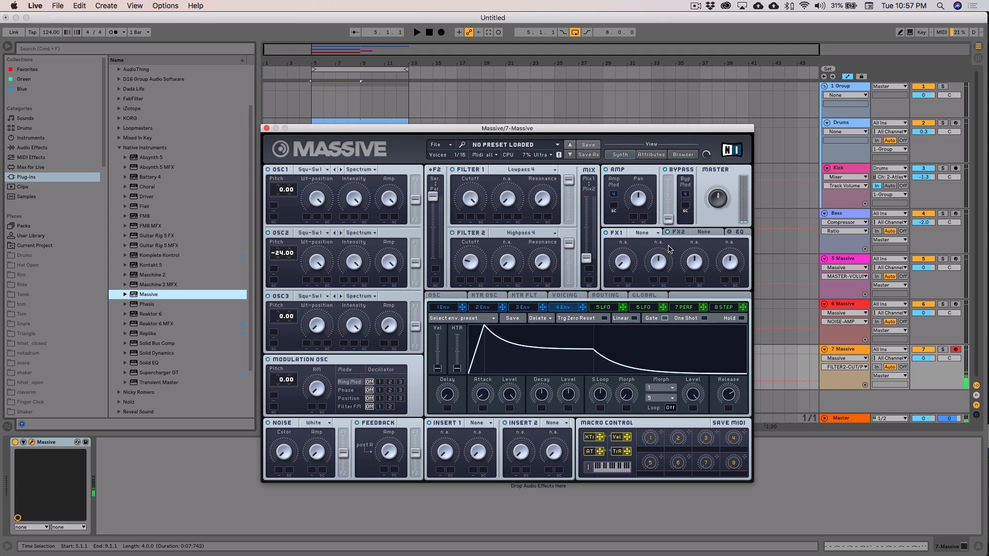
pyautogui.click(643, 233)
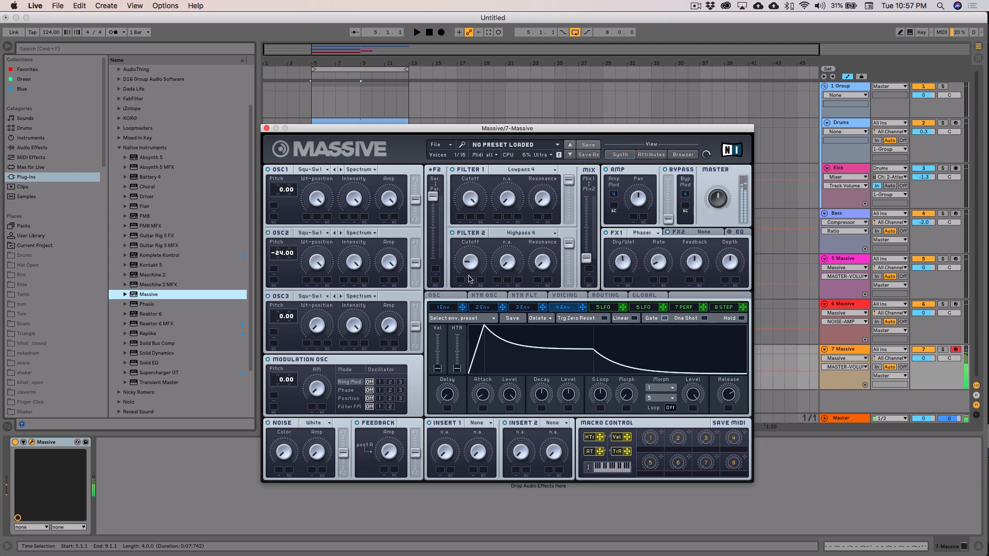
pyautogui.click(539, 233)
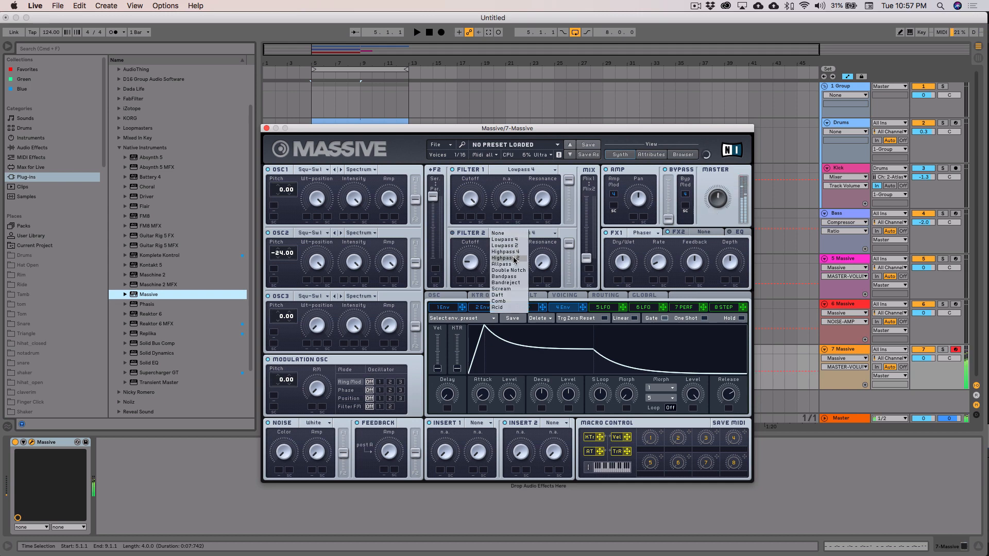
pyautogui.click(505, 258)
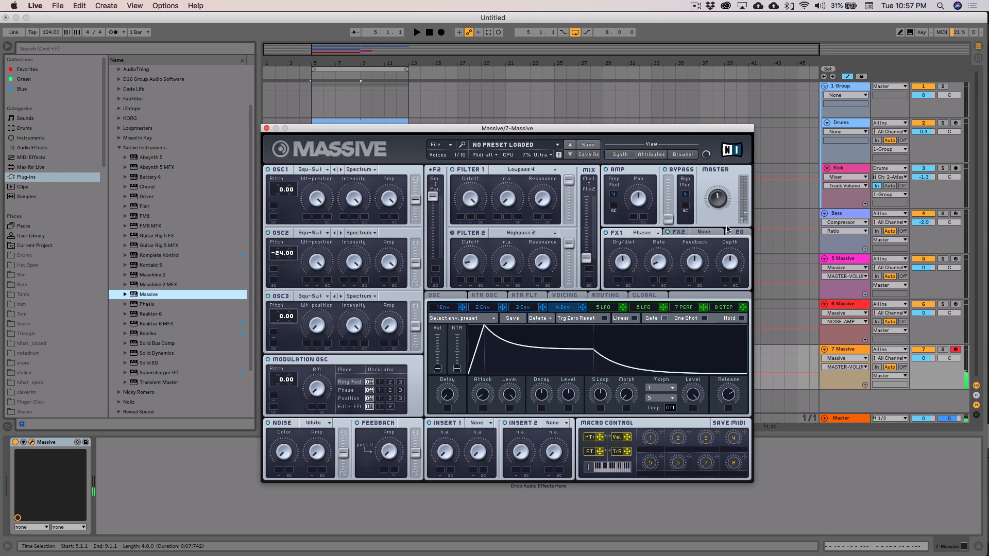
pyautogui.click(740, 232)
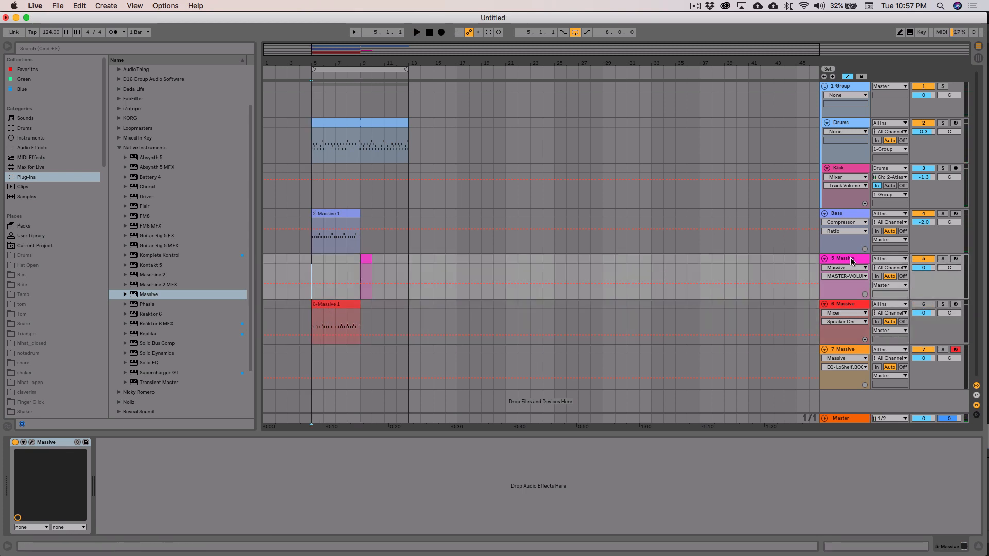
# Record a short MIDI clip of played notes onto armed track 7 starting at bar 5.
pyautogui.click(430, 32)
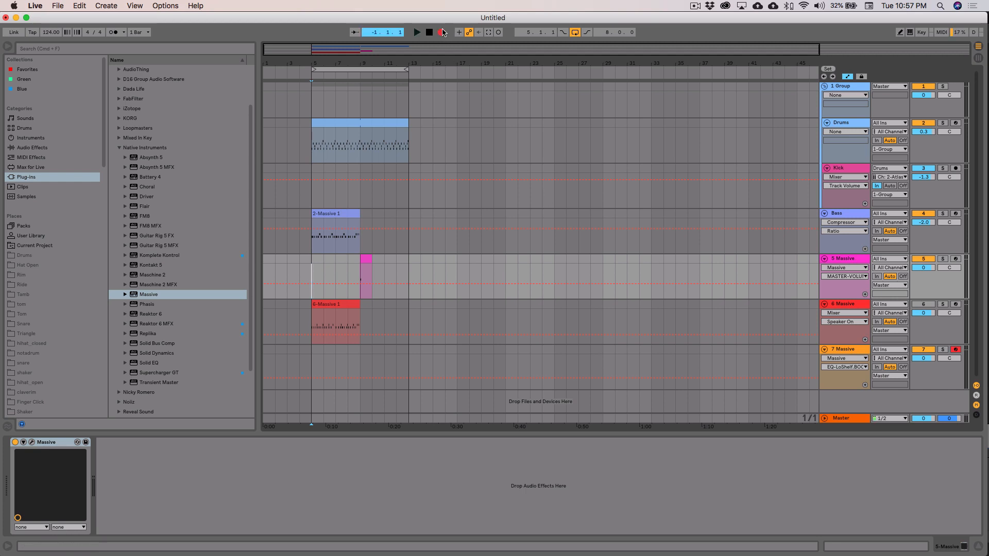
pyautogui.click(416, 32)
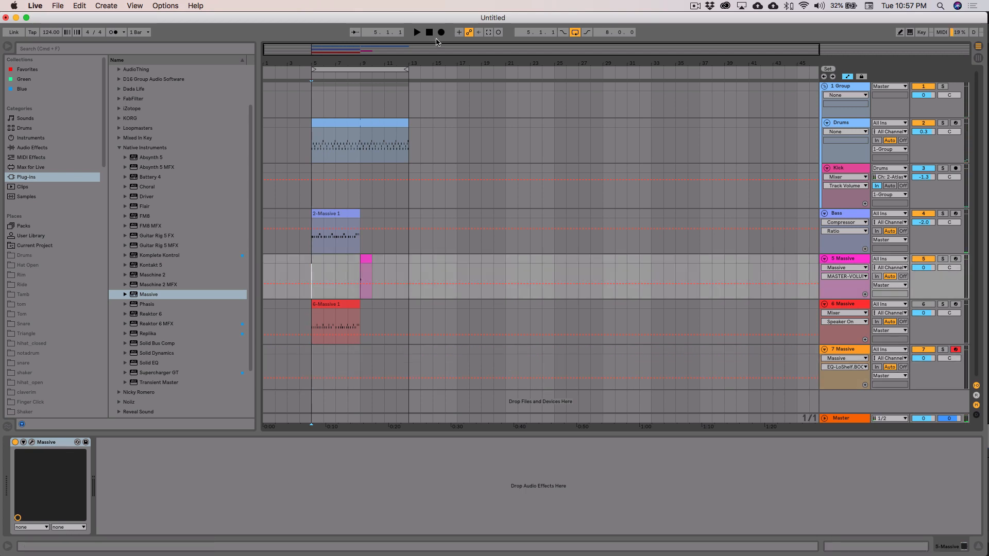
pyautogui.click(416, 32)
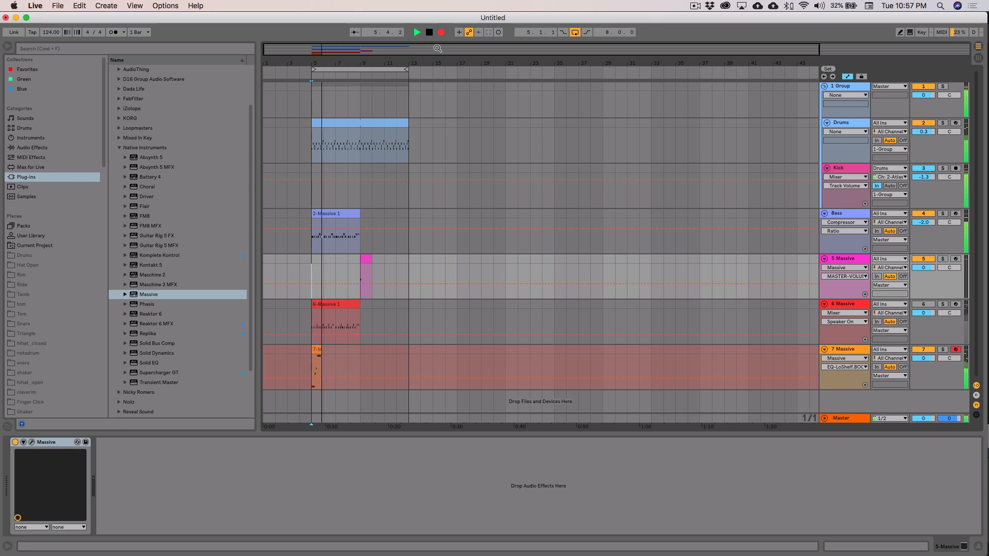
pyautogui.click(416, 33)
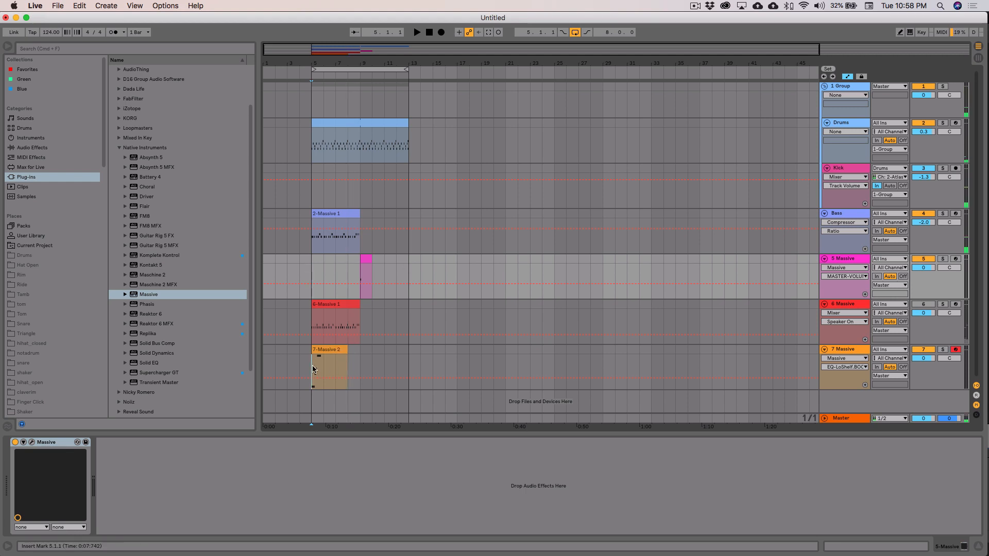
pyautogui.click(326, 351)
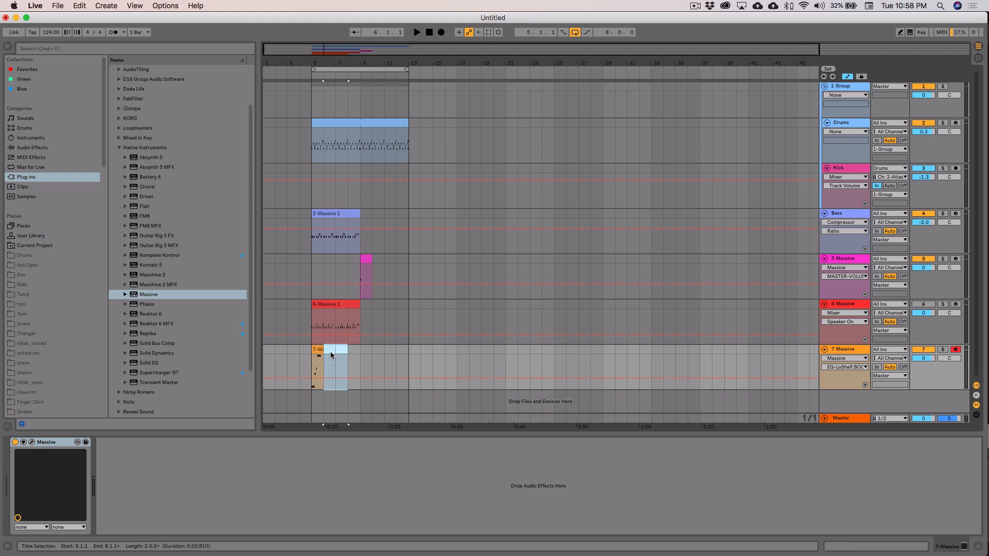
# Trim the recorded 7-Massive clip to four long notes and set the track volume to 2.5.
pyautogui.doubleClick(328, 355)
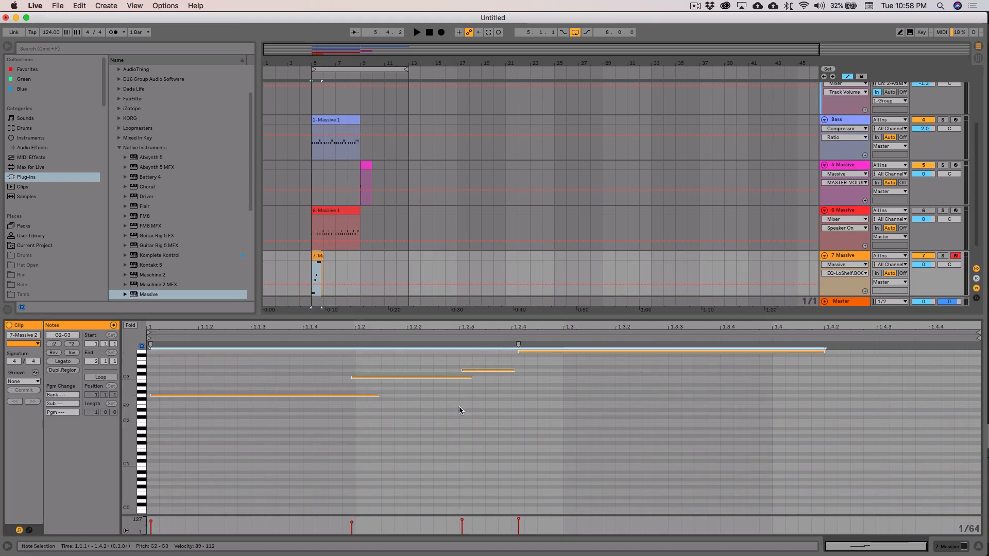
pyautogui.rightClick(459, 411)
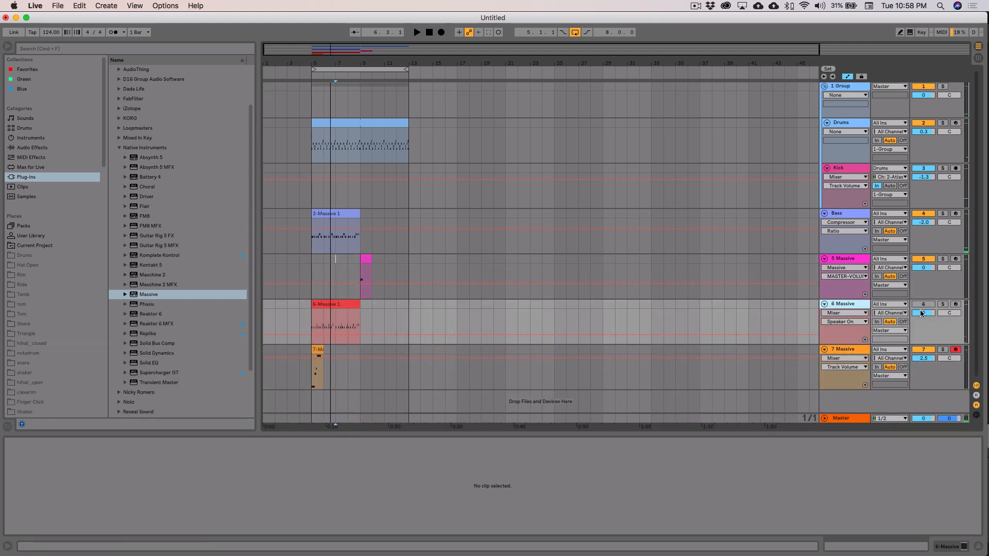
# Set track 6's Massive volume to 0.2 and insert an empty eighth MIDI track.
pyautogui.doubleClick(332, 304)
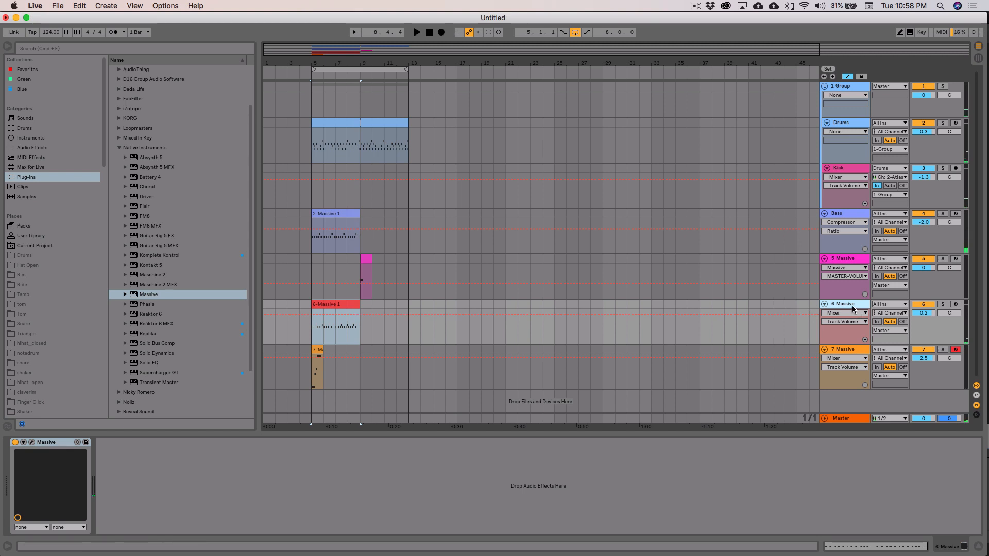
pyautogui.moveTo(314, 326); pyautogui.dragTo(359, 327)
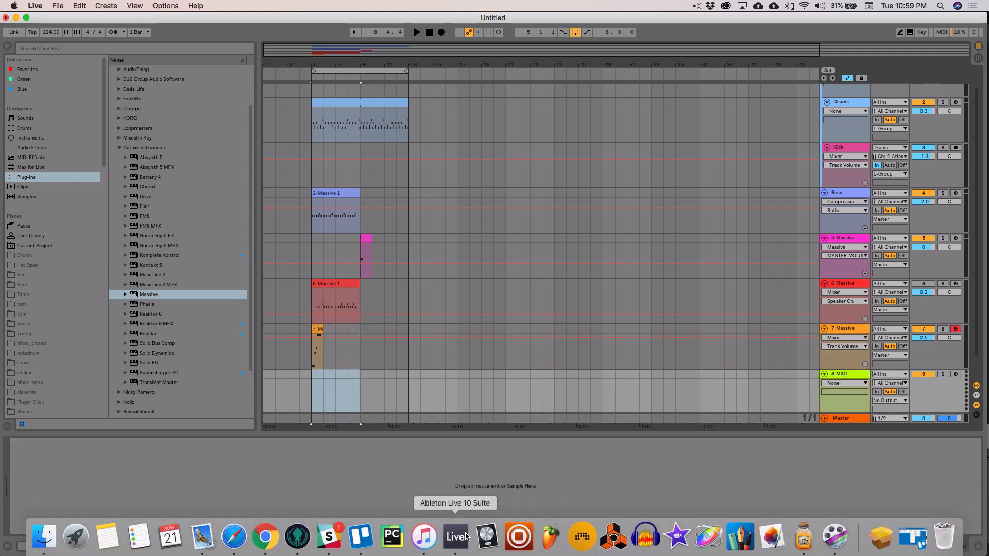
pyautogui.moveTo(426, 541)
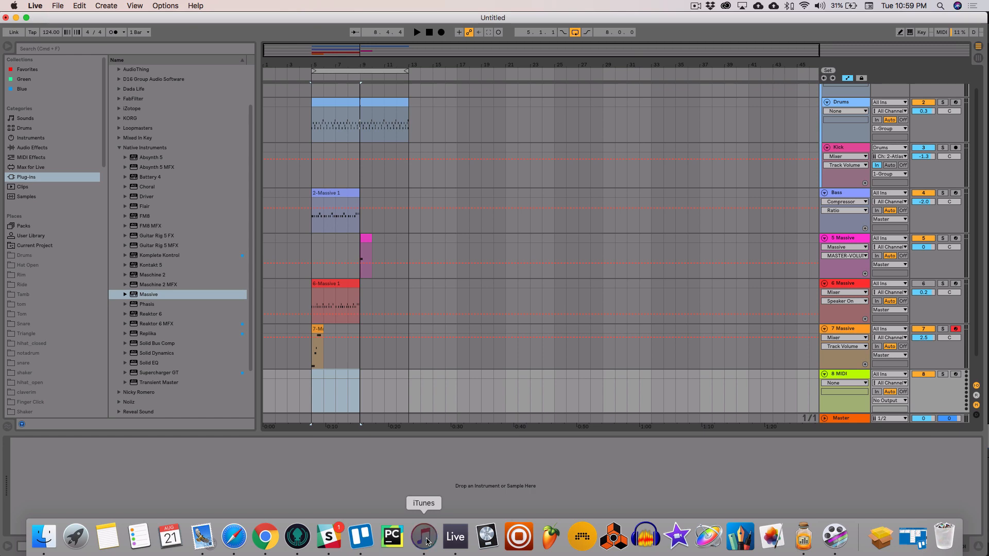
# Play FISHER's Losing It in iTunes as a reference before returning to Live.
pyautogui.click(424, 537)
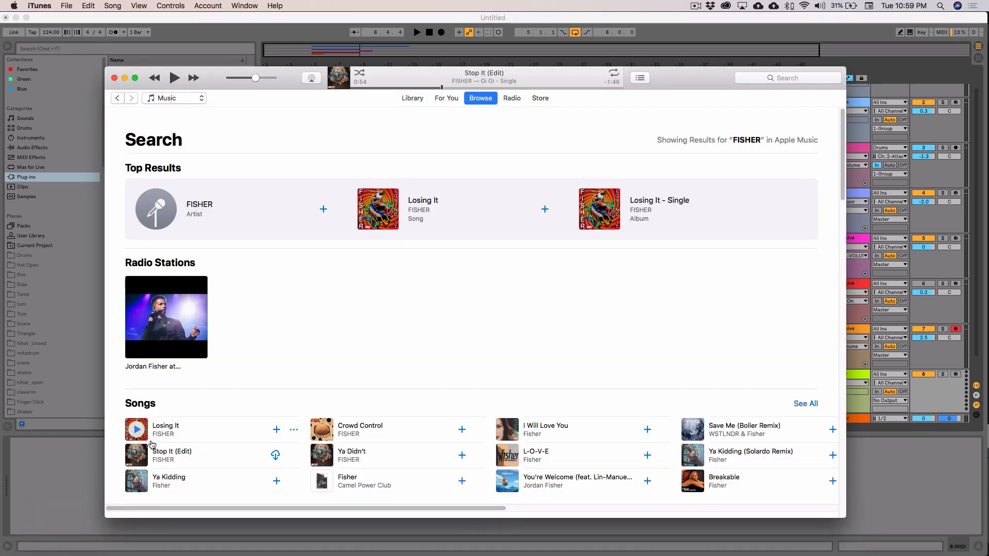
pyautogui.click(136, 429)
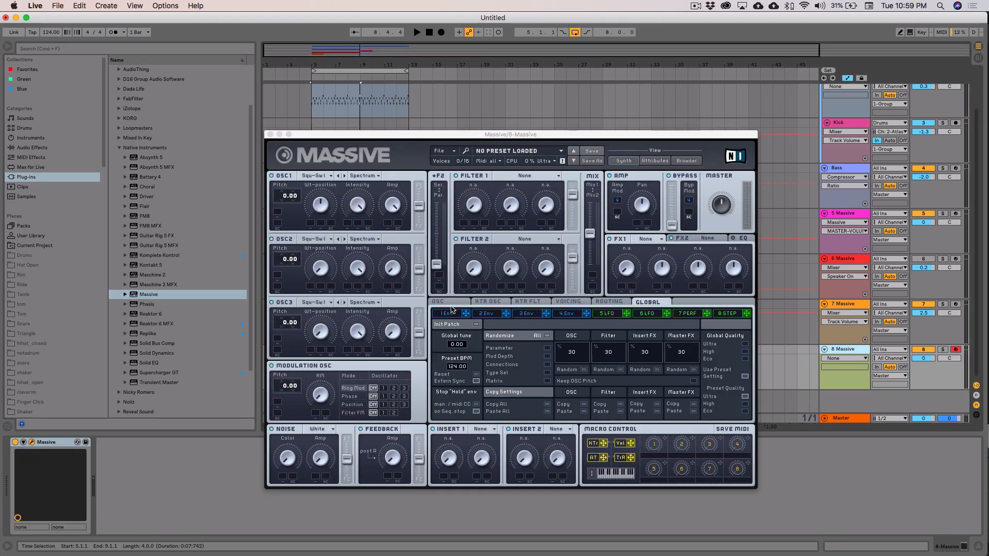
# Set Massive's global tune to 24 and give oscillator 1 an Electric wavetable.
pyautogui.moveTo(510, 134); pyautogui.dragTo(537, 159)
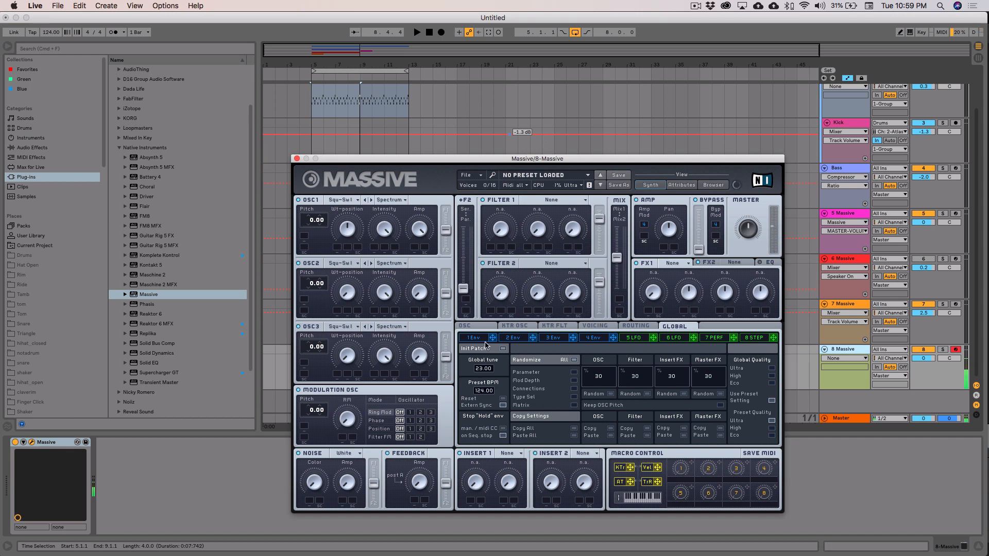
pyautogui.moveTo(748, 227); pyautogui.dragTo(748, 224)
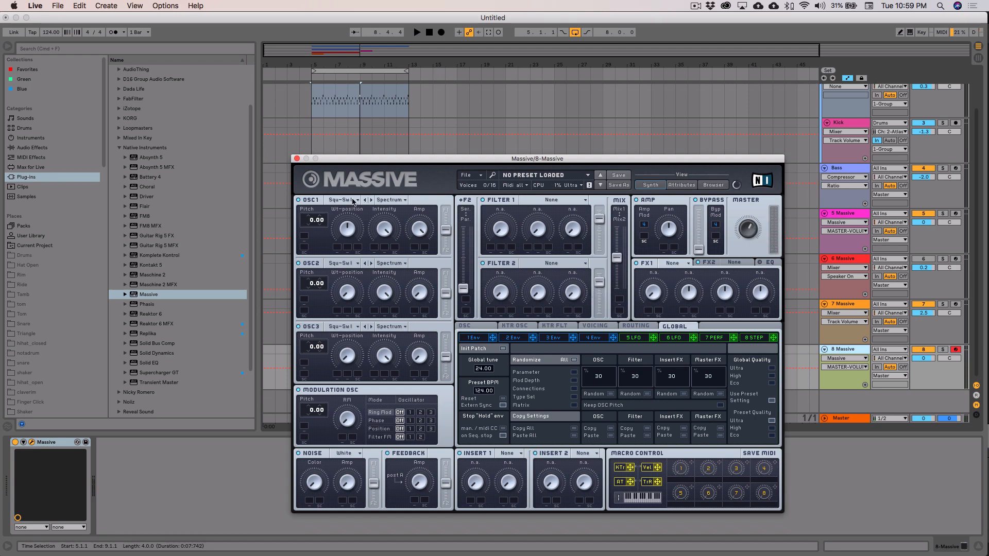
pyautogui.click(353, 200)
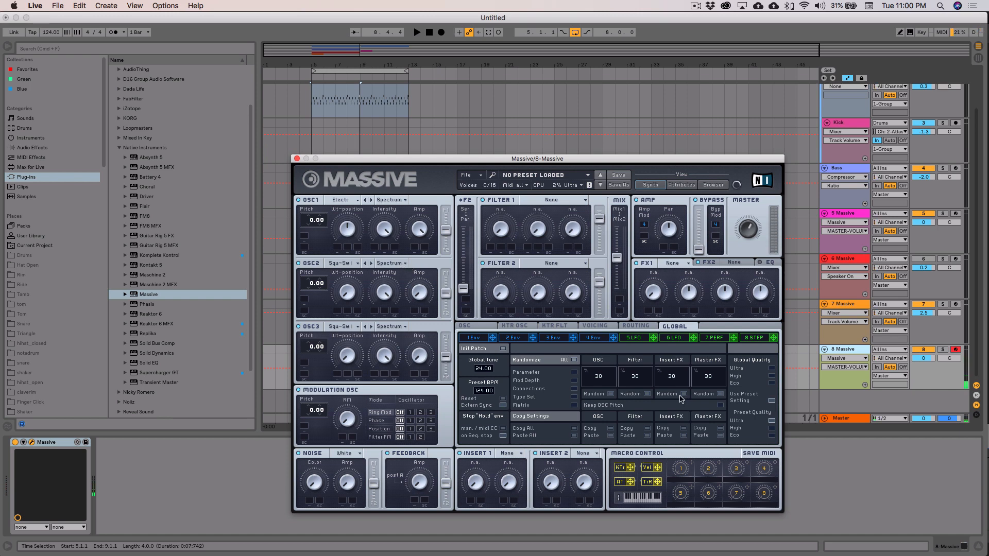
pyautogui.click(596, 325)
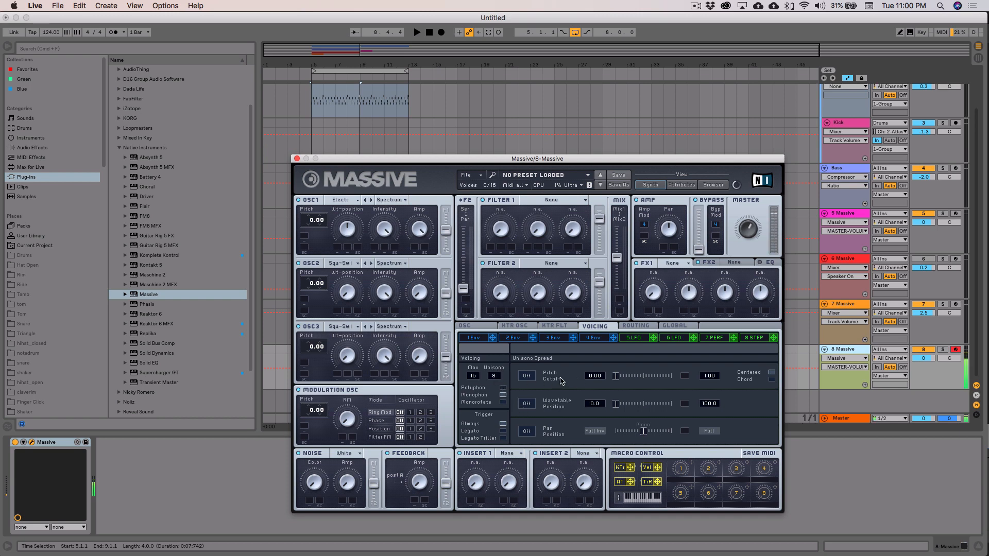
# Turn on unison pitch spread and set Filter 1 to Lowpass 2, Filter 2 to Highpass 2.
pyautogui.click(527, 375)
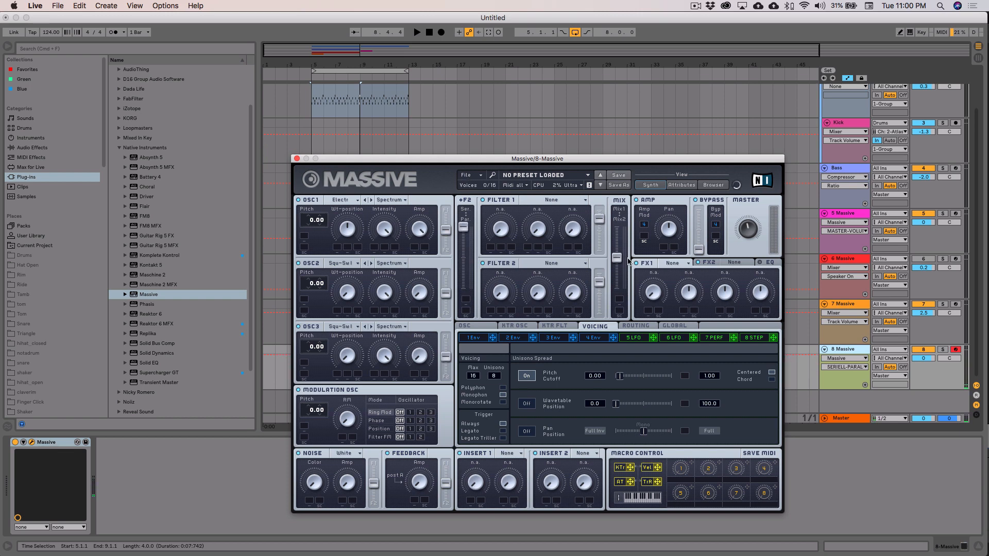
pyautogui.click(584, 199)
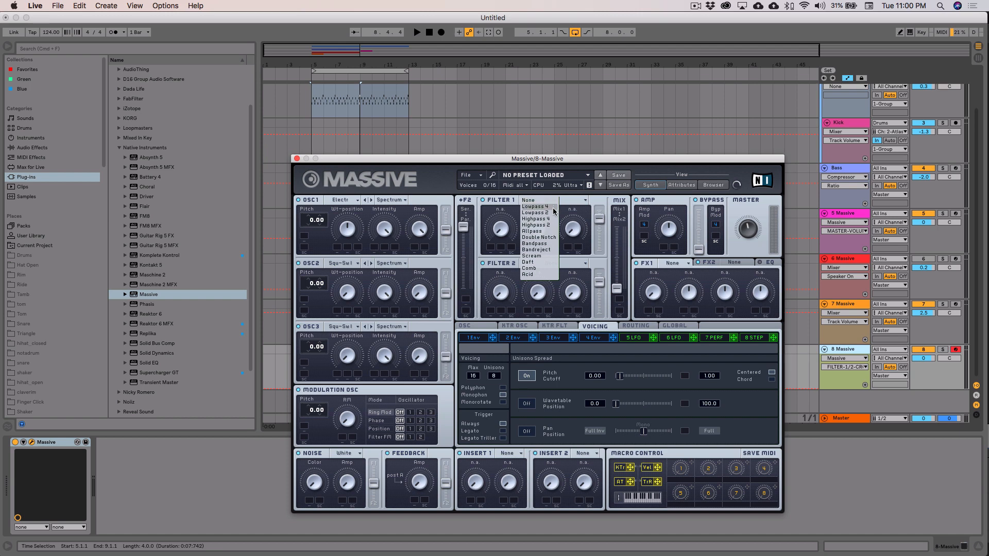
pyautogui.click(535, 224)
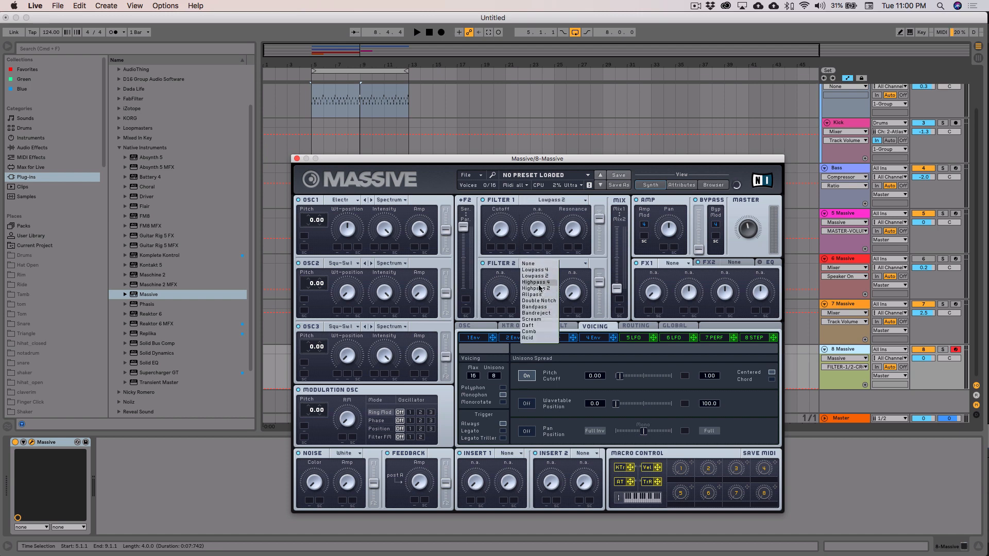
pyautogui.click(539, 289)
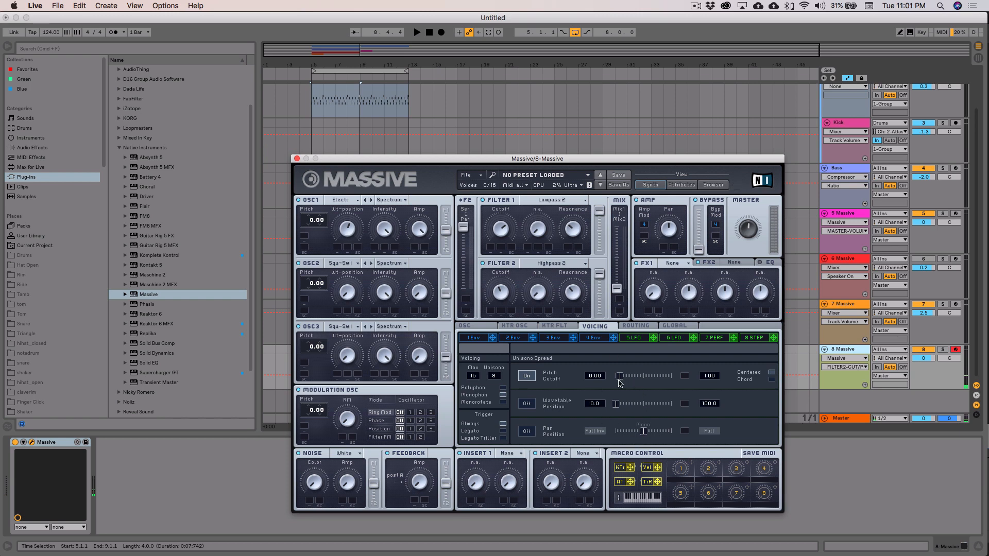
pyautogui.moveTo(625, 379)
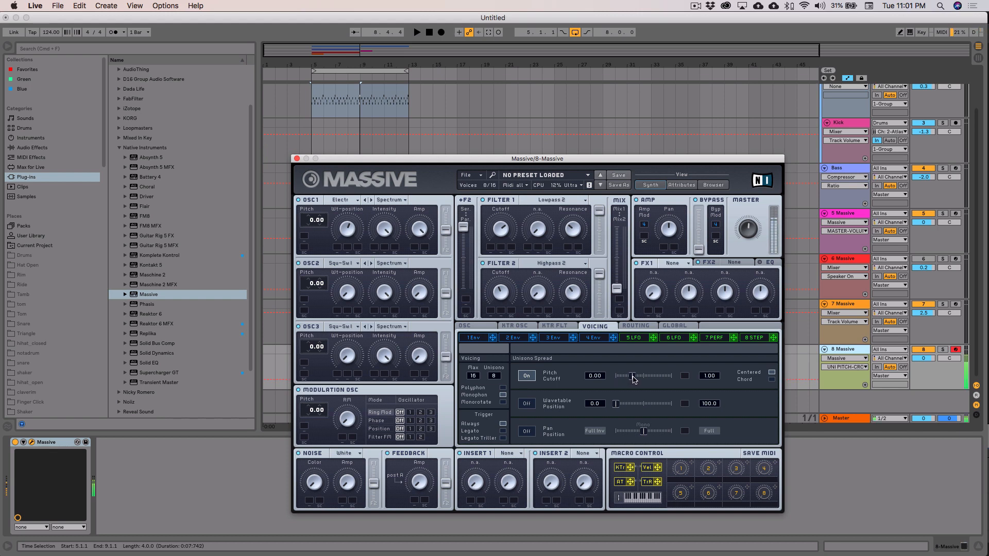
pyautogui.moveTo(630, 378)
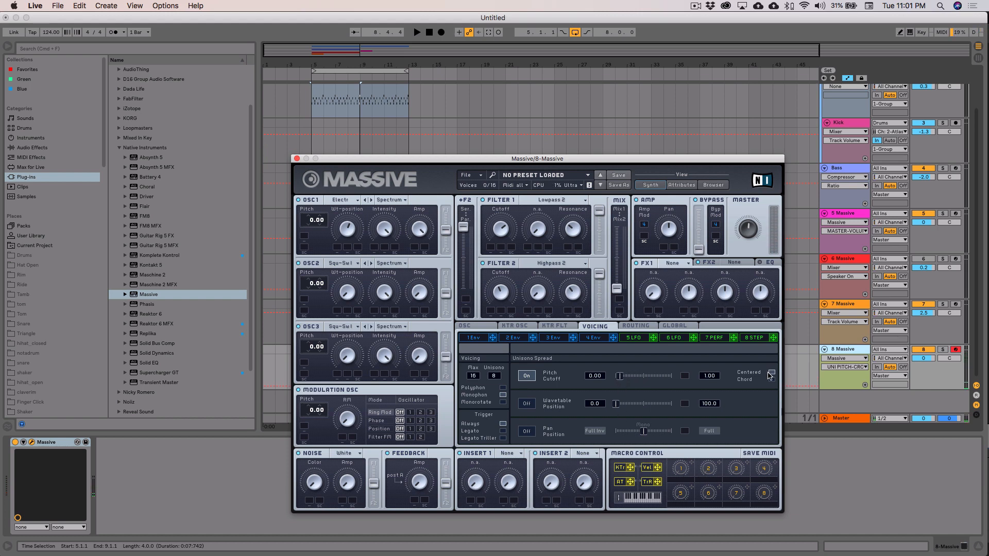
pyautogui.moveTo(691, 472)
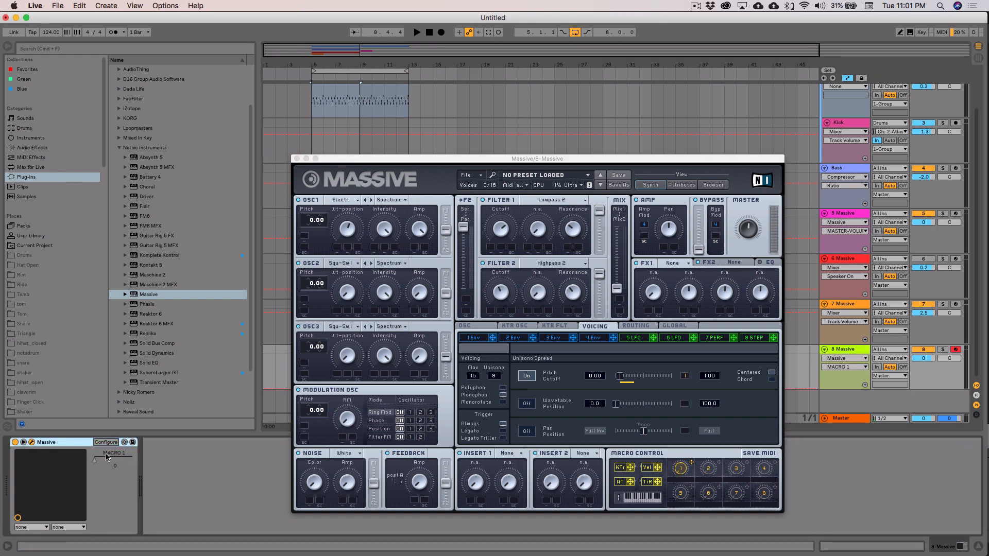
# Adjust Macro 1's pitch spread amount and close the Massive window.
pyautogui.moveTo(95, 461); pyautogui.dragTo(95, 464)
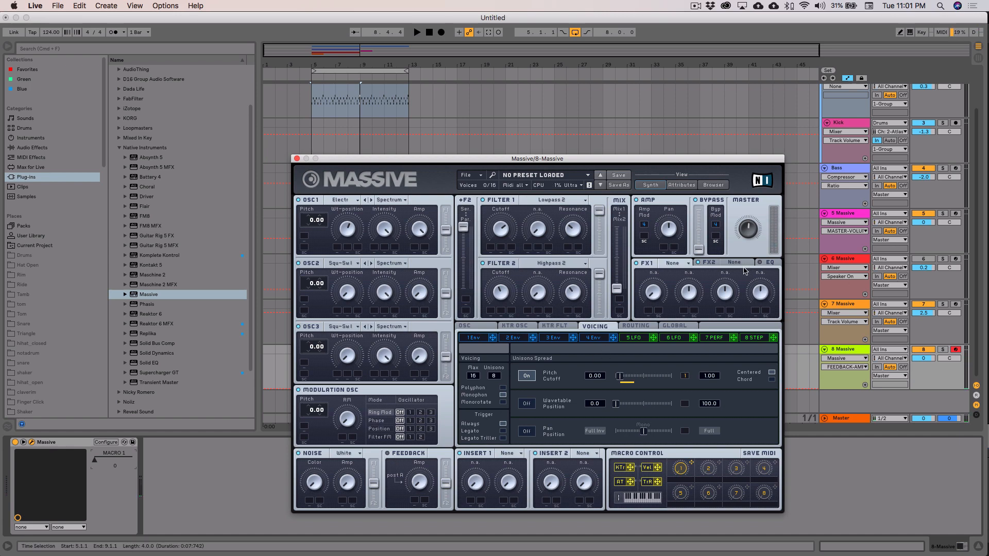
pyautogui.click(297, 159)
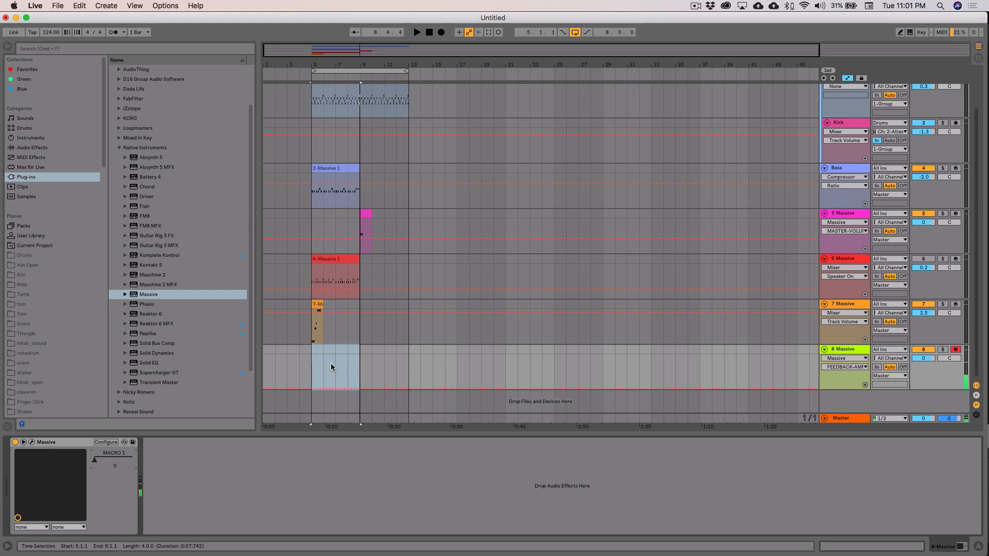
# Select bars 9–13 in the arrangement and duplicate that time section.
pyautogui.click(314, 352)
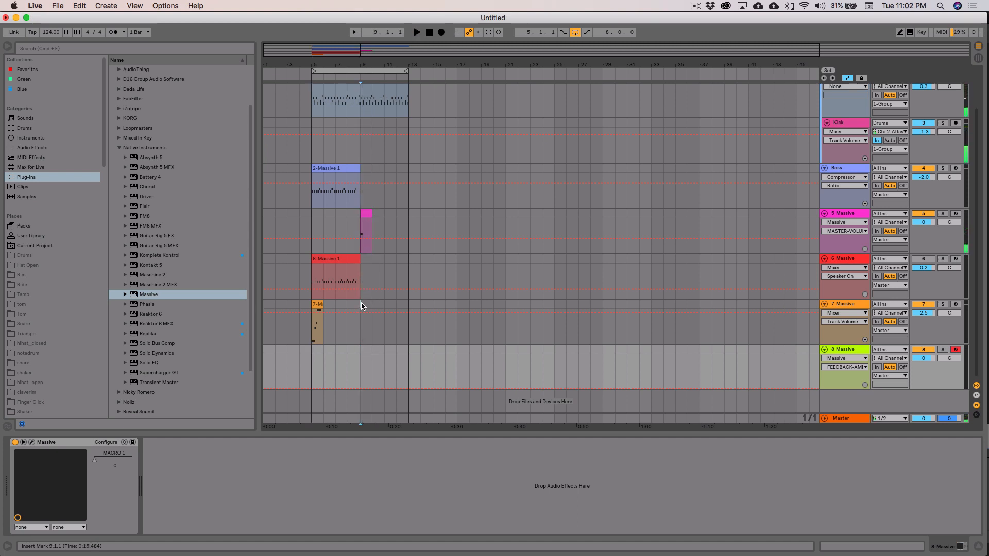
pyautogui.moveTo(360, 300); pyautogui.dragTo(406, 344)
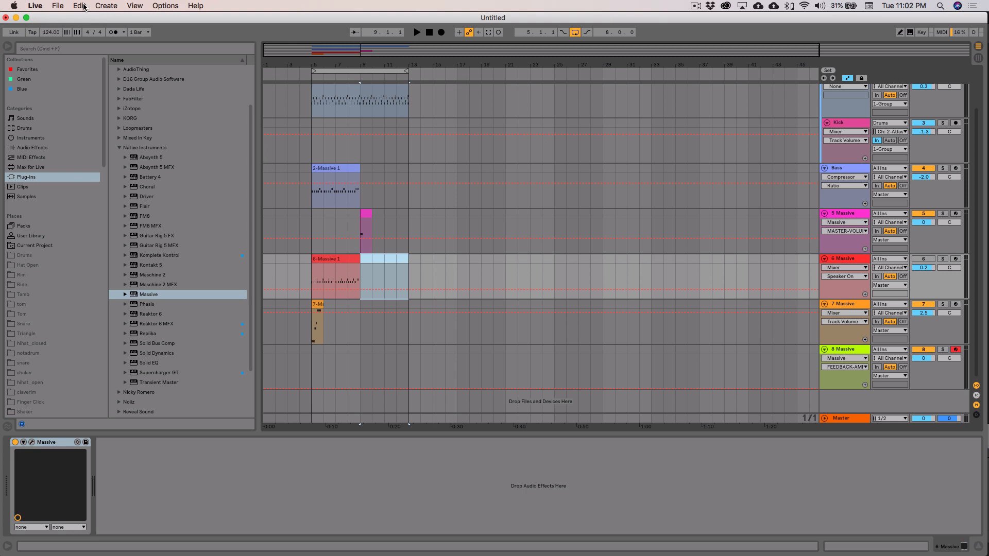
pyautogui.click(80, 5)
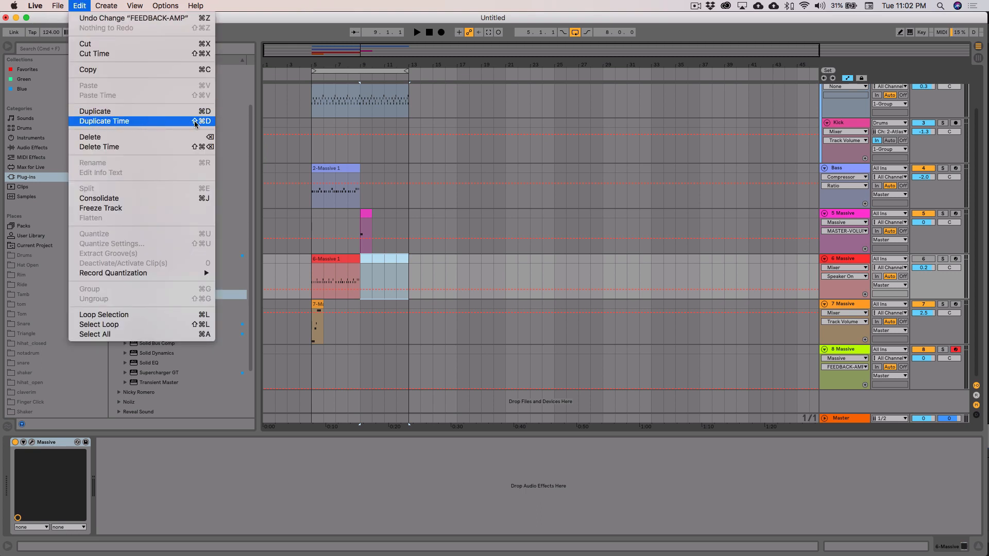
pyautogui.moveTo(384, 258)
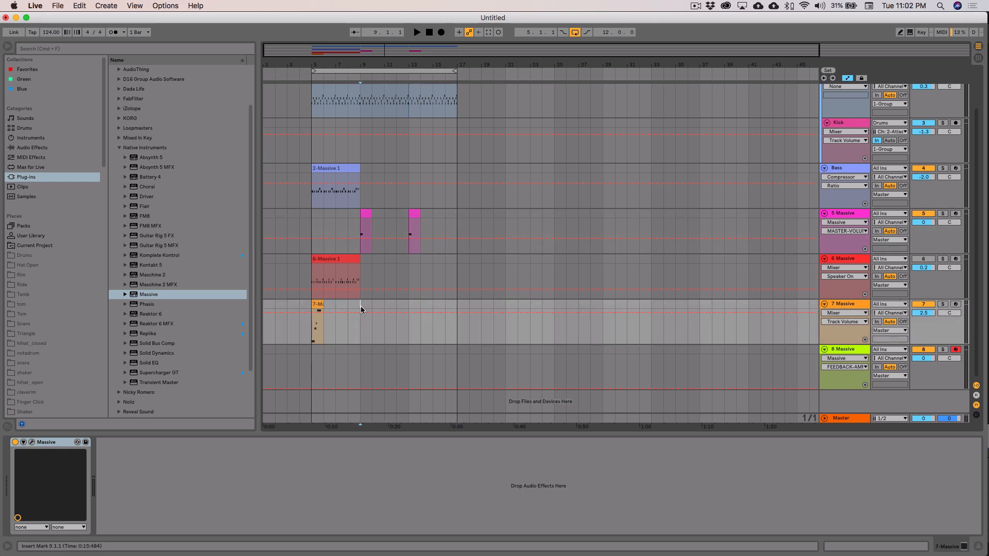
# Extend the green 8-Massive clip with repeated G2 notes to run from bar 9 to 17.
pyautogui.click(845, 350)
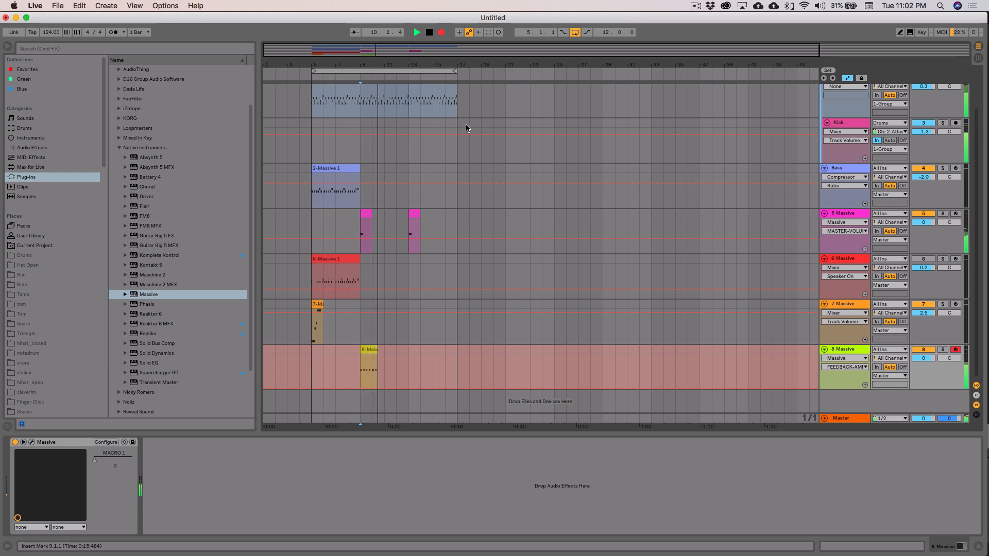
pyautogui.click(443, 32)
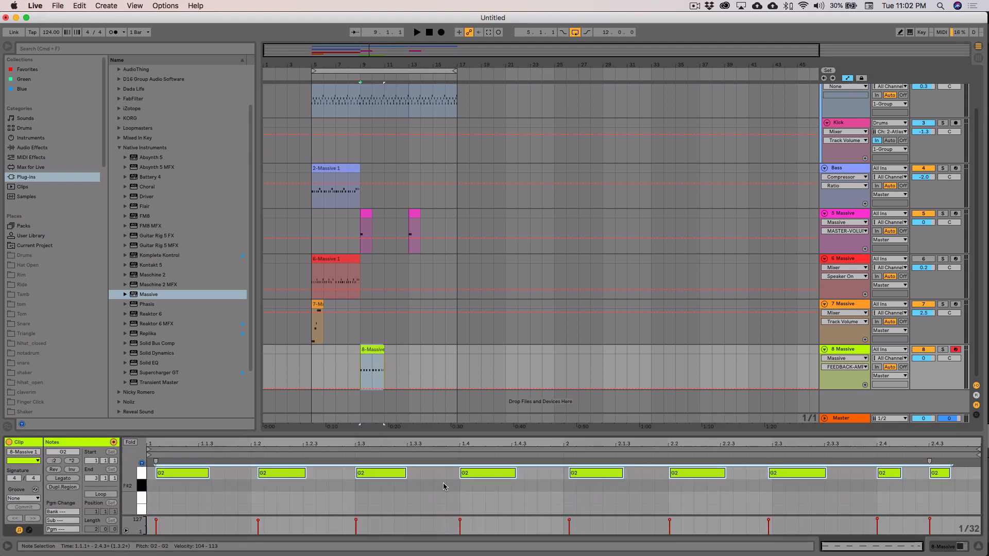
pyautogui.click(372, 349)
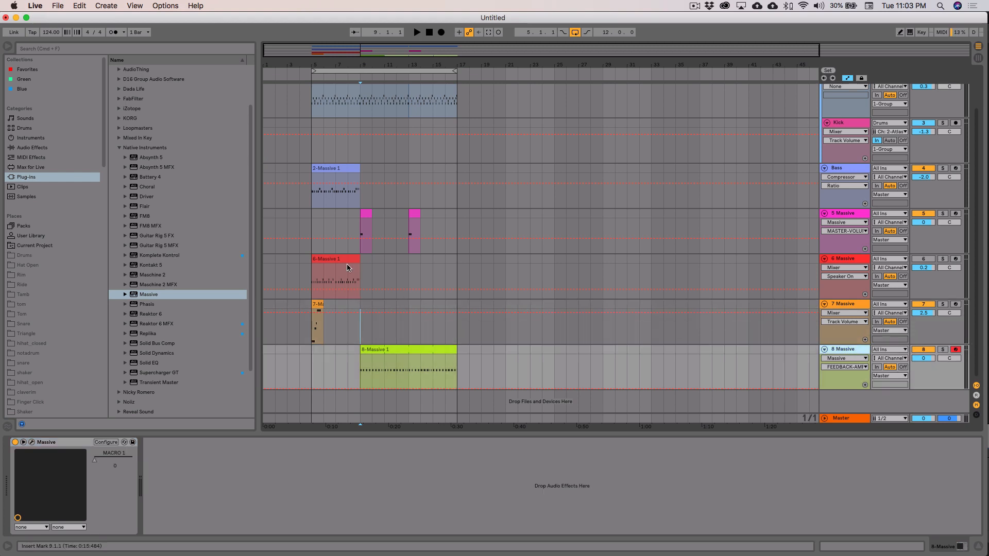
pyautogui.moveTo(381, 347)
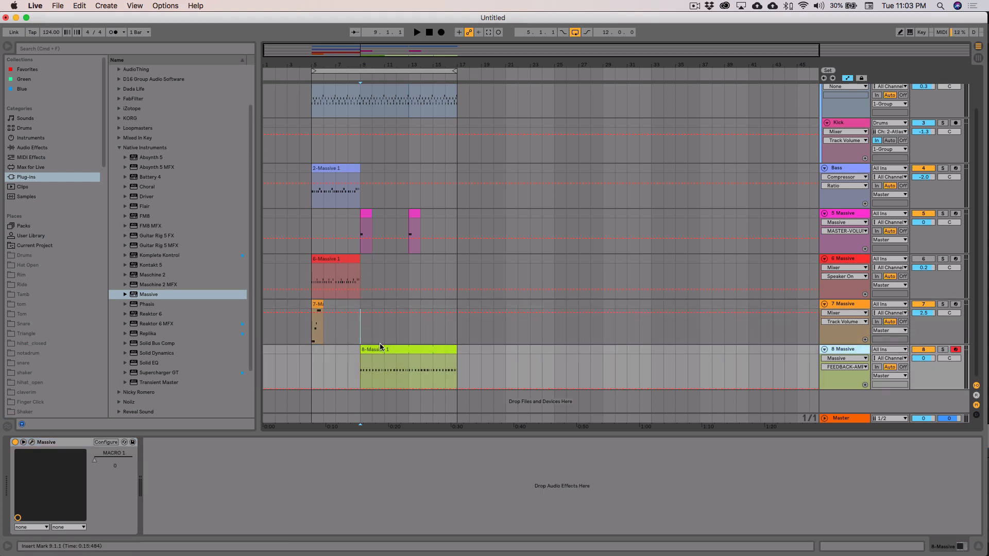
# Move the red 6-Massive clip to bars 9–17 and select both lead Massive tracks for grouping.
pyautogui.click(334, 258)
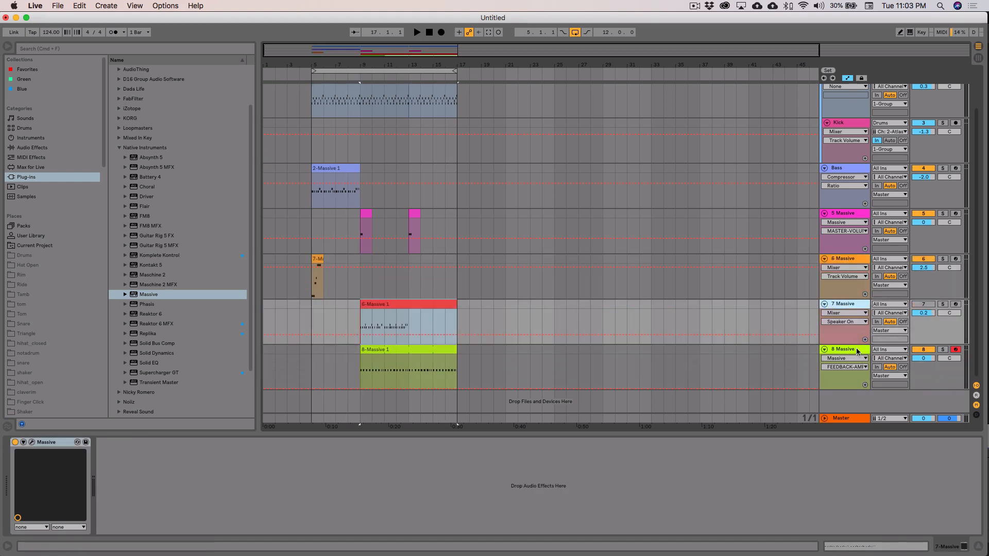
pyautogui.click(843, 303)
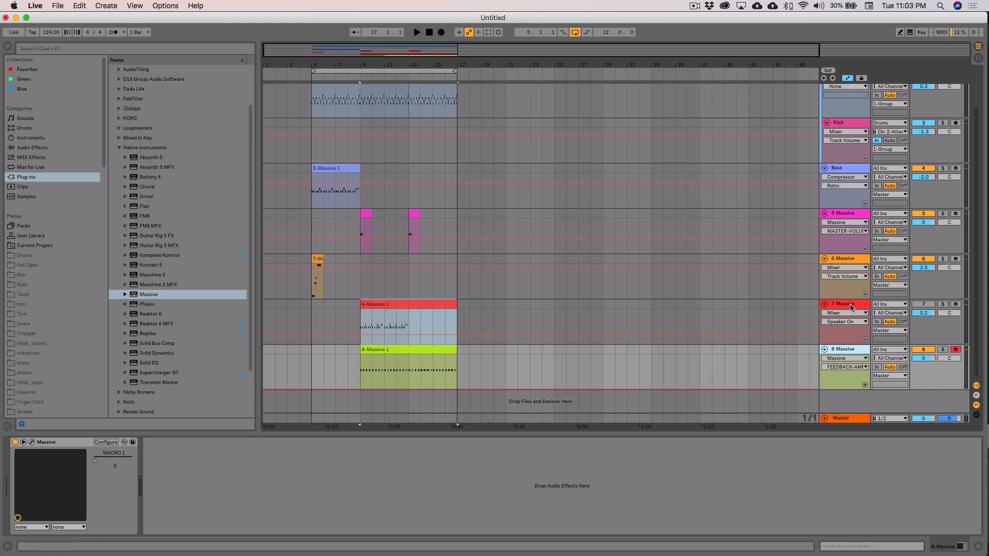
pyautogui.click(842, 303)
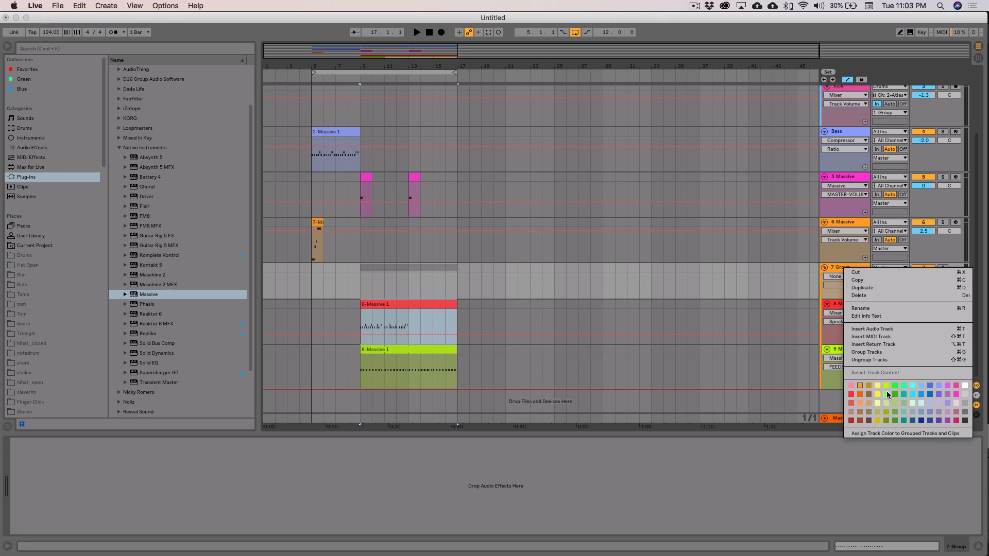
# Colour the lead group green and add an Auto Filter to it.
pyautogui.click(888, 394)
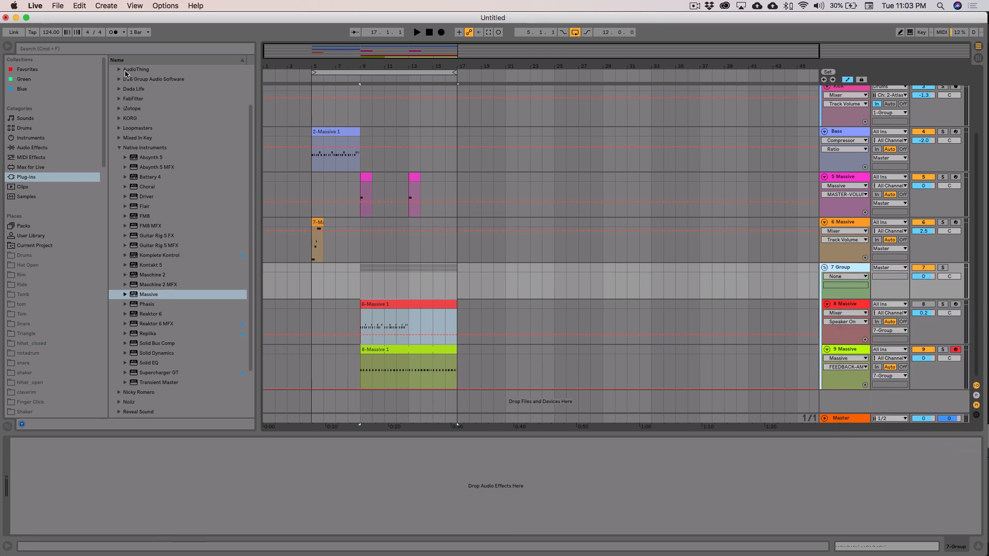
pyautogui.click(26, 148)
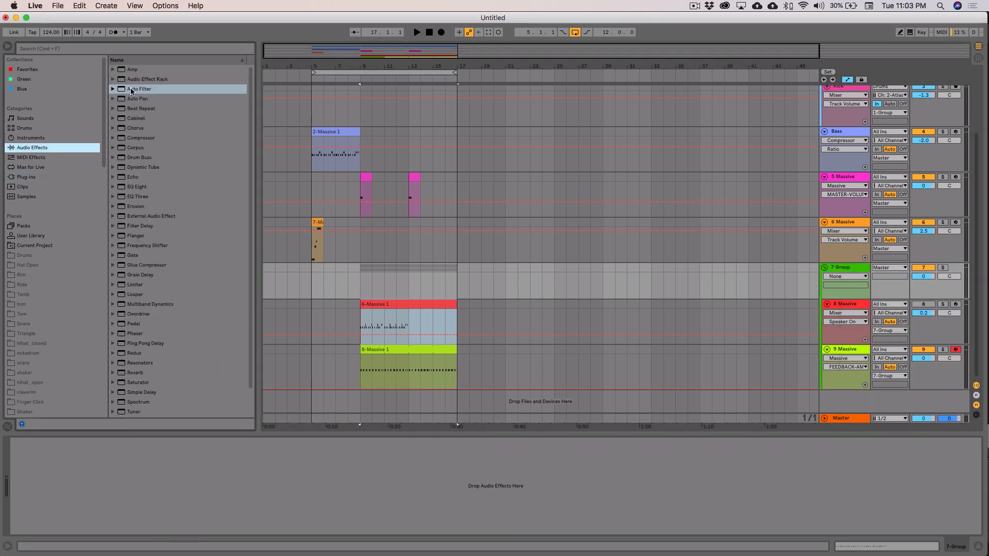
pyautogui.doubleClick(138, 89)
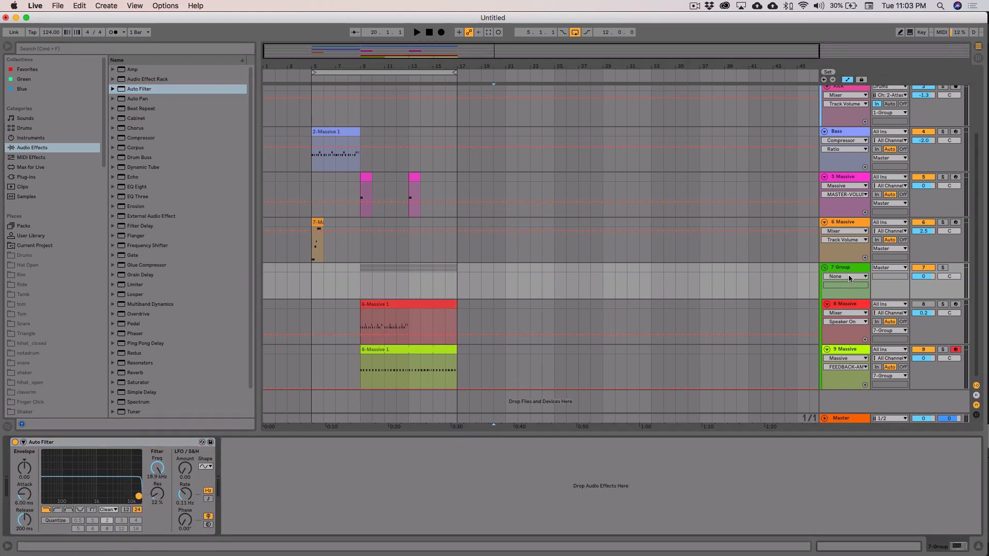
# Automate the Auto Filter's Frequency ramping upward from bar 9 to bar 17.
pyautogui.click(845, 276)
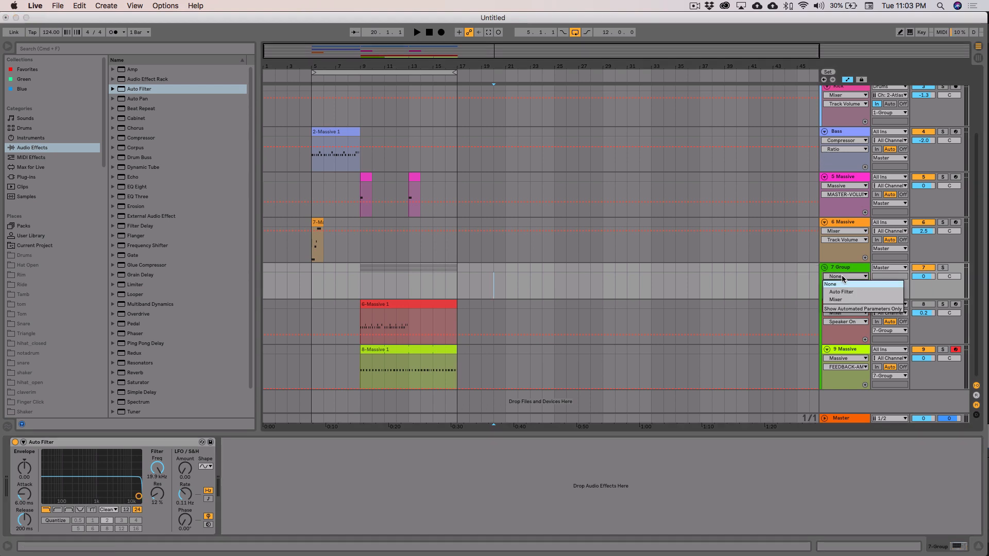
pyautogui.click(840, 291)
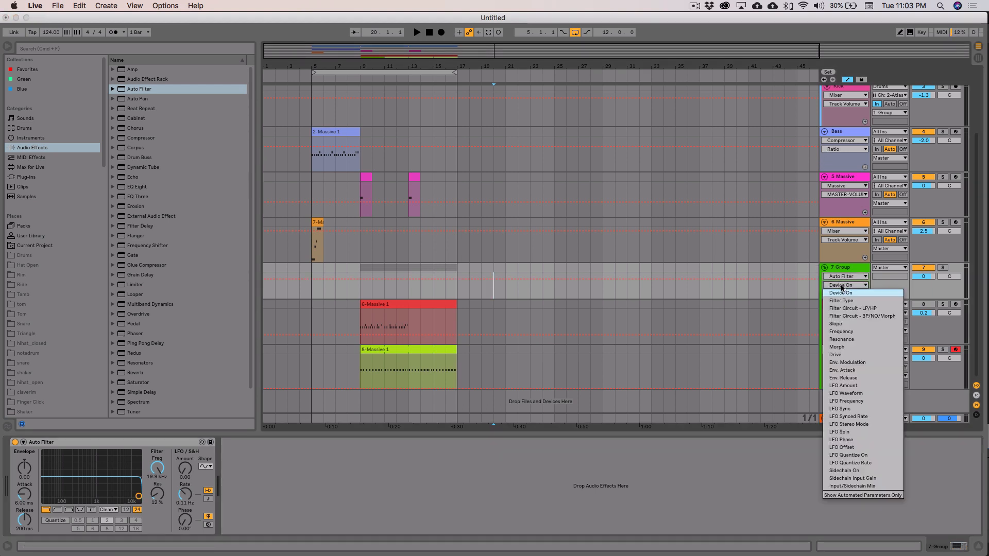
pyautogui.click(841, 331)
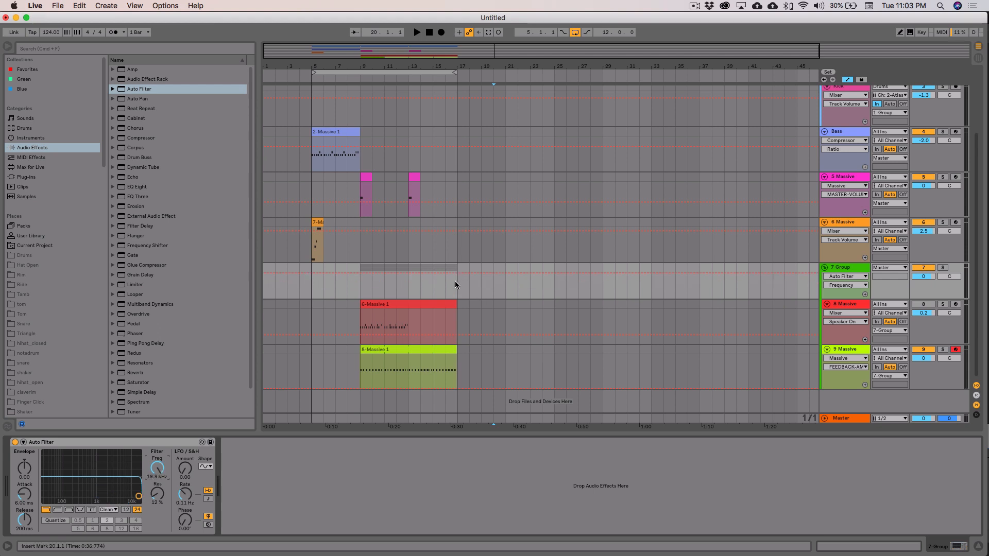
pyautogui.moveTo(365, 282); pyautogui.dragTo(455, 283)
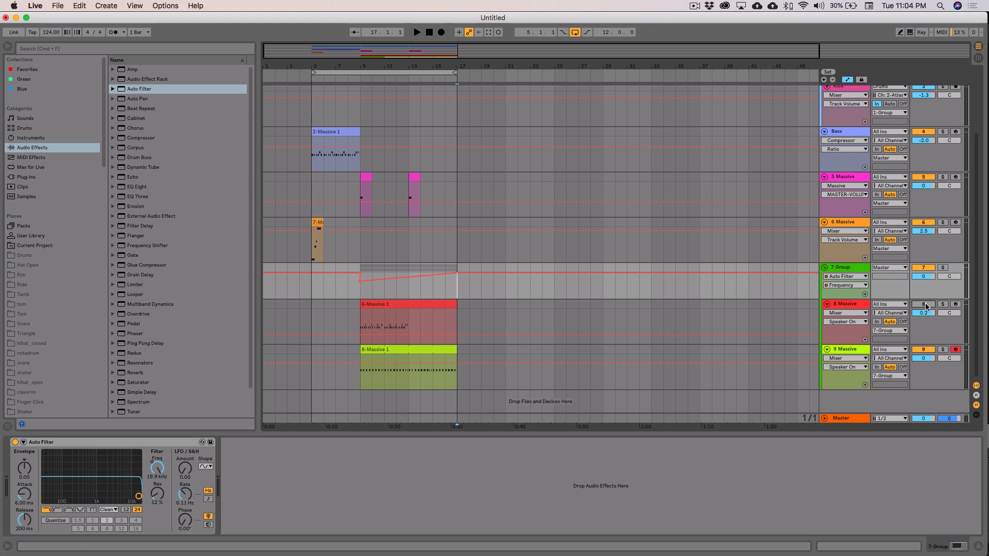
# Review the lead tracks and close the Massive window to return to the arrangement.
pyautogui.click(845, 349)
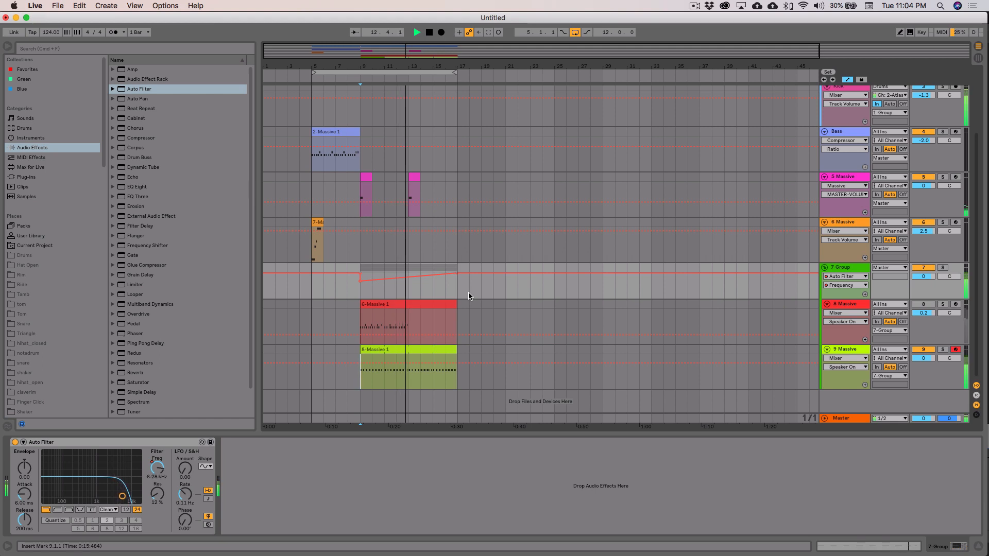
pyautogui.click(414, 177)
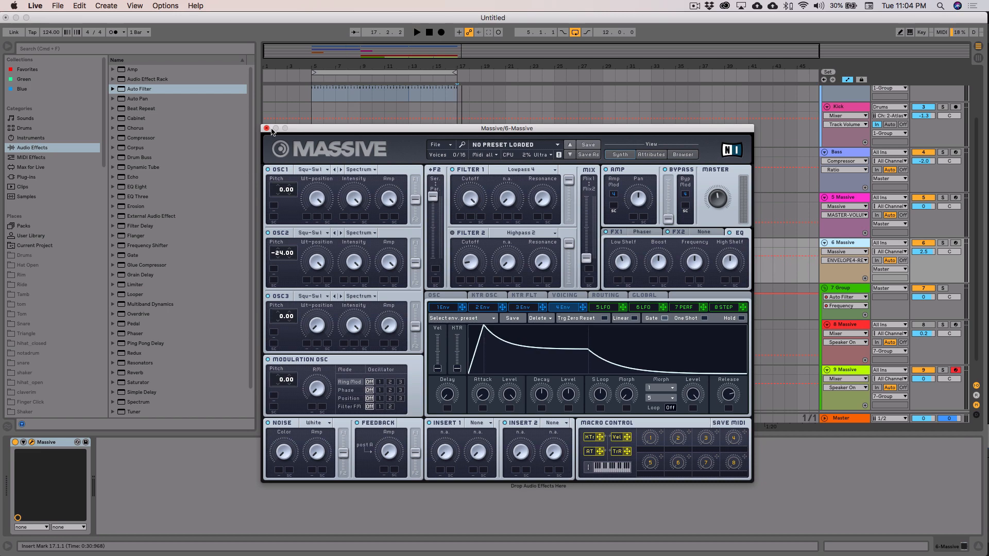
pyautogui.click(266, 128)
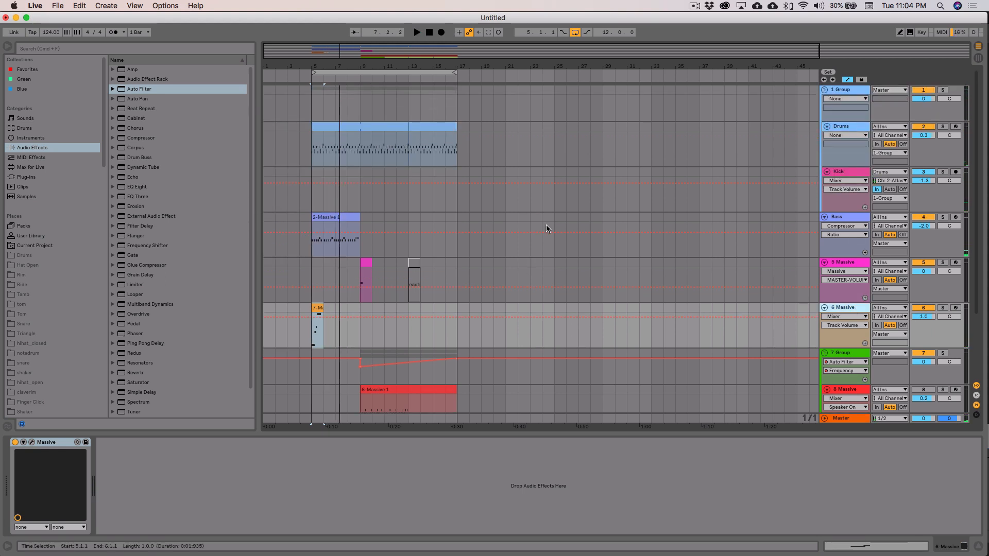
pyautogui.scroll(-3)
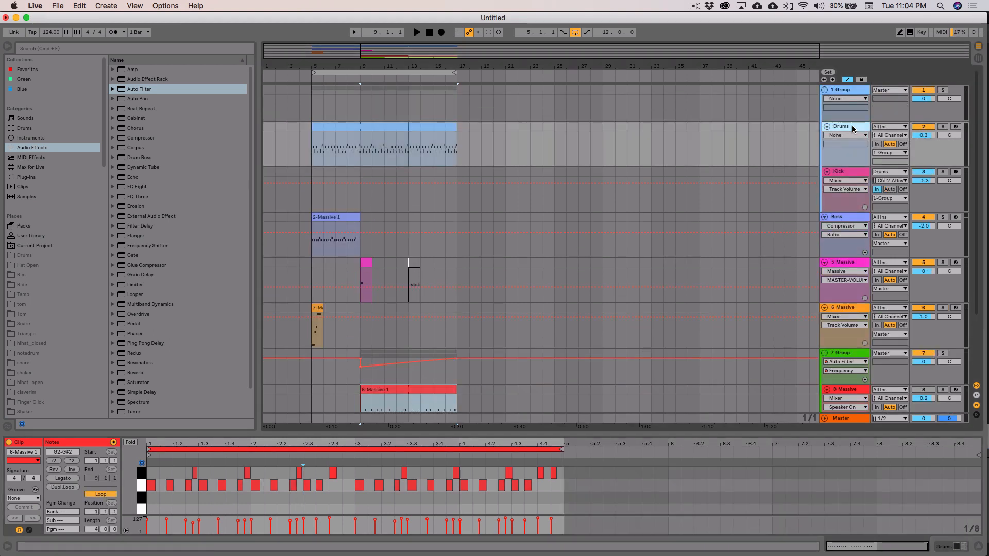
# Insert a MIDI track below Kick and browse the Algonaut plug-ins to load Atlas onto it.
pyautogui.click(839, 171)
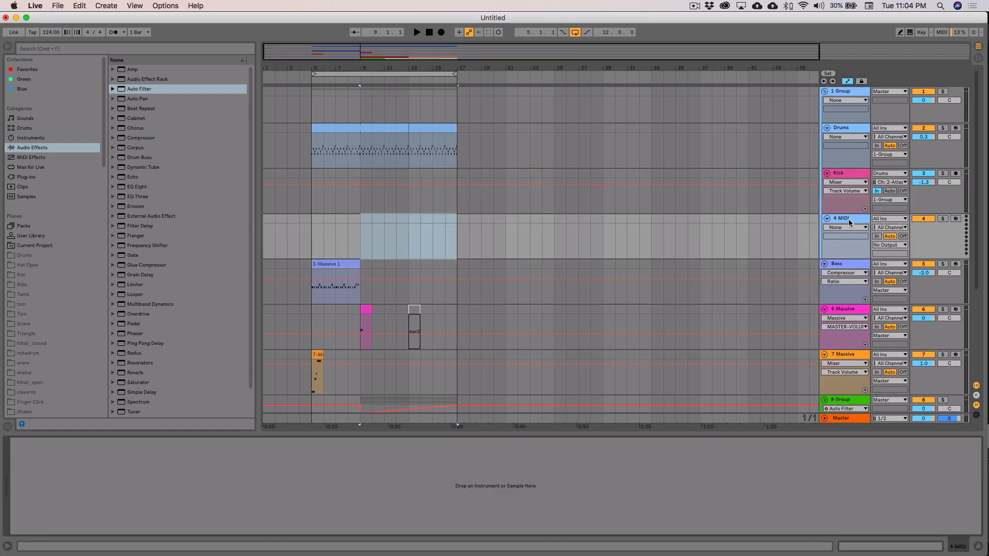
pyautogui.click(26, 177)
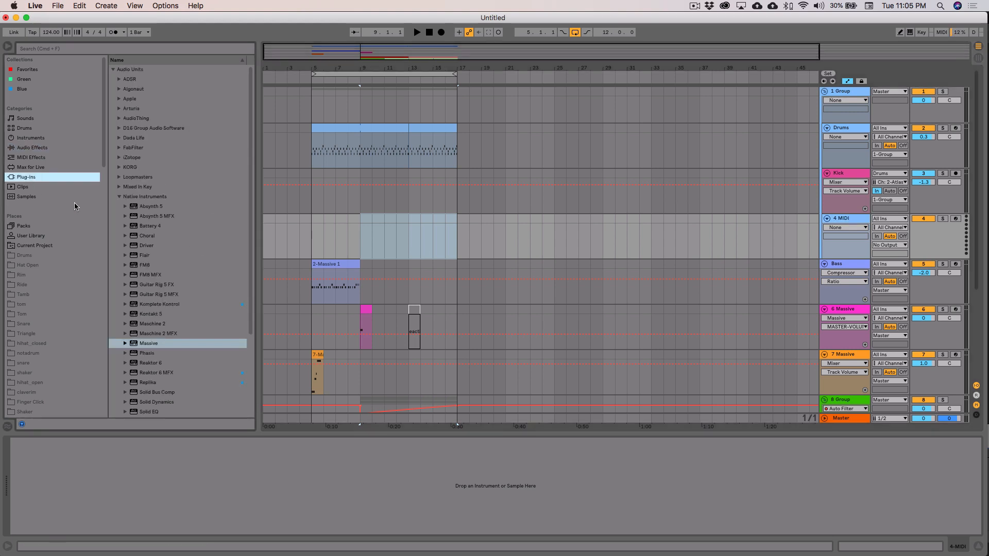
pyautogui.click(120, 88)
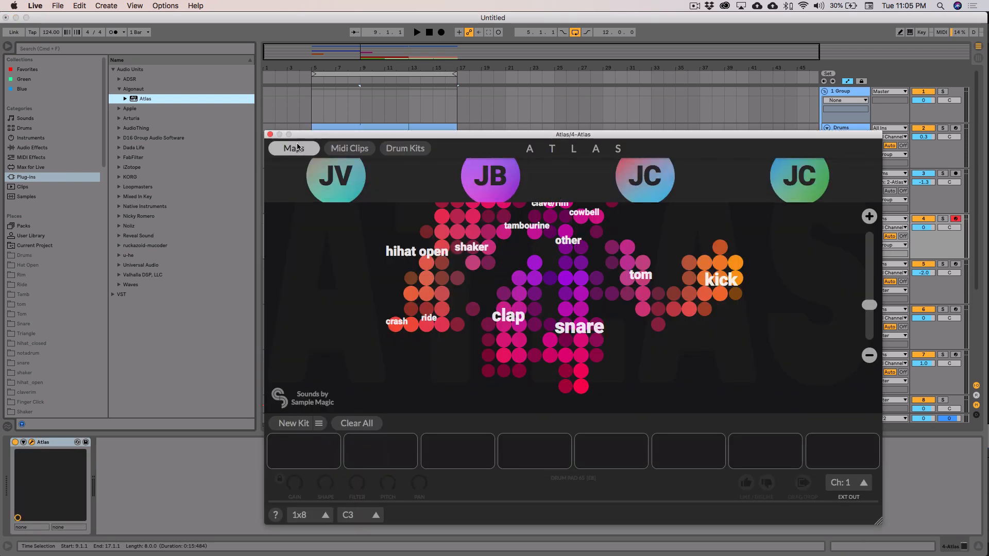
# Zoom Atlas into the snare area and preview NYC Stereo, Mpc60 007, 808FatBloke and Analog Disco snares.
pyautogui.click(293, 149)
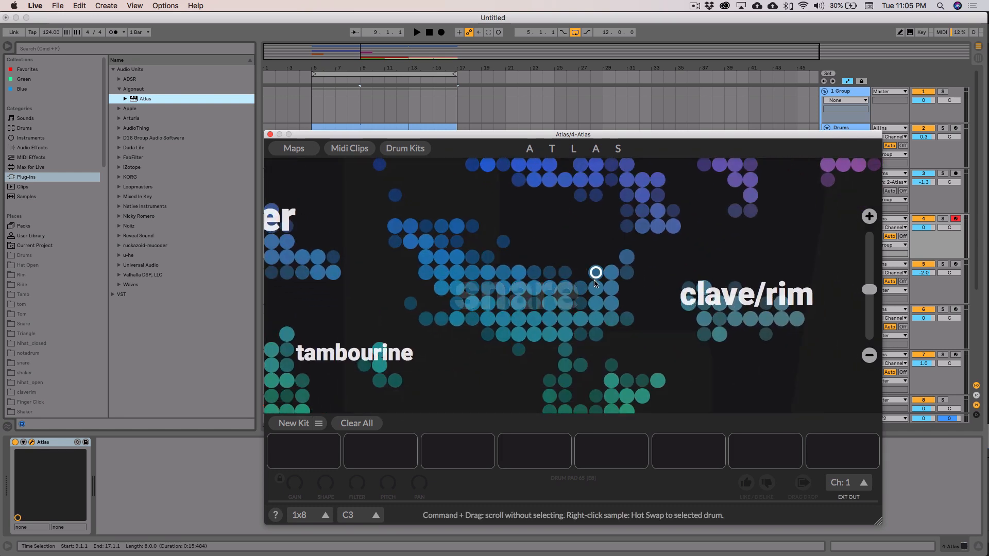
pyautogui.click(596, 320)
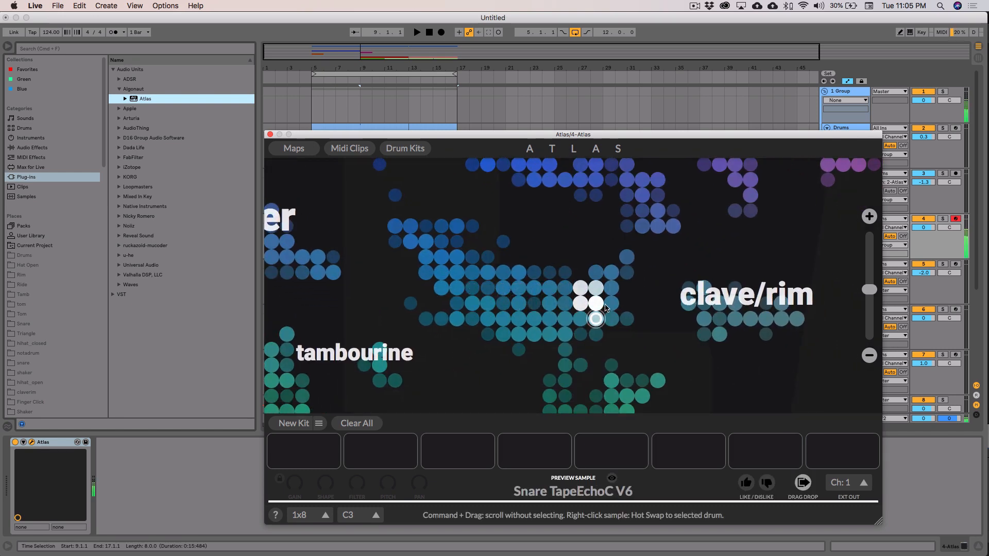
pyautogui.click(596, 319)
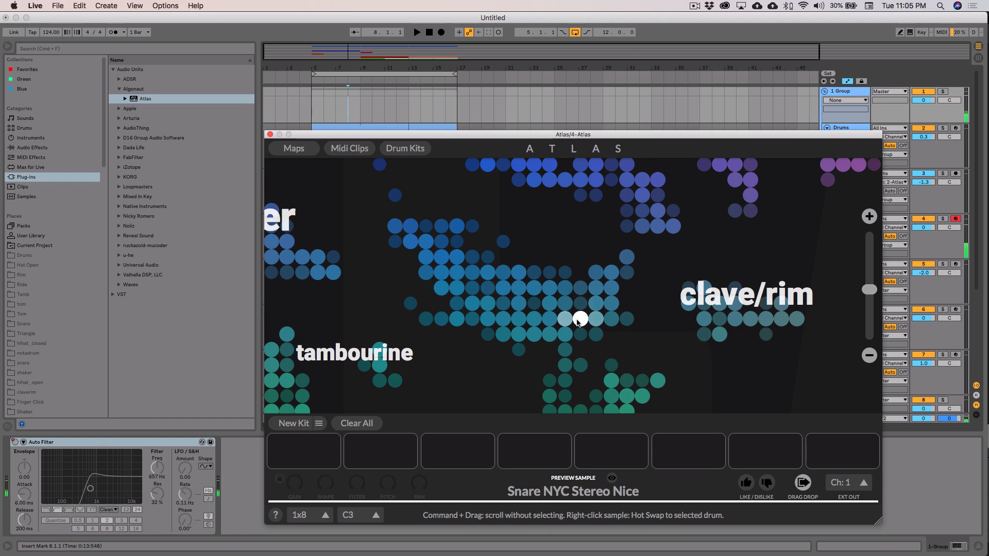
pyautogui.click(563, 320)
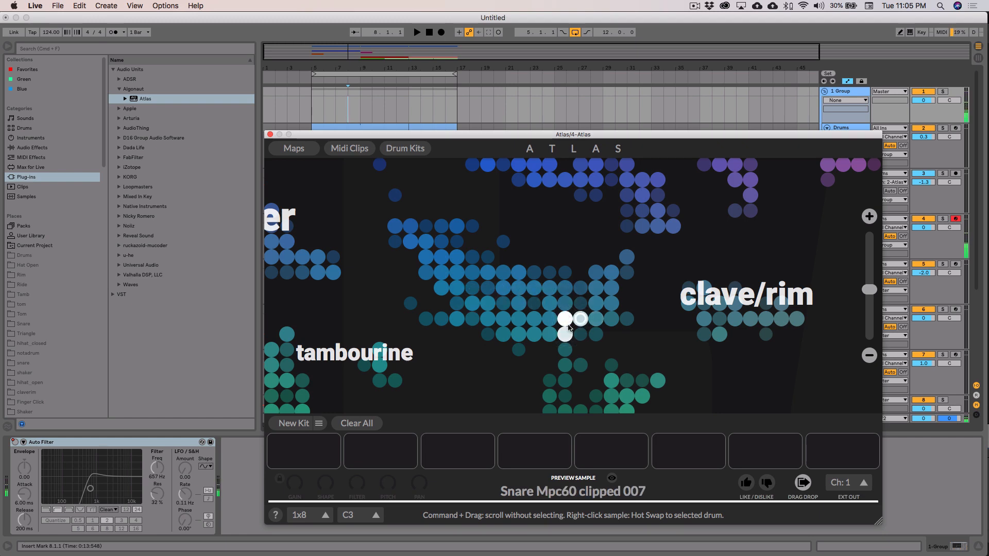
pyautogui.click(532, 289)
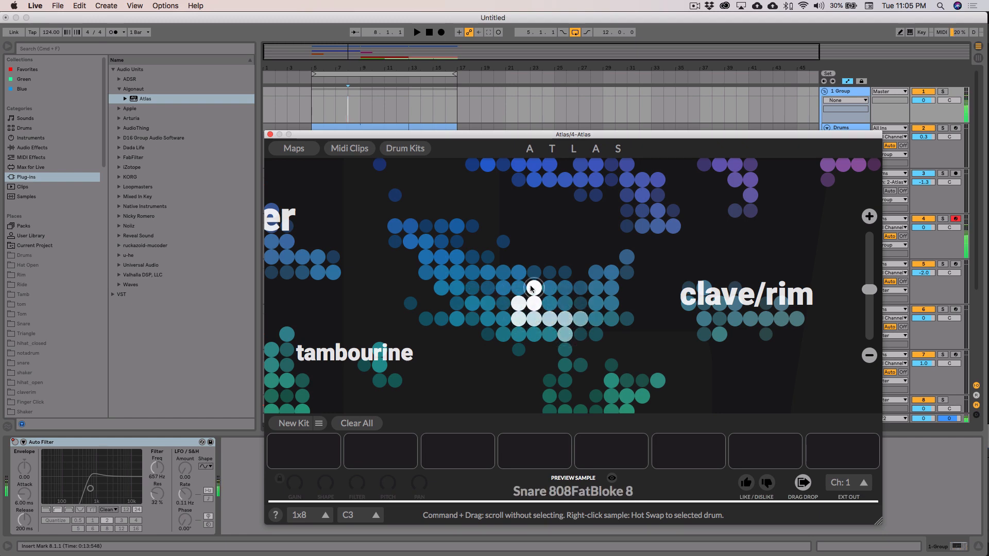
pyautogui.click(579, 319)
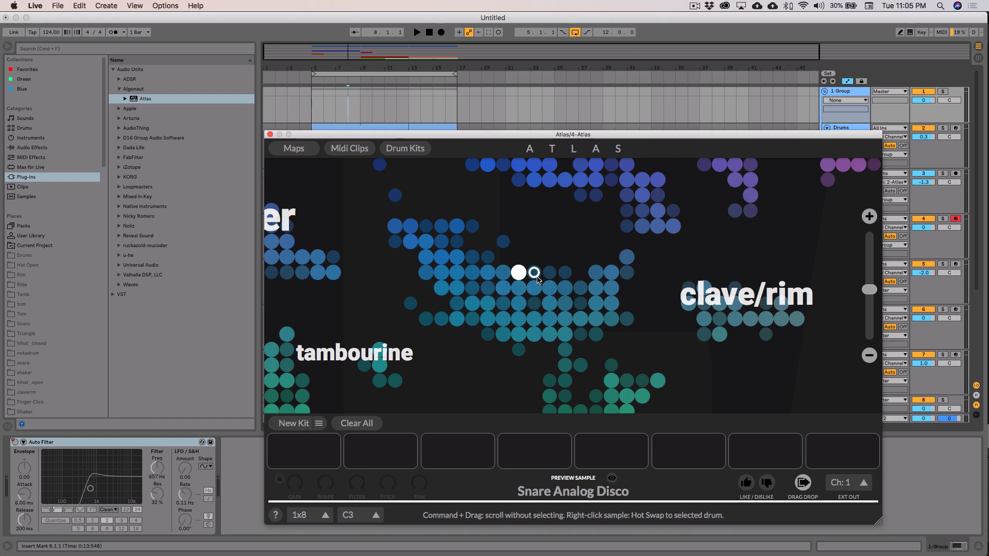
pyautogui.click(487, 273)
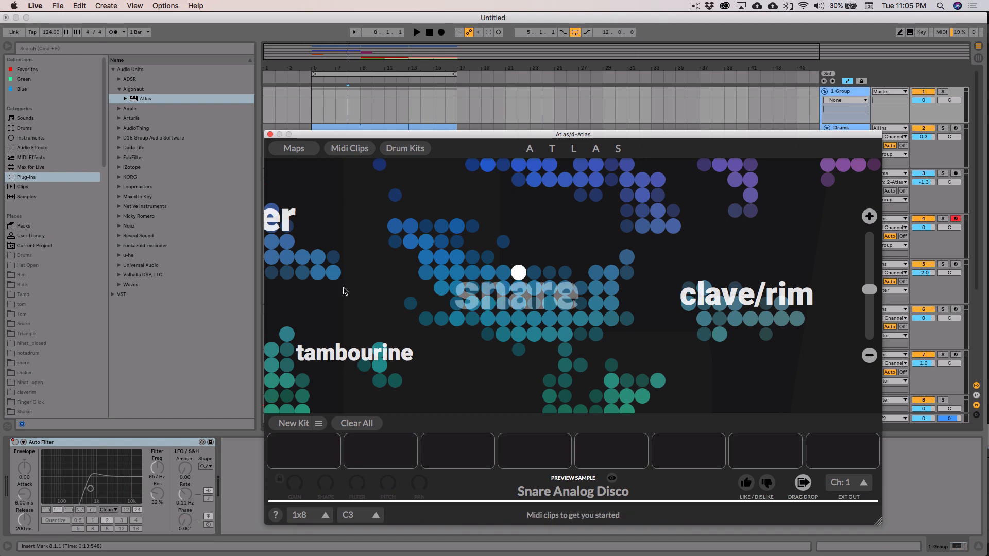
pyautogui.click(487, 272)
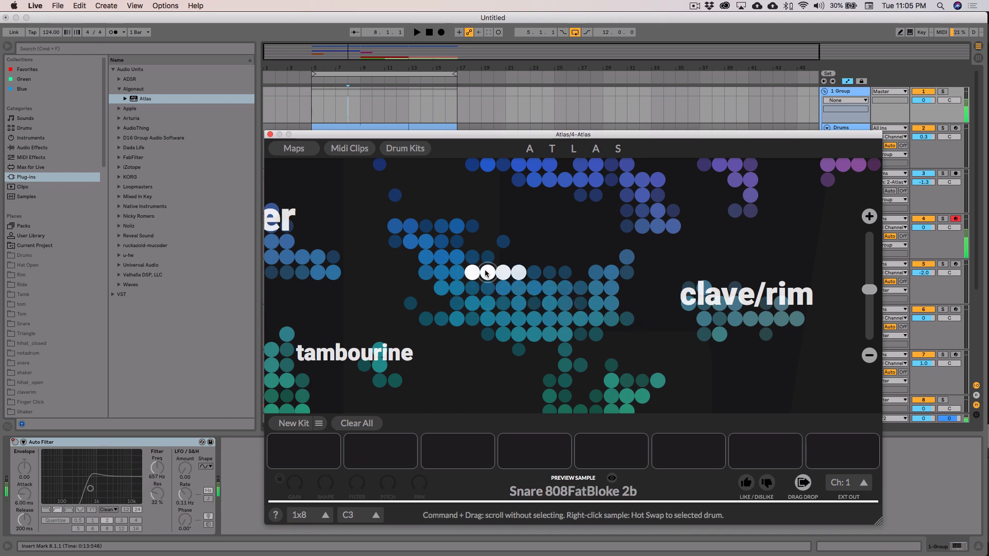
# Audition more snares, settle on Snare Digital Disco 1 and close the Atlas window.
pyautogui.click(440, 257)
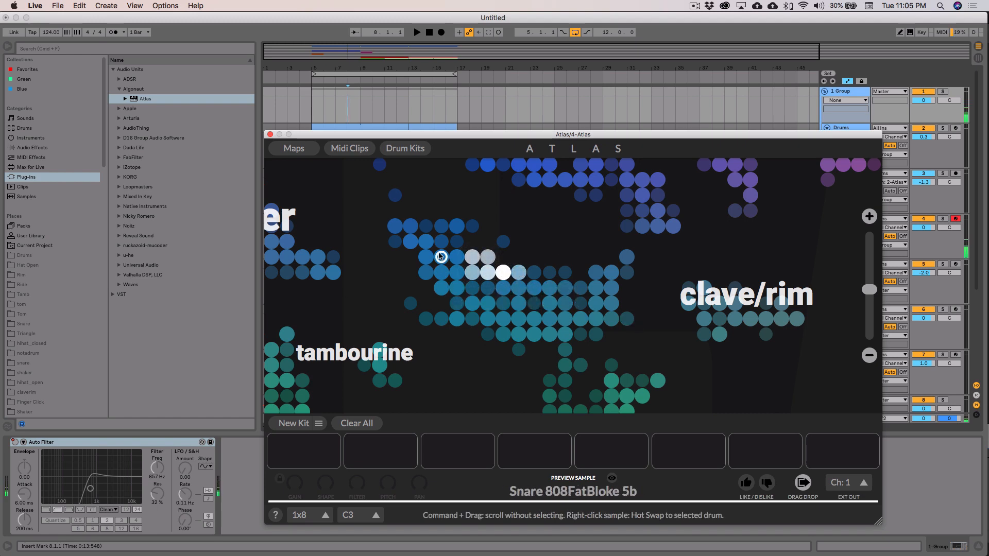
pyautogui.click(425, 226)
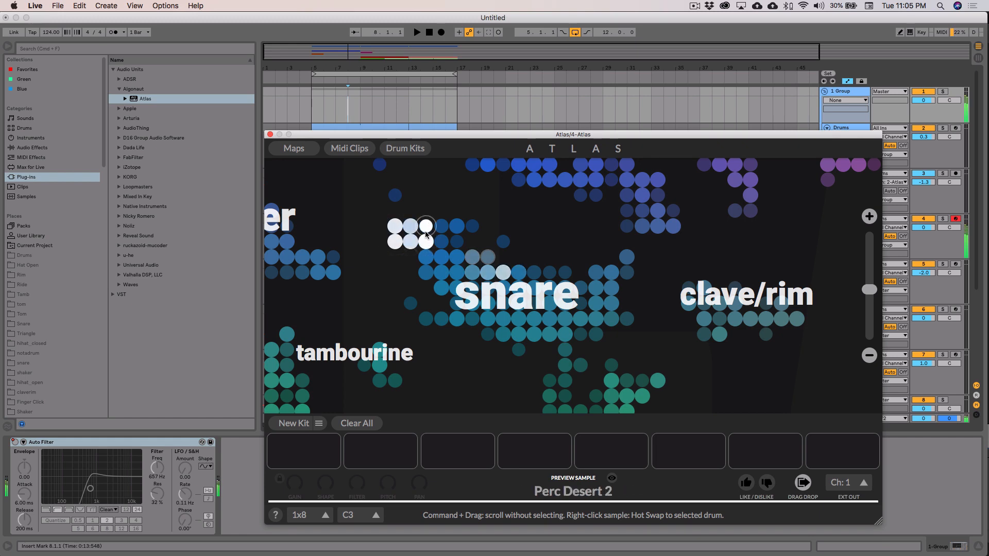
pyautogui.click(566, 334)
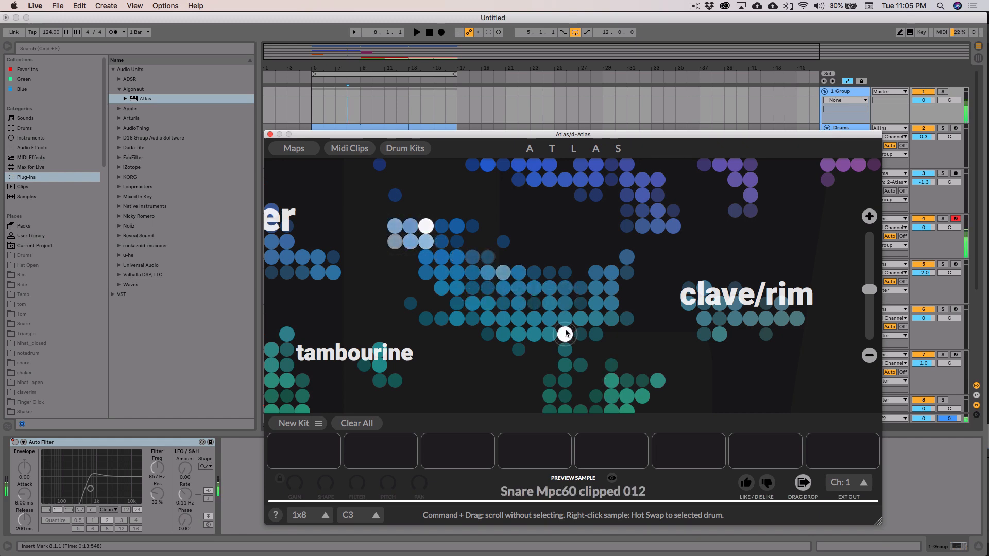
pyautogui.click(565, 319)
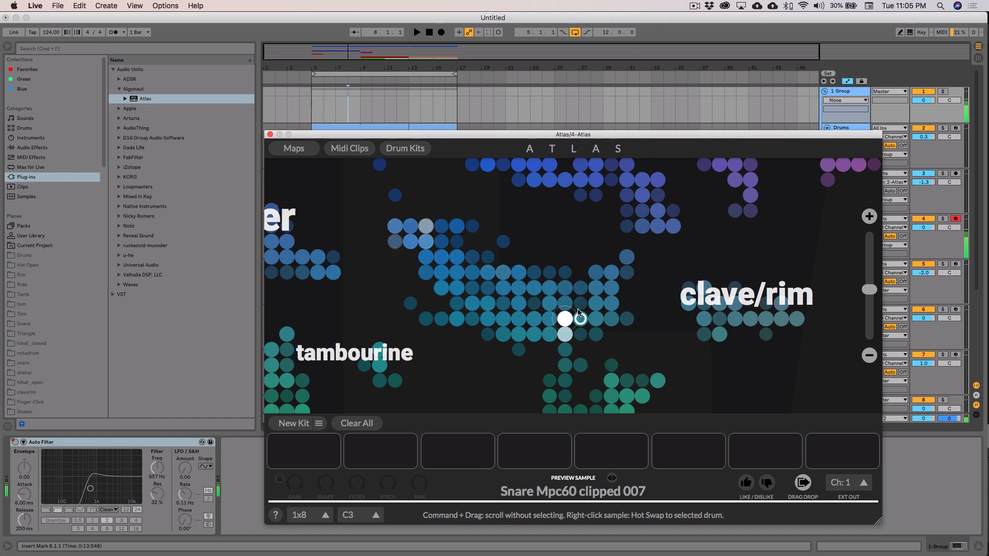
pyautogui.click(548, 303)
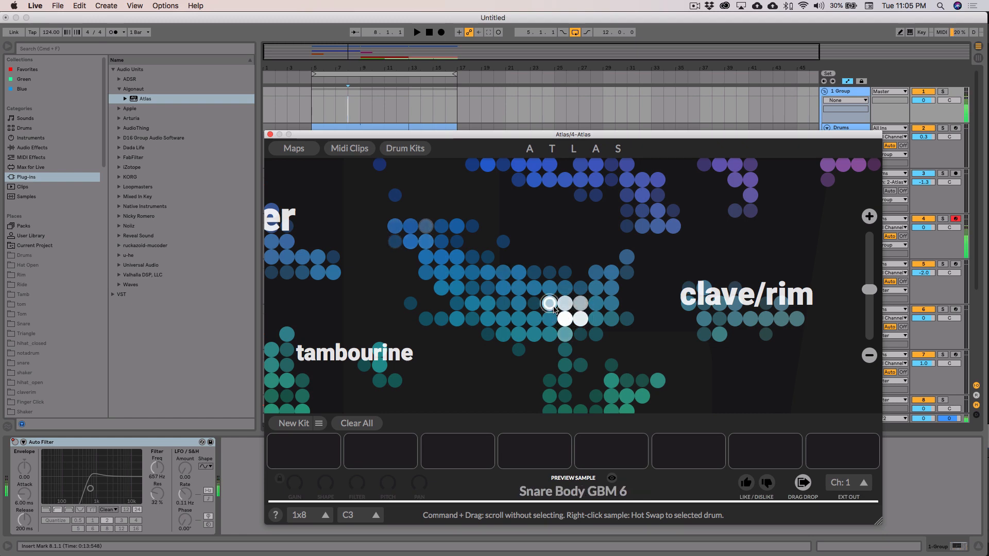
pyautogui.click(594, 303)
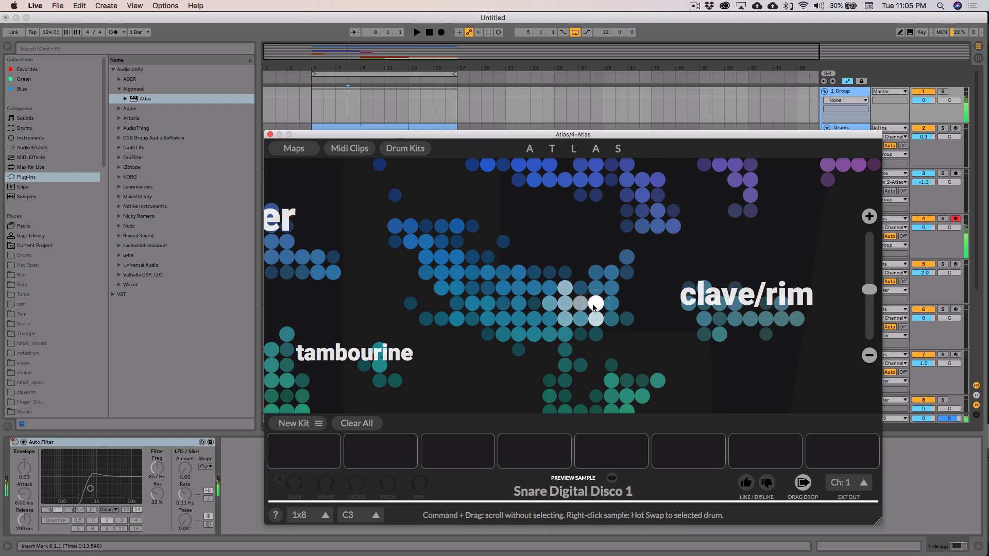
pyautogui.moveTo(596, 307)
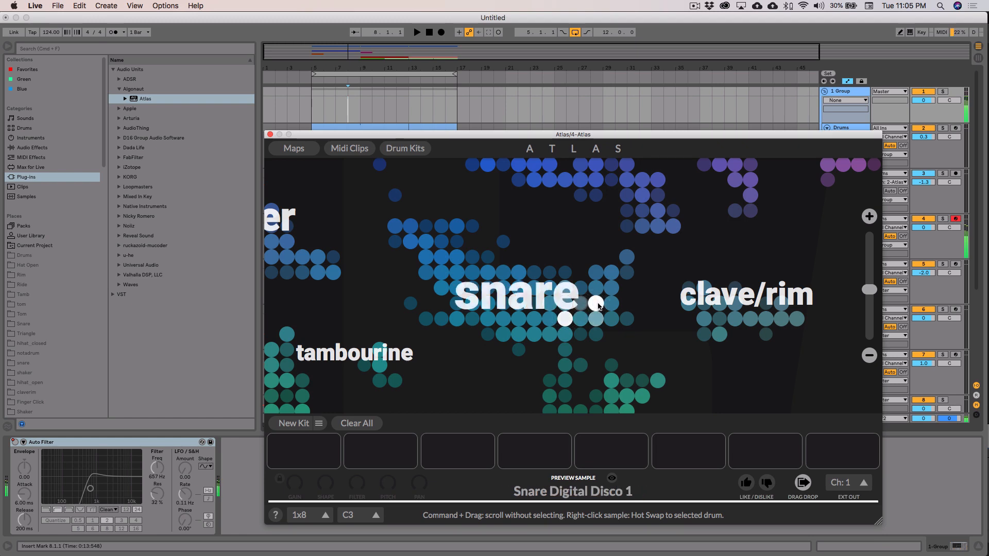
pyautogui.click(595, 303)
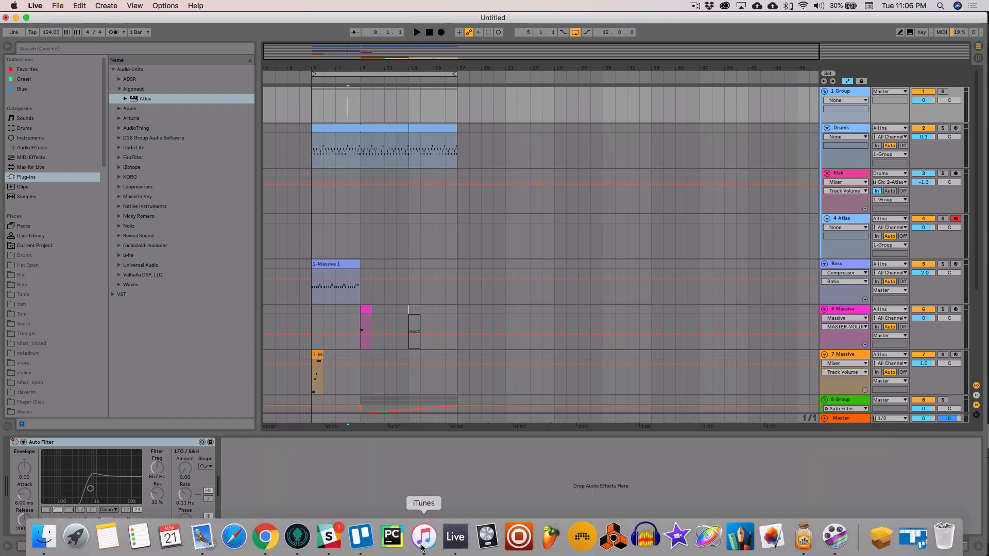
# Switch to iTunes and play FISHER's Losing It as the reference track.
pyautogui.click(425, 538)
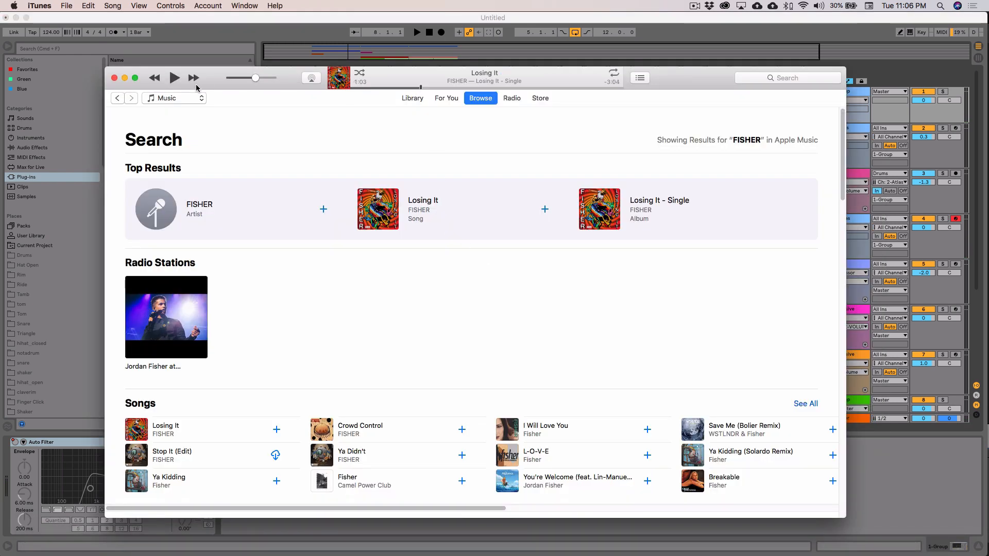
pyautogui.click(175, 78)
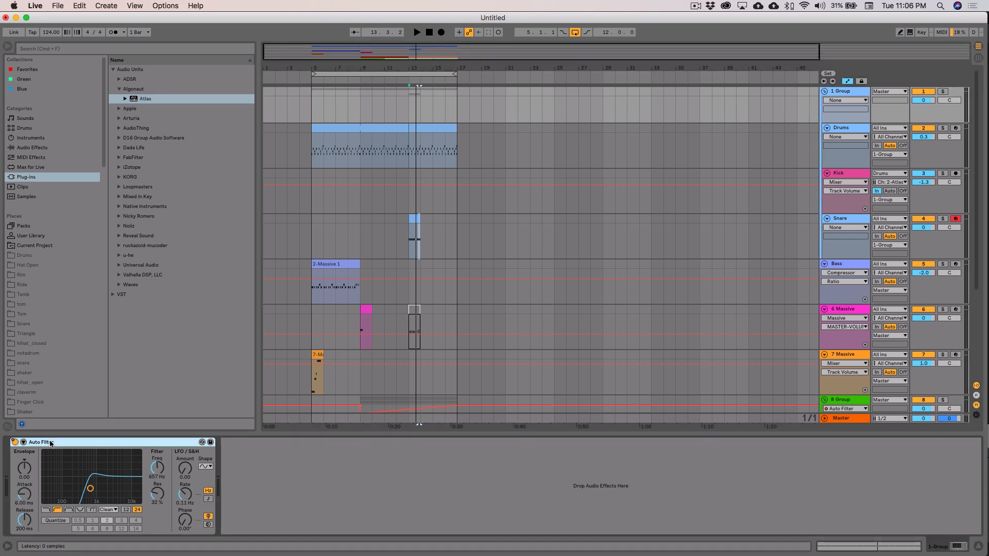
pyautogui.moveTo(31, 446)
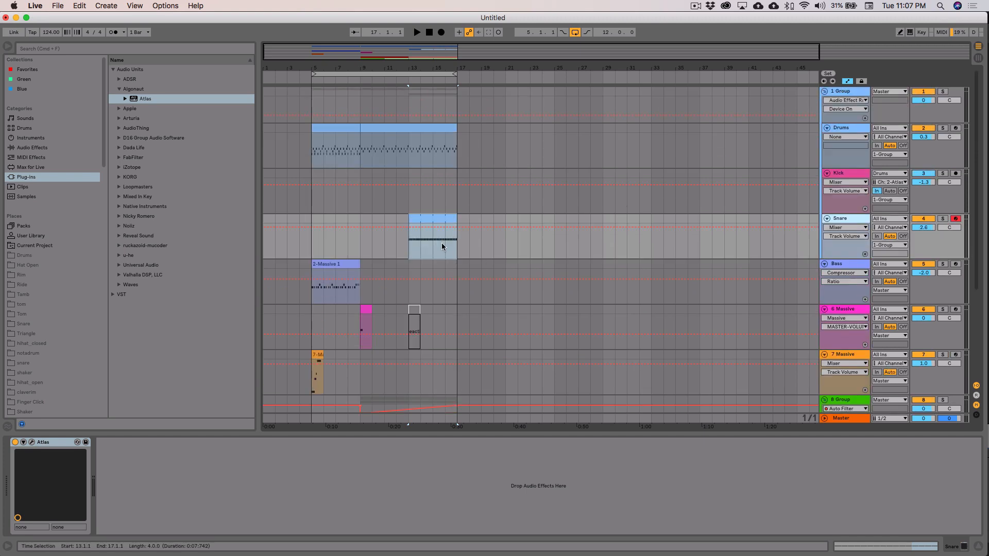
# Add an Auto Filter to Snare and draw its frequency rising across bars 13–17.
pyautogui.click(26, 147)
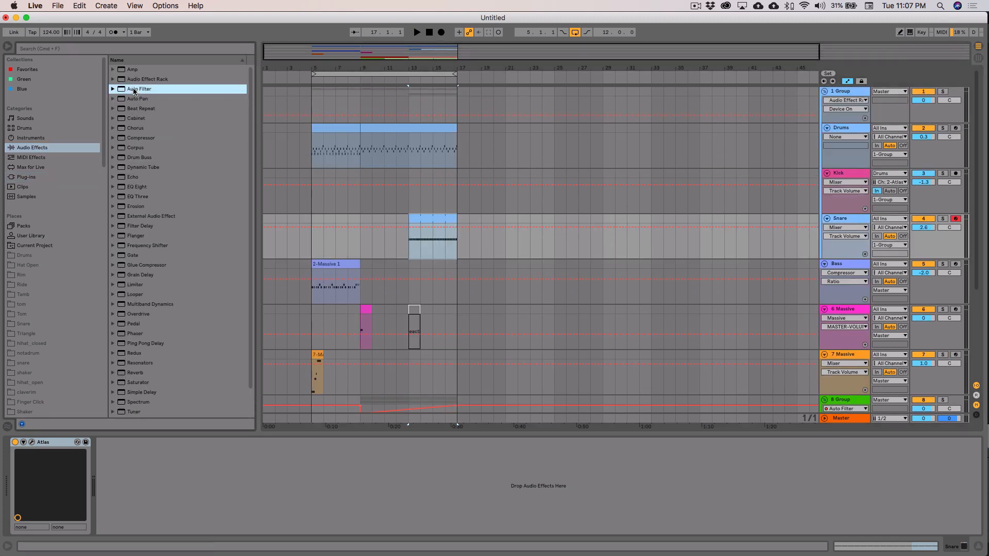
pyautogui.doubleClick(138, 89)
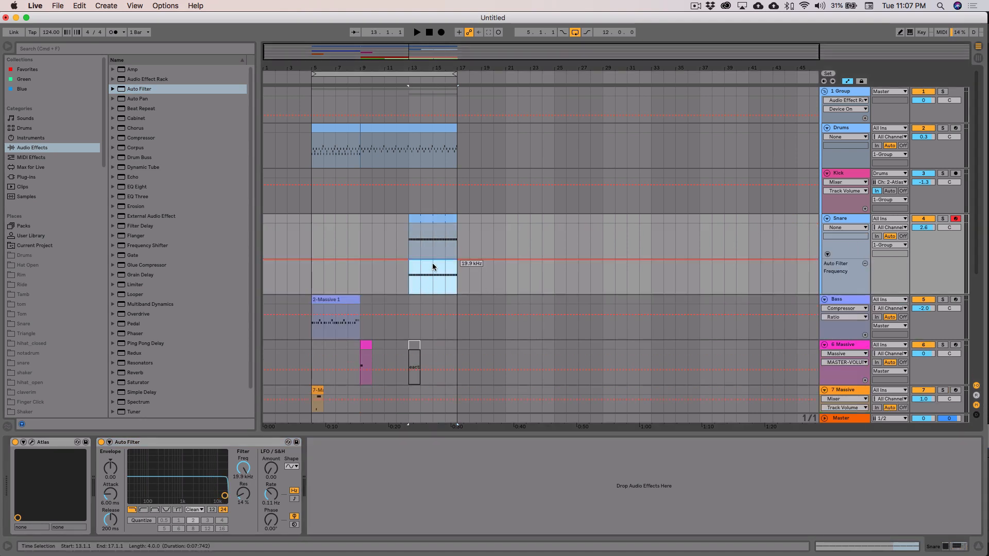
pyautogui.moveTo(433, 266); pyautogui.dragTo(454, 276)
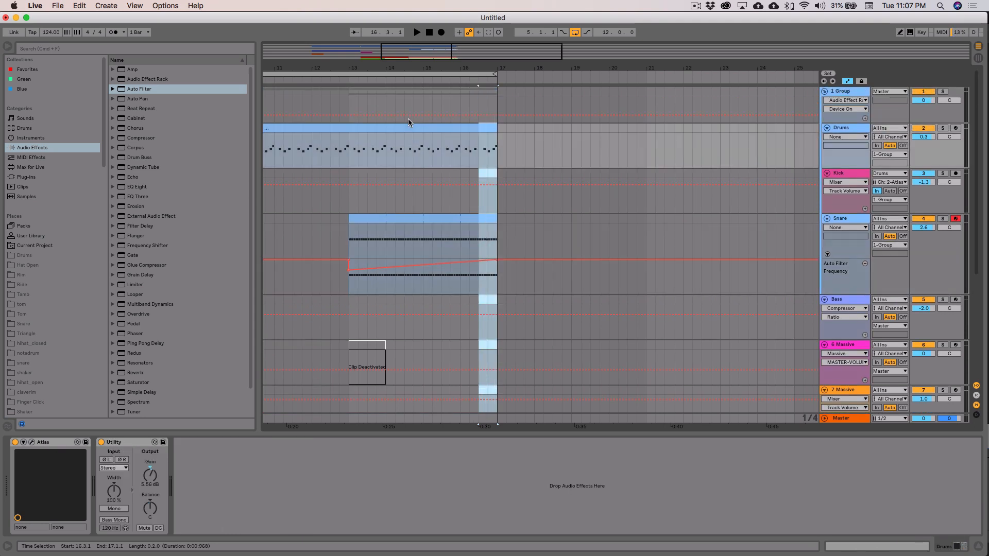
pyautogui.moveTo(431, 150)
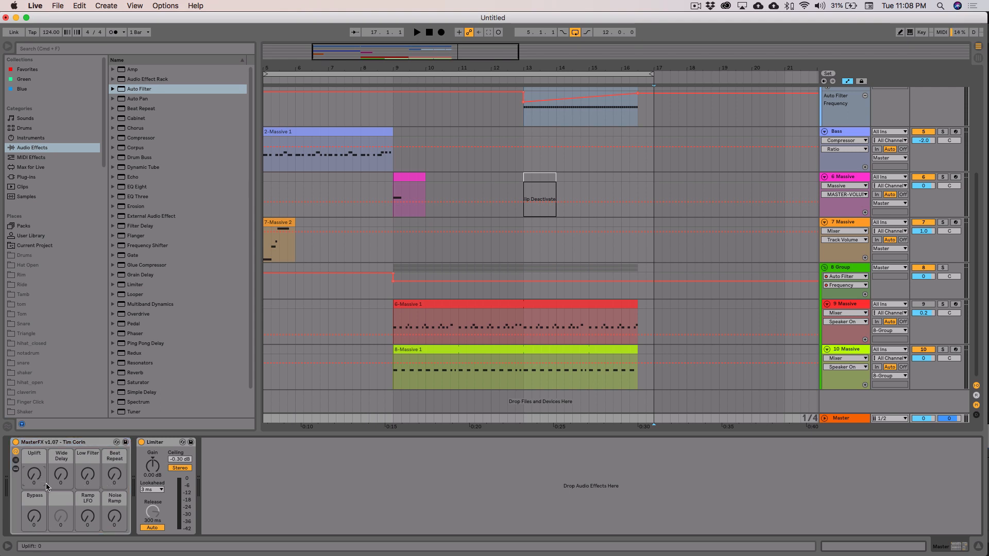
# Test the MasterFX Uplift knob during playback and choose Wide Delay for an automation lane.
pyautogui.moveTo(34, 474); pyautogui.dragTo(34, 442)
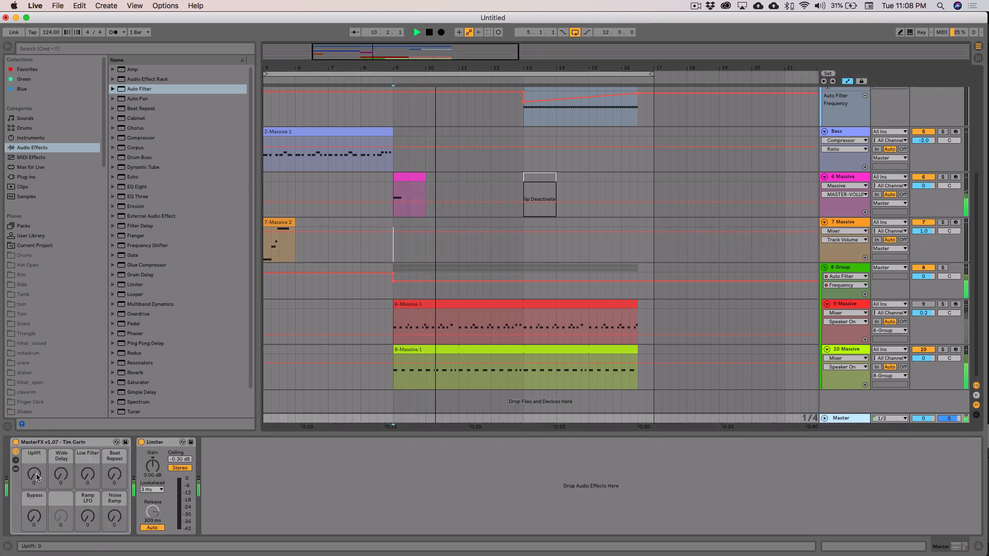
pyautogui.moveTo(33, 473); pyautogui.dragTo(33, 454)
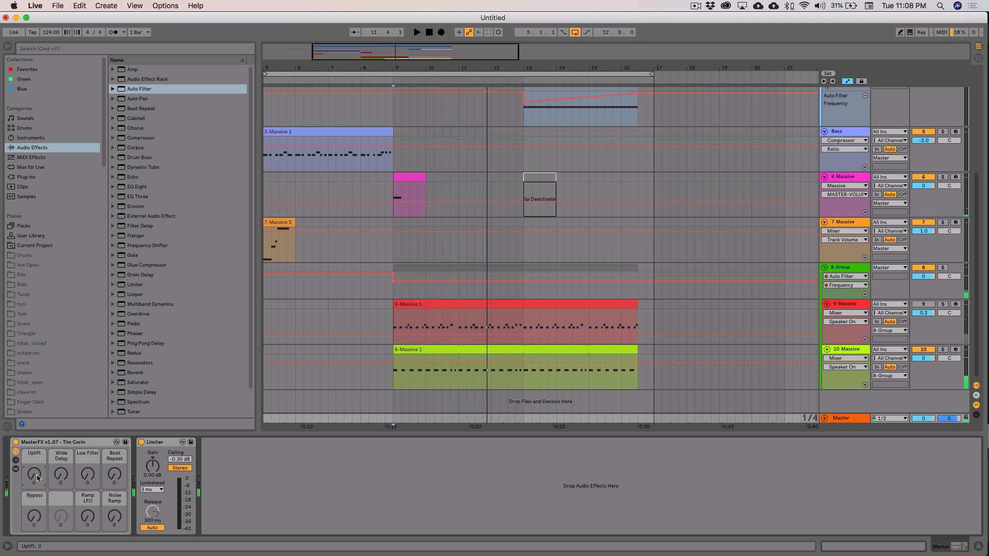
pyautogui.moveTo(61, 479)
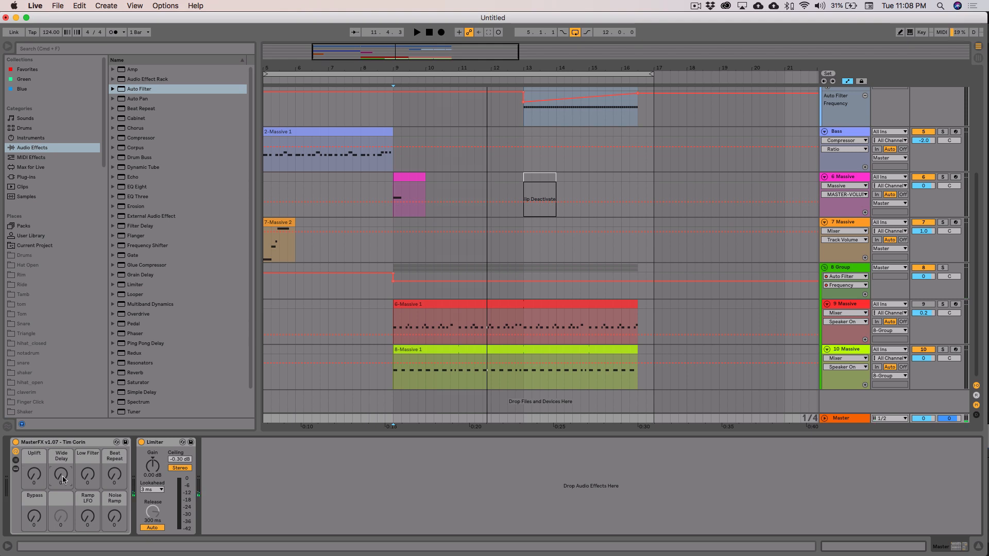
pyautogui.click(416, 32)
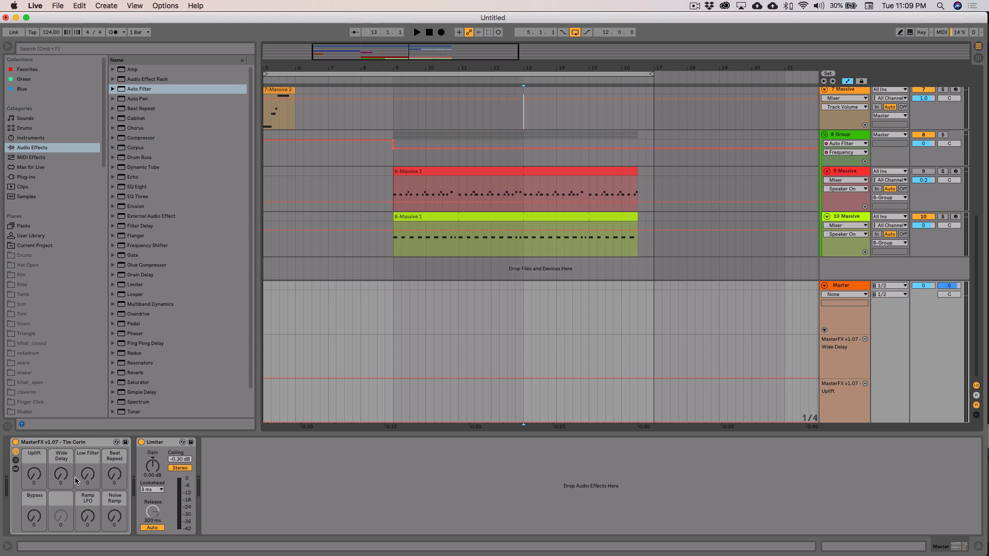
# Draw Uplift and Wide Delay automation ramps on the Master rising from bar 9 to bar 17.
pyautogui.moveTo(522, 401); pyautogui.dragTo(606, 401)
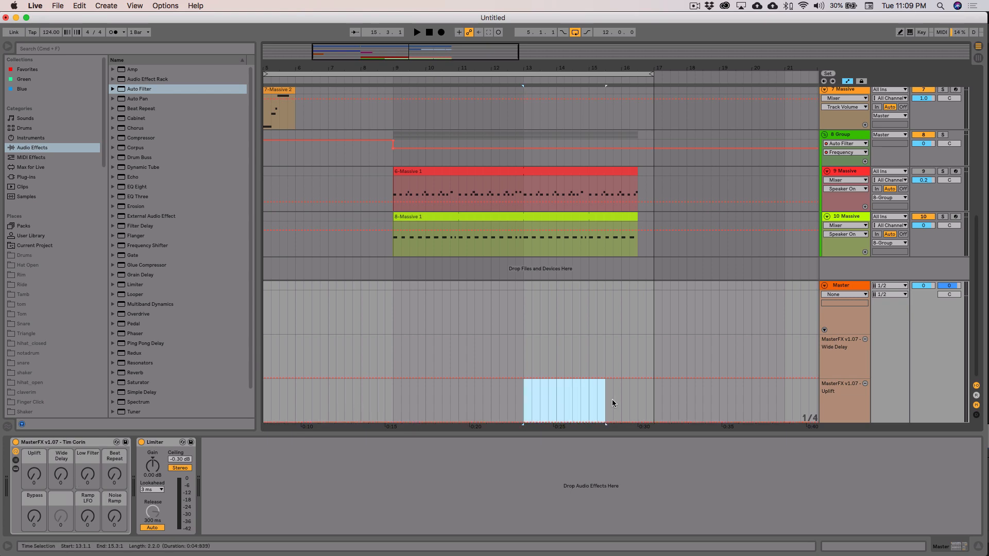
pyautogui.click(645, 408)
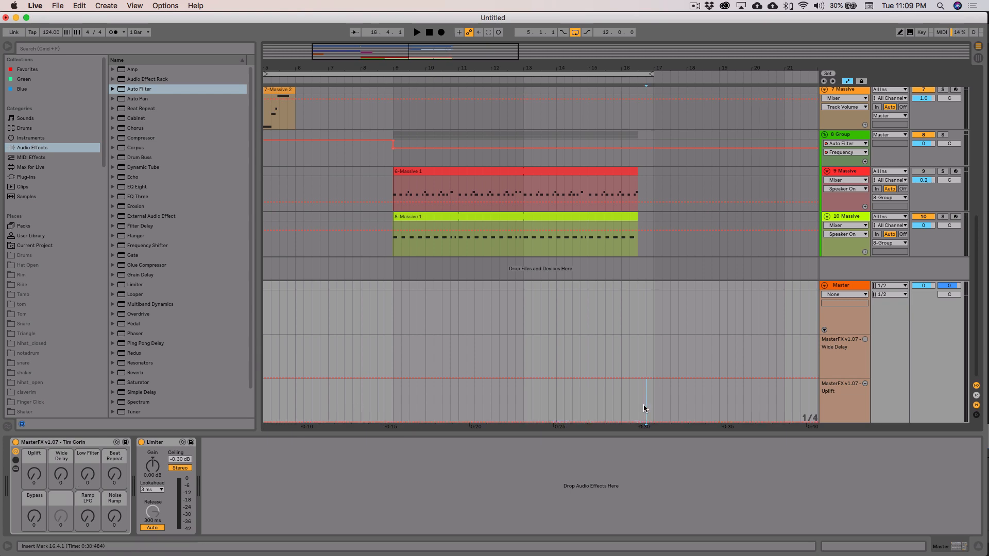
pyautogui.moveTo(392, 395); pyautogui.dragTo(654, 394)
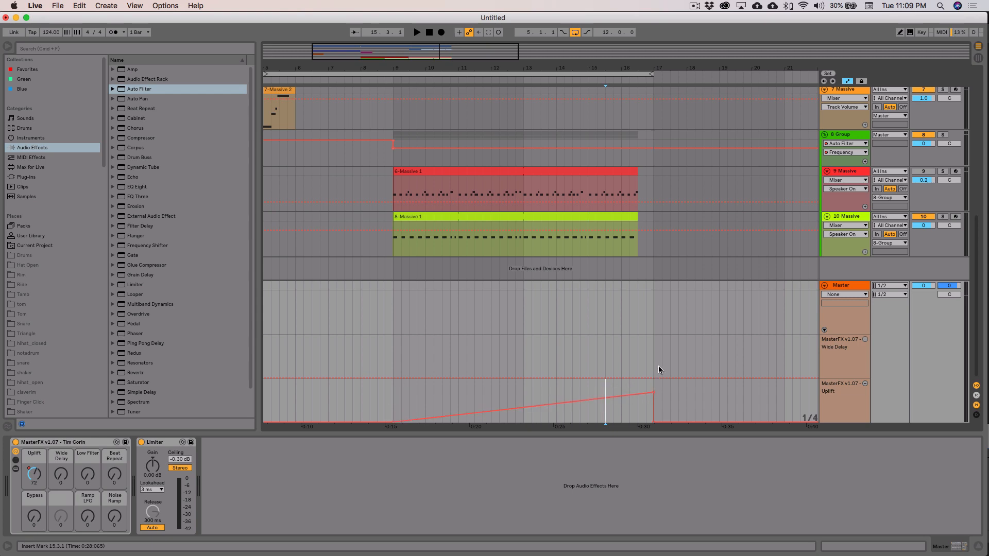
pyautogui.moveTo(392, 348); pyautogui.dragTo(653, 371)
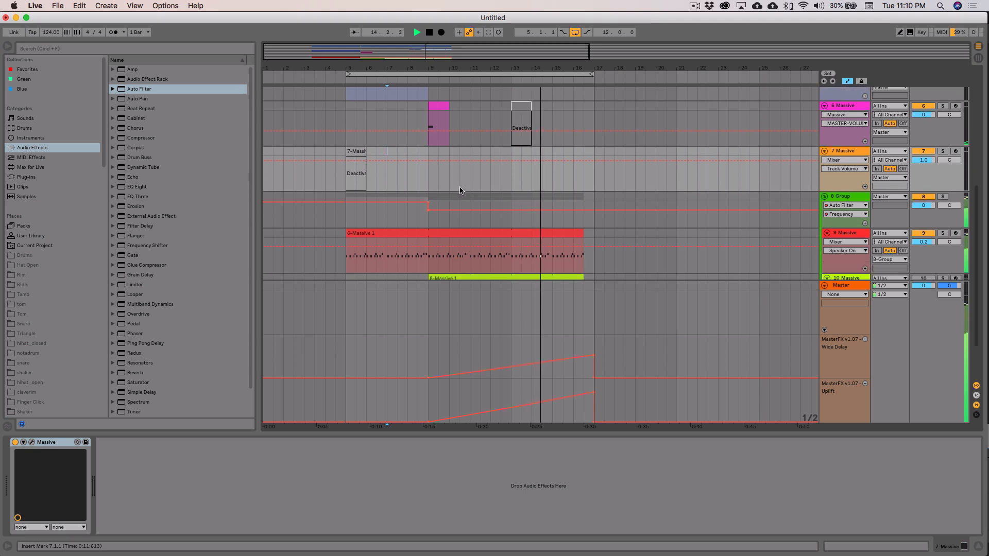
# Deactivate the short 7-Massive 2 clip at the start of the breakdown.
pyautogui.click(843, 195)
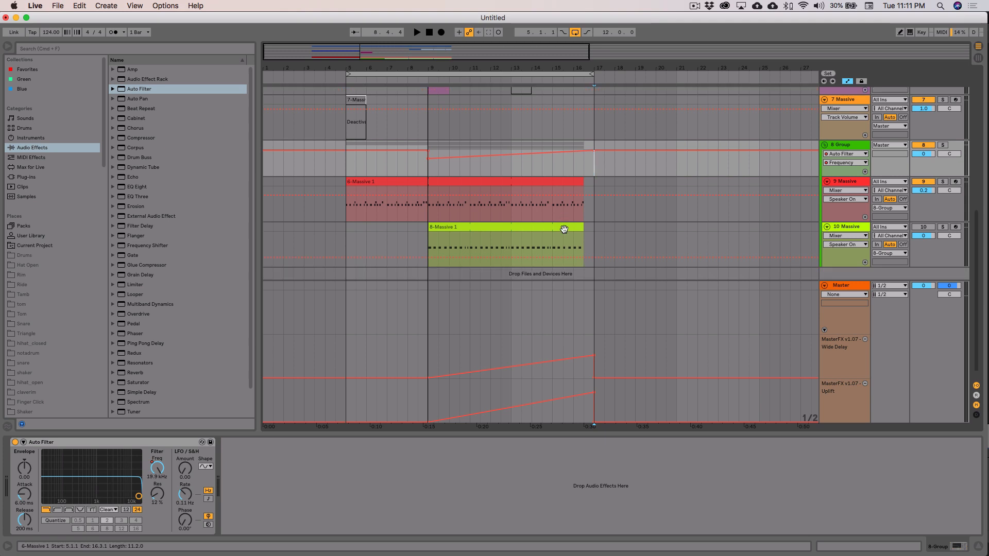
pyautogui.moveTo(457, 395)
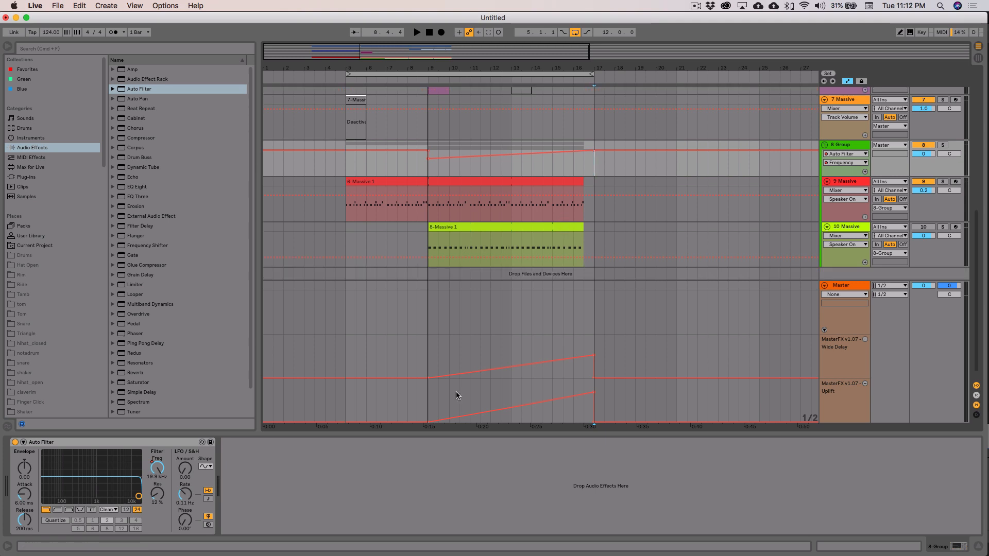